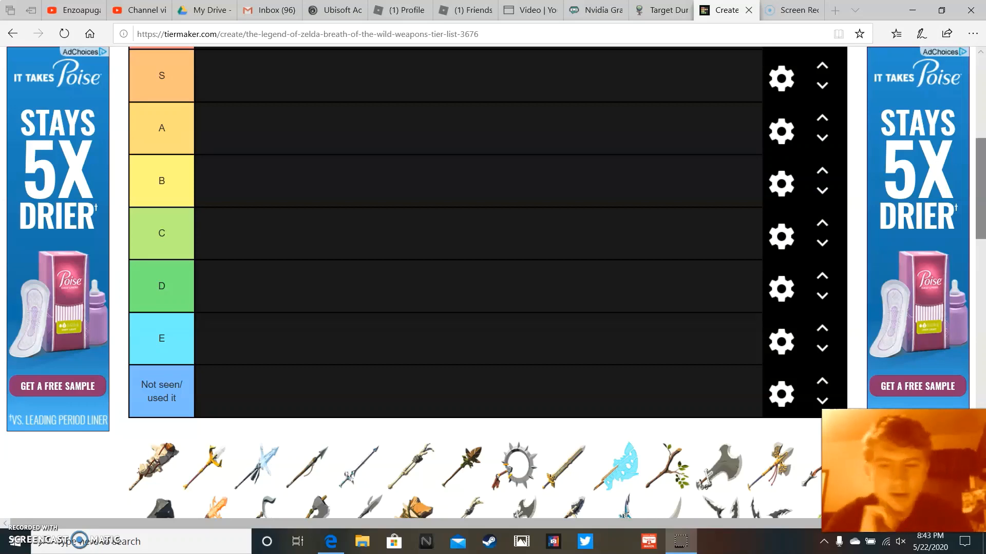
- Place the spiked ring weapon and six others into the 'Not seen/used it' row, reviewing the pool
{"action": "scroll", "scroll_direction": "down", "scroll_amount": 3}
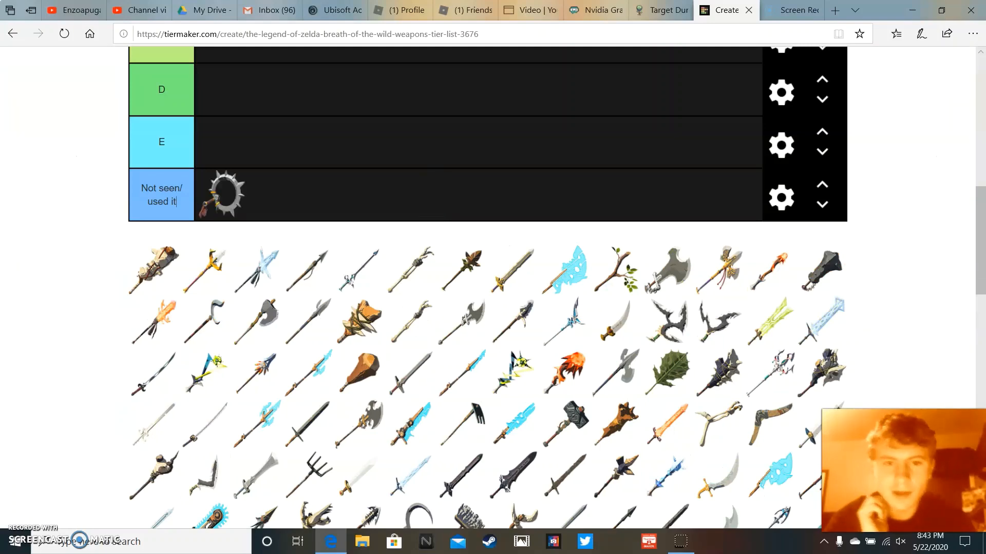
{"action": "scroll", "scroll_direction": "down", "scroll_amount": 3}
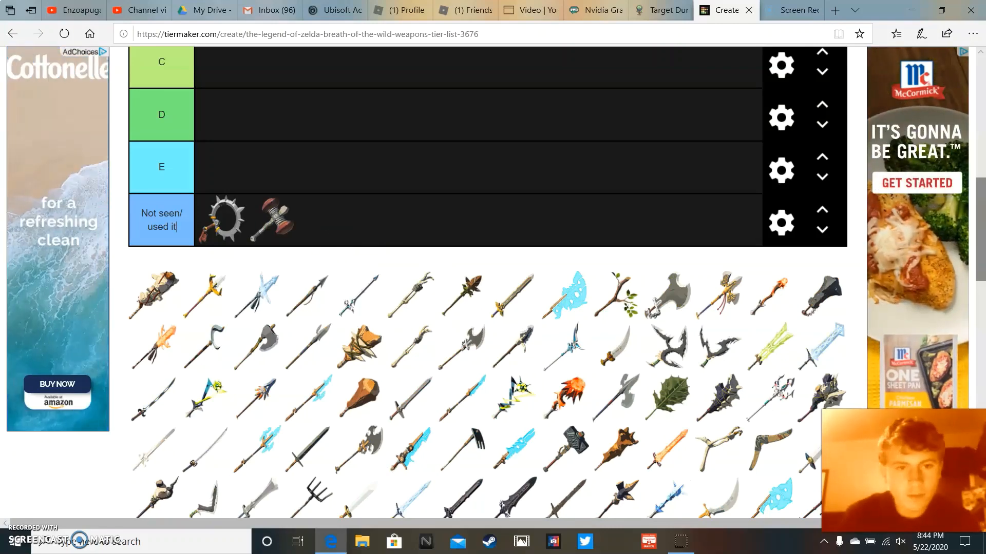
{"action": "scroll", "scroll_direction": "down", "scroll_amount": 3}
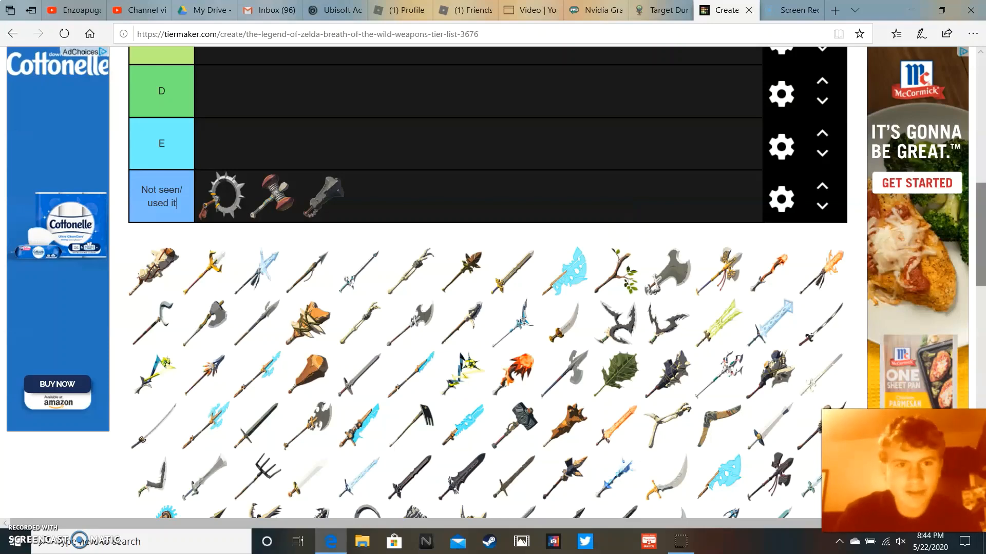
{"action": "scroll", "scroll_direction": "down", "scroll_amount": 3}
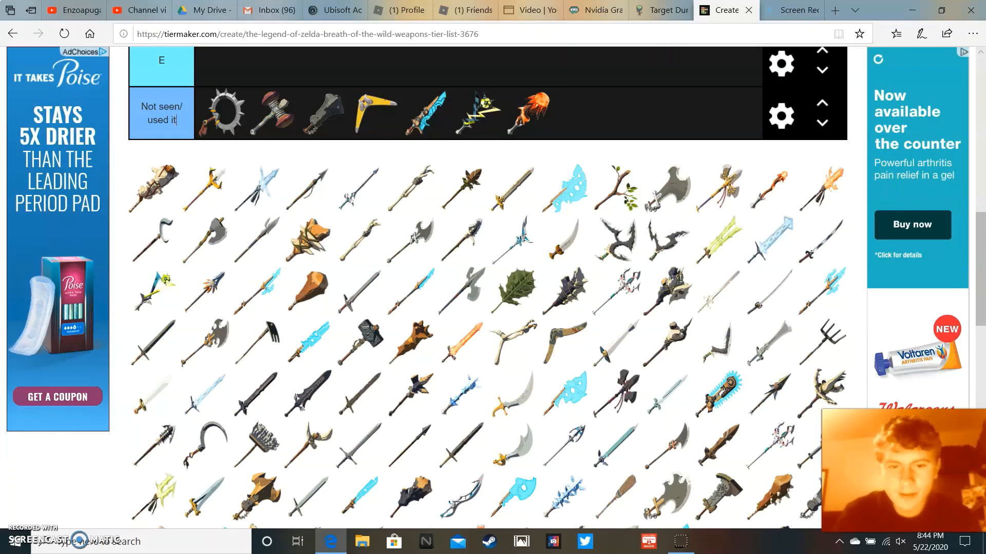
{"action": "scroll", "scroll_direction": "down", "scroll_amount": 3}
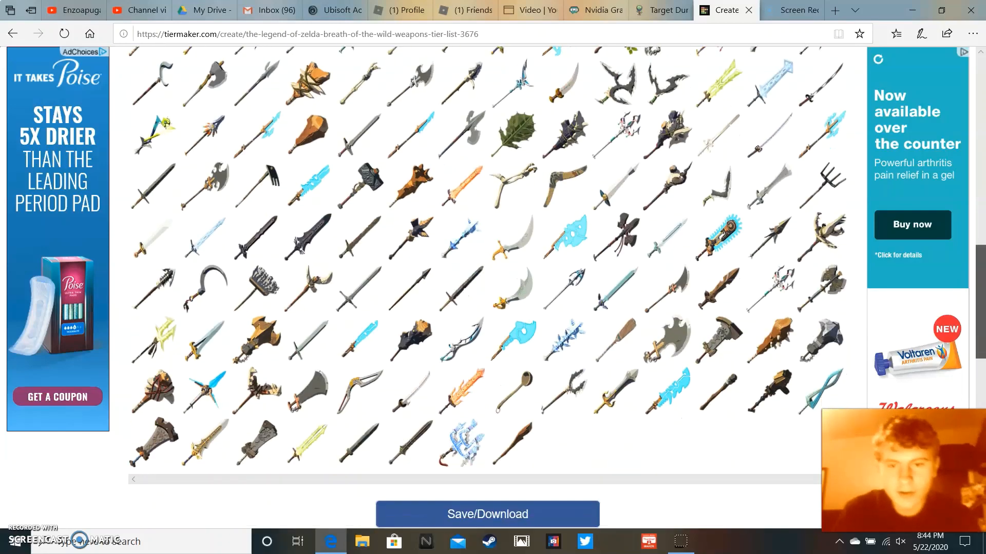
{"action": "scroll", "scroll_direction": "down", "scroll_amount": 3}
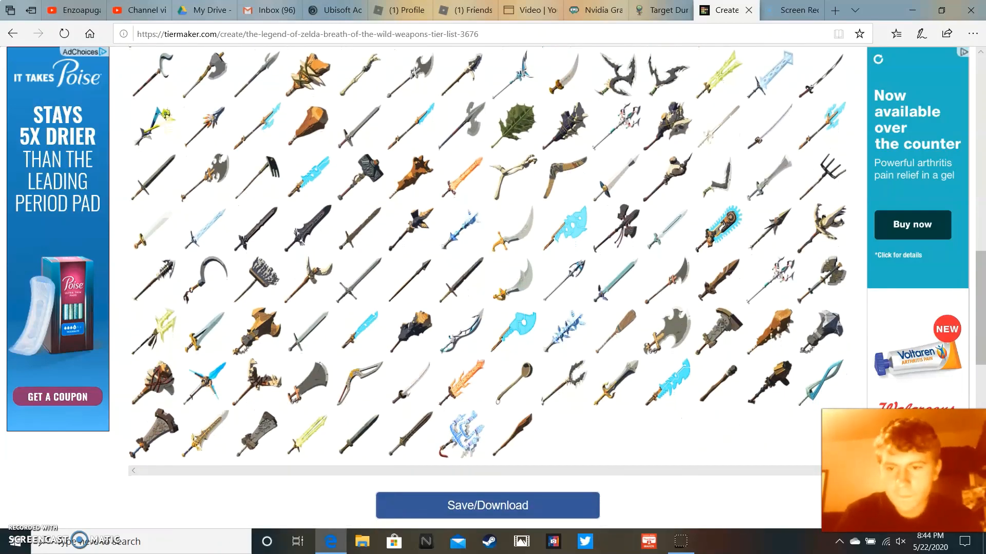
{"action": "scroll", "scroll_direction": "down", "scroll_amount": 3}
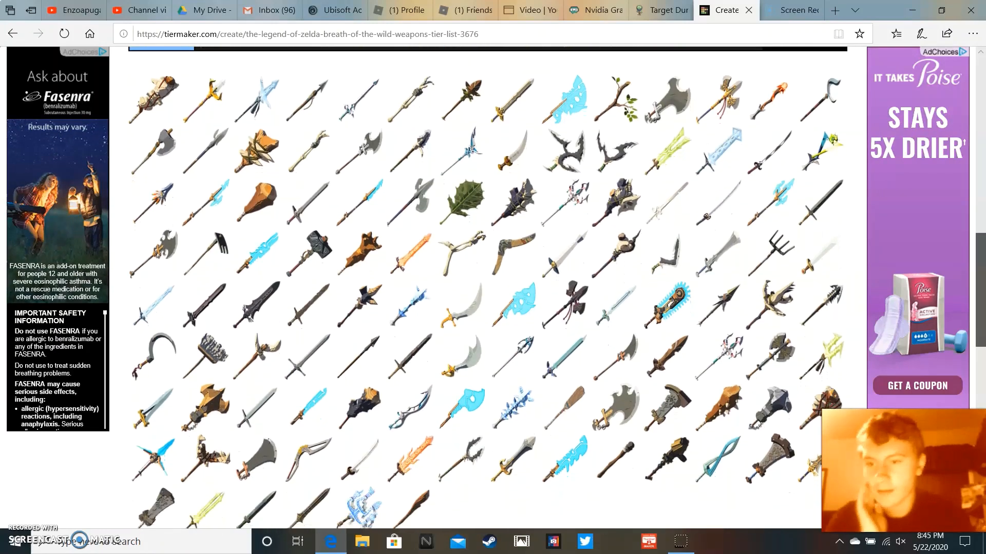
- Move the ornate broadsword up into tier S and the dark curved blade into tier B
{"action": "scroll", "scroll_direction": "down", "scroll_amount": 3}
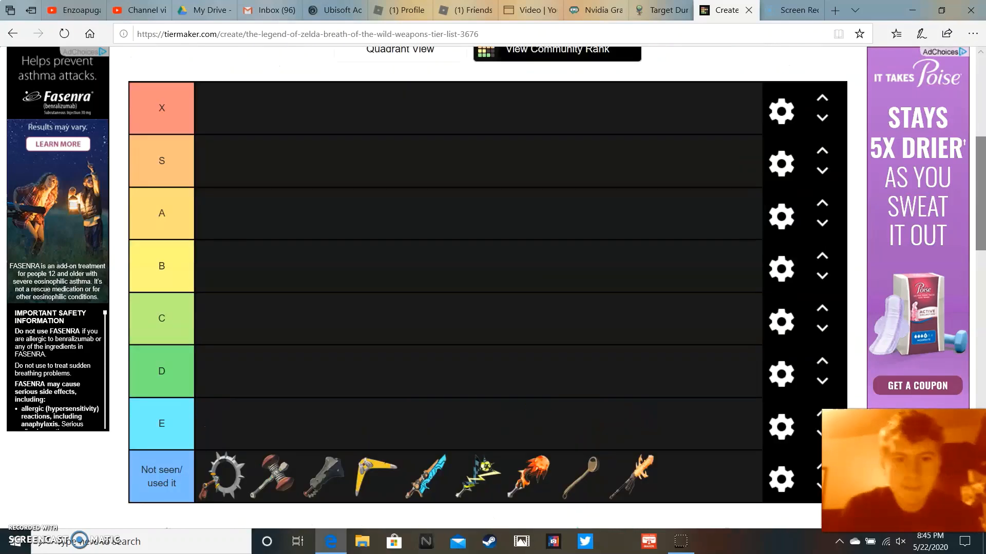
{"action": "scroll", "scroll_direction": "down", "scroll_amount": 3}
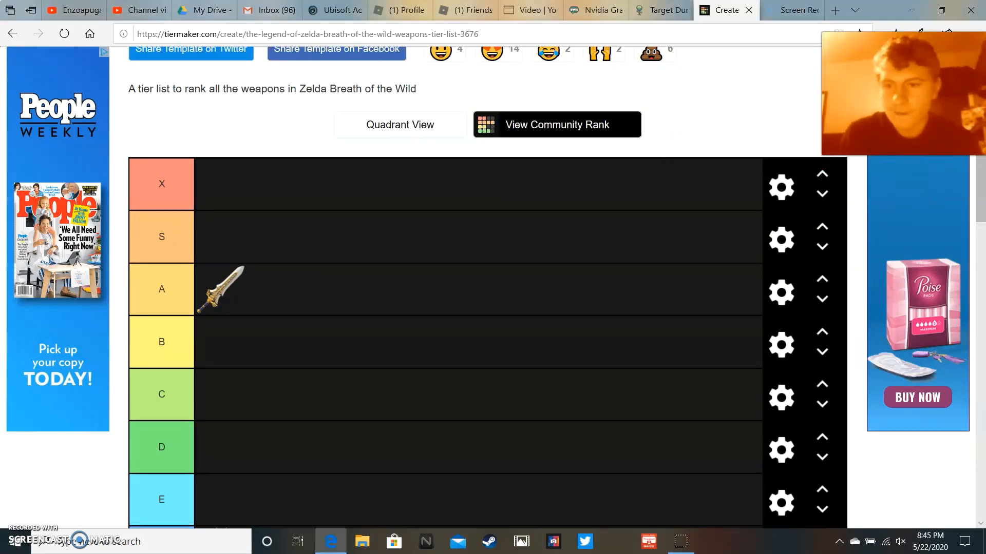
{"action": "left_click_drag", "start_coordinate": [220, 289], "coordinate": [220, 237]}
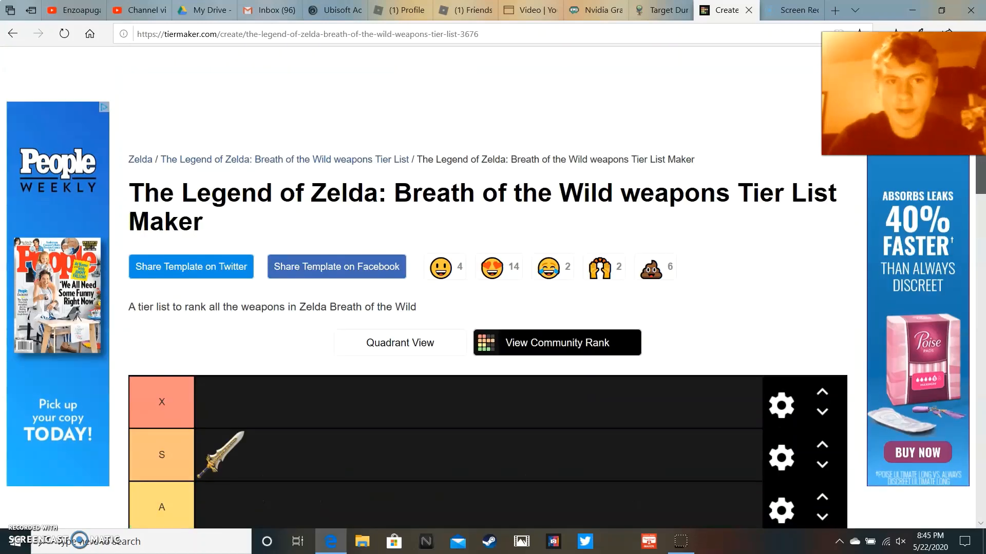
{"action": "scroll", "scroll_direction": "down", "scroll_amount": 3}
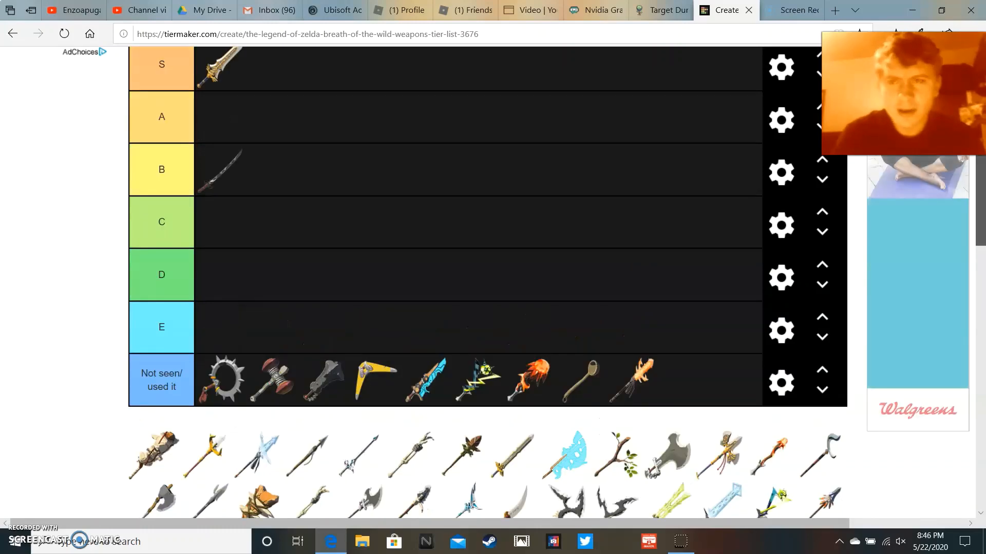
- Place the flame-tipped weapon and the silver axe in tier A, with the branch and curved knife in E
{"action": "scroll", "scroll_direction": "down", "scroll_amount": 3}
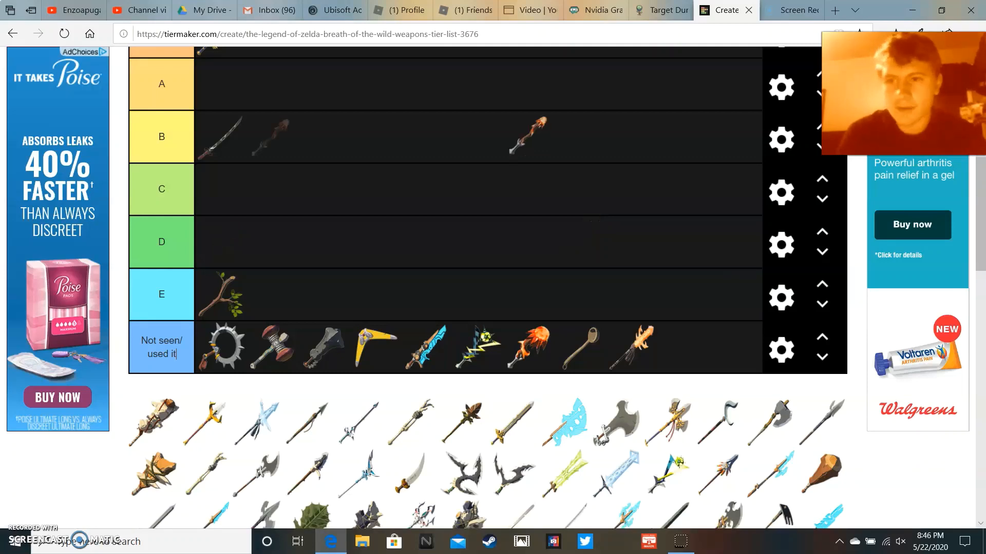
{"action": "left_click_drag", "start_coordinate": [534, 132], "coordinate": [216, 83]}
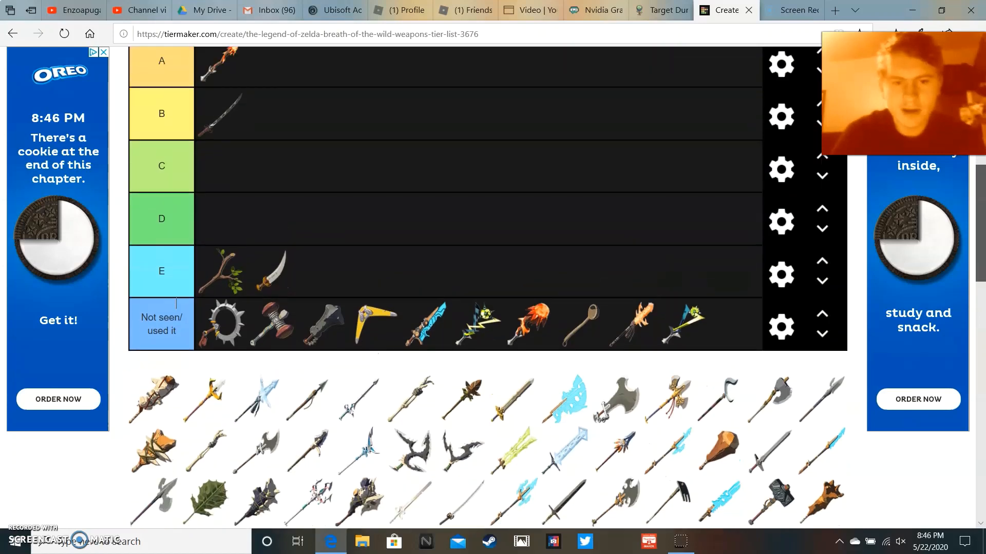
{"action": "scroll", "scroll_direction": "down", "scroll_amount": 3}
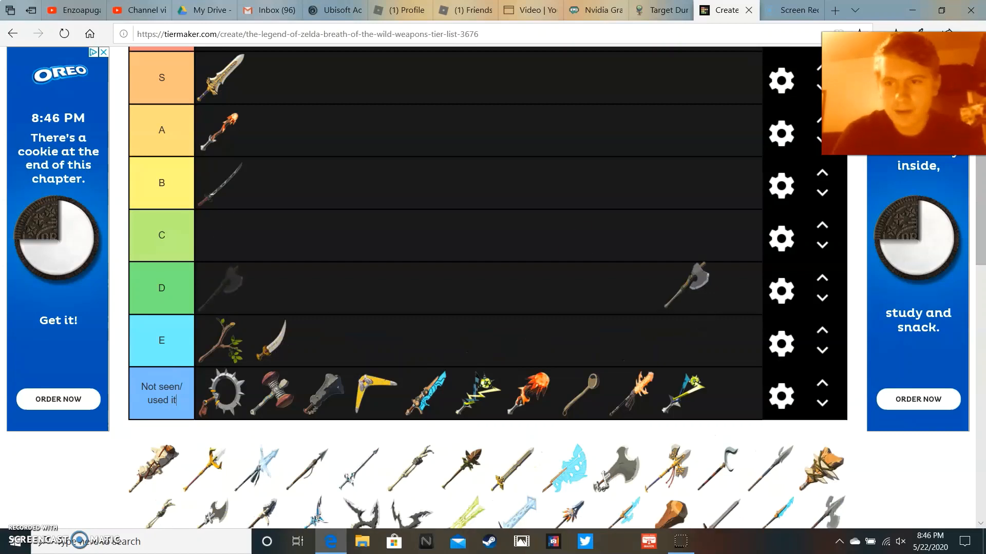
{"action": "left_click_drag", "start_coordinate": [685, 286], "coordinate": [477, 157]}
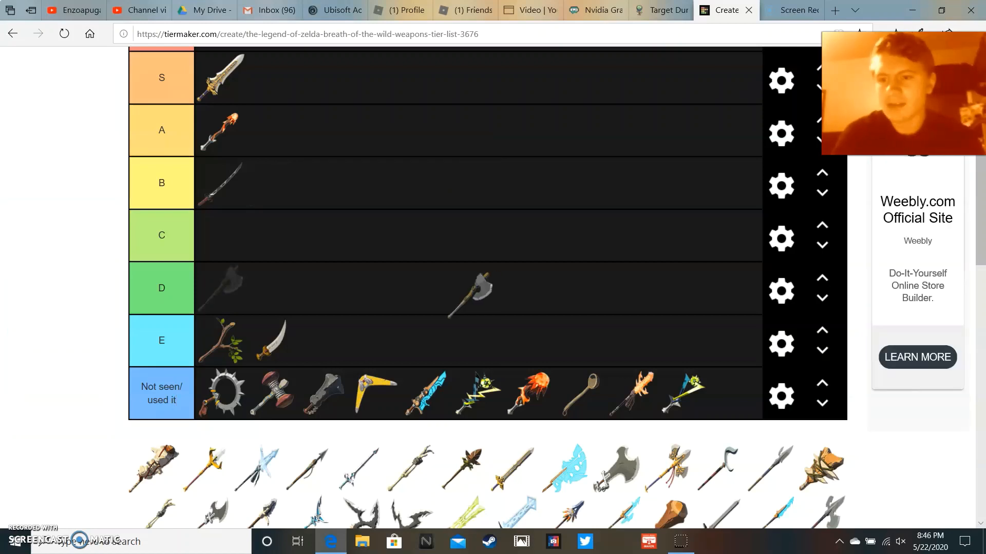
{"action": "left_click_drag", "start_coordinate": [468, 296], "coordinate": [270, 226]}
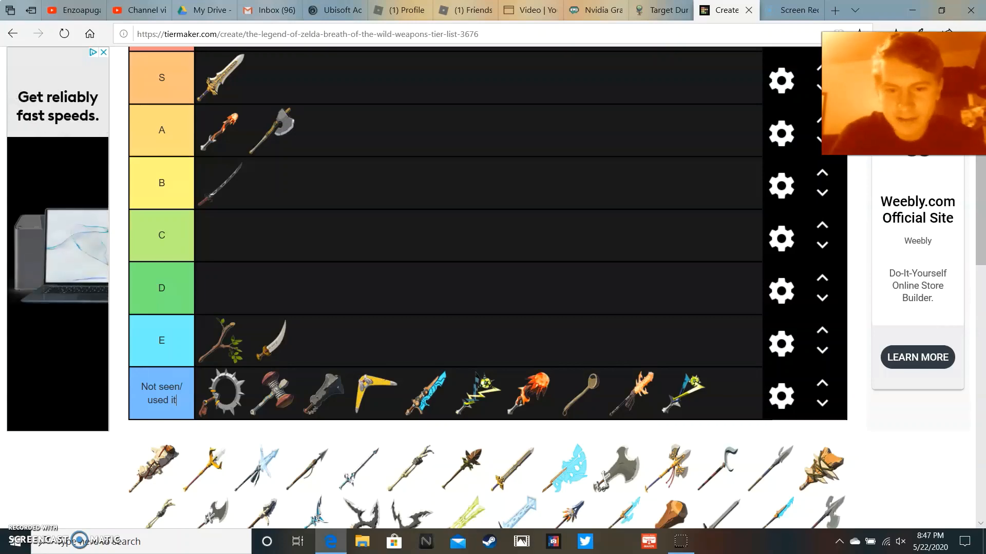
- Put the wooden blade in E, the golden spear in C, and the large axe and a sword in 'Not seen/used it'
{"action": "scroll", "scroll_direction": "down", "scroll_amount": 3}
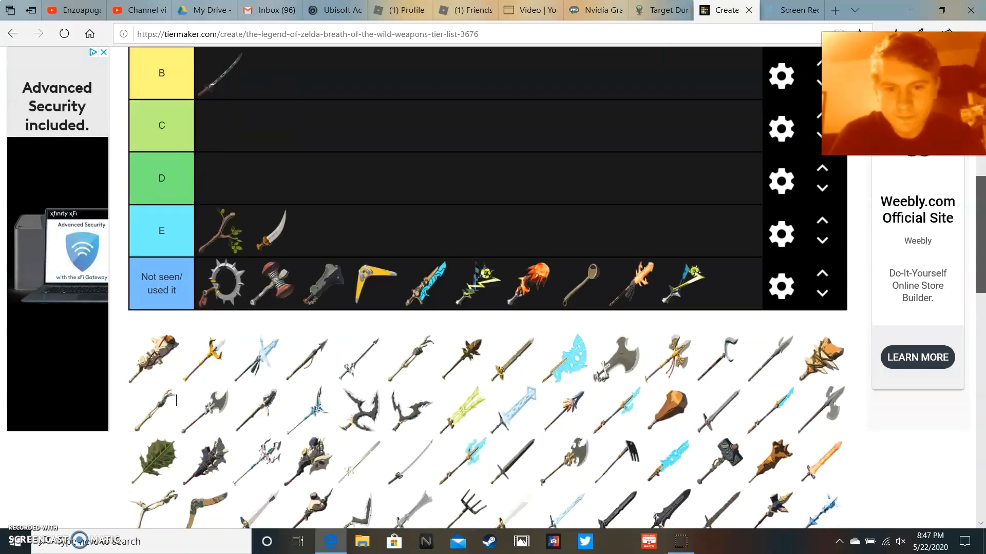
{"action": "scroll", "scroll_direction": "down", "scroll_amount": 3}
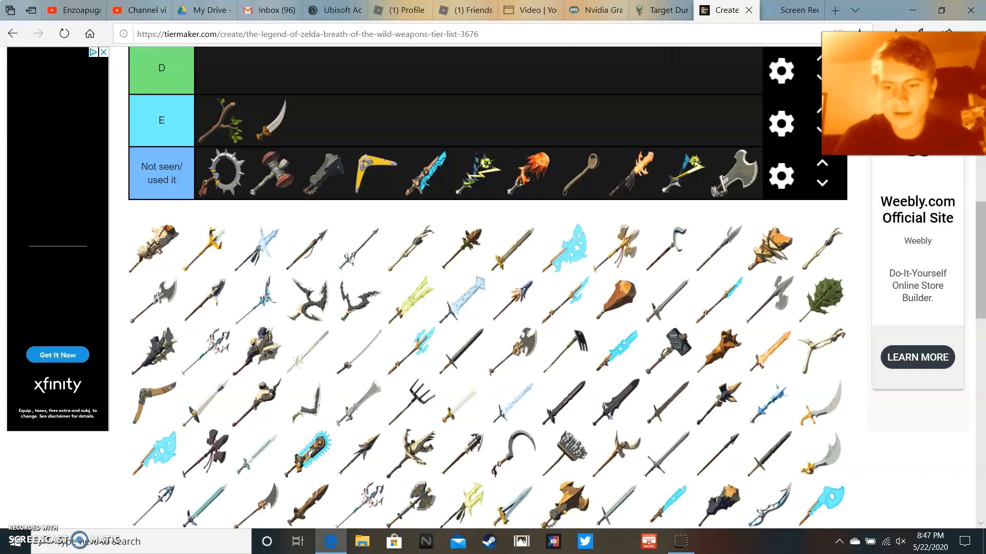
{"action": "scroll", "scroll_direction": "down", "scroll_amount": 3}
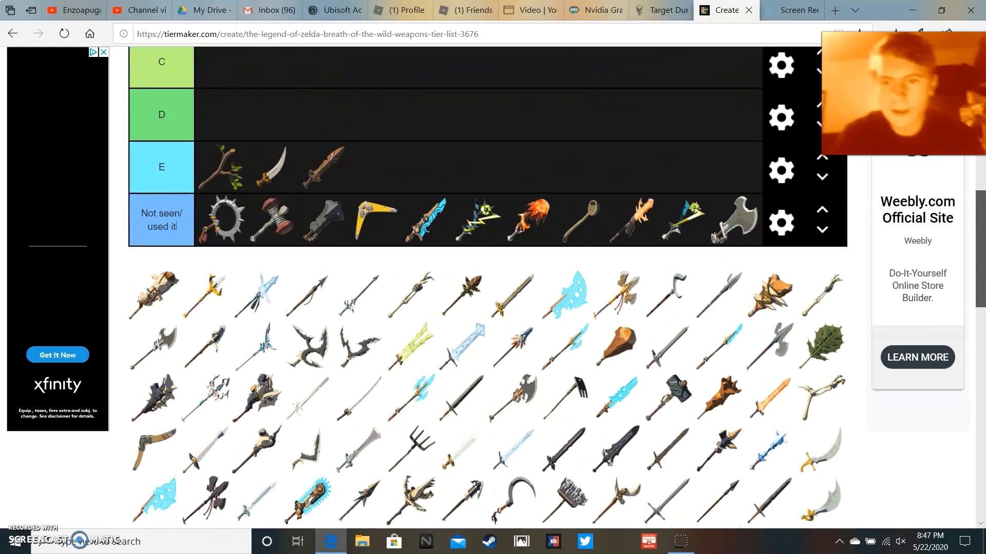
{"action": "scroll", "scroll_direction": "down", "scroll_amount": 3}
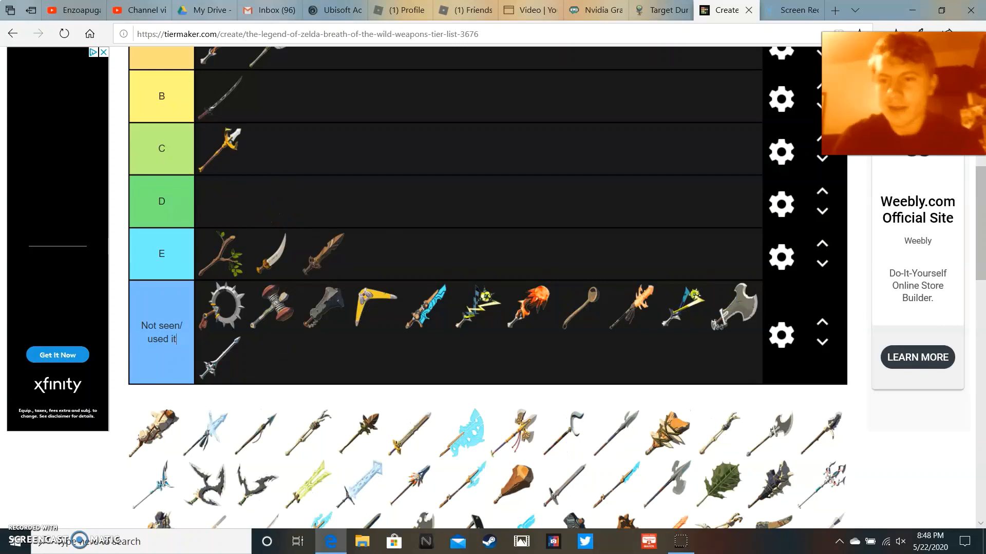
- Rank the spiked club in tier B and the bone-handled club and silver trident in tier D
{"action": "left_click_drag", "start_coordinate": [223, 139], "coordinate": [326, 258]}
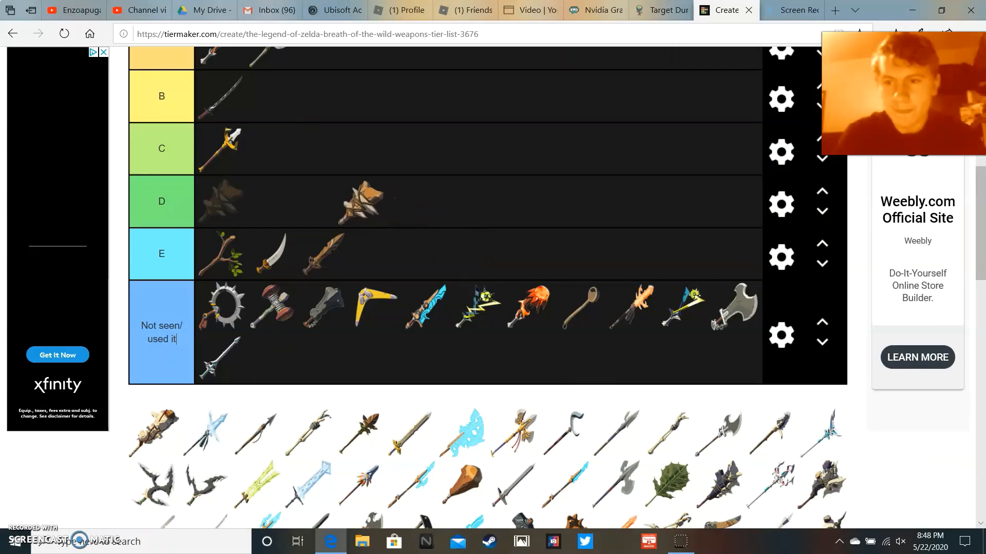
{"action": "left_click_drag", "start_coordinate": [361, 201], "coordinate": [258, 95]}
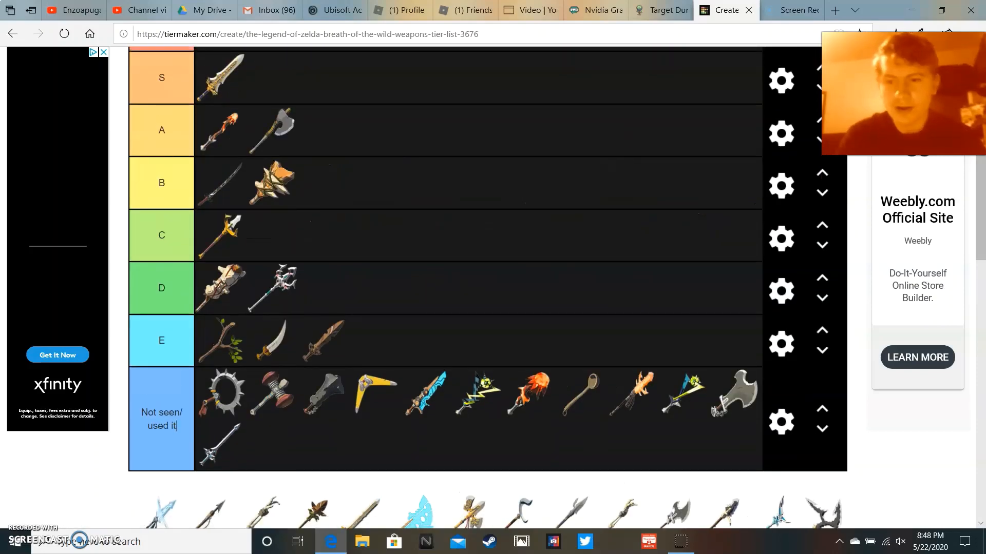
{"action": "left_click_drag", "start_coordinate": [284, 287], "coordinate": [326, 130]}
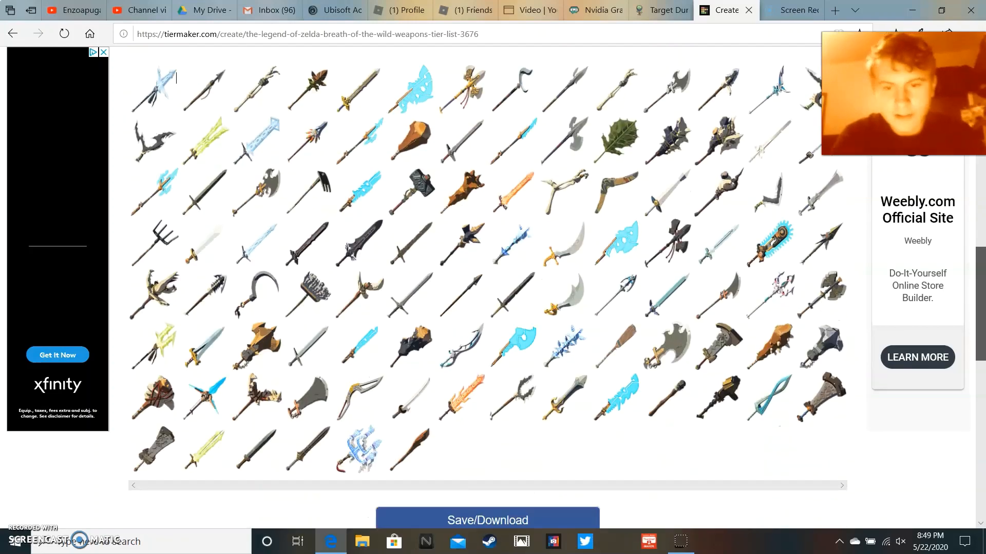
- Add a wooden club to A, two curved blades to D and five more weapons to E, unused ones to 'Not seen/ used it'
{"action": "scroll", "scroll_direction": "down", "scroll_amount": 3}
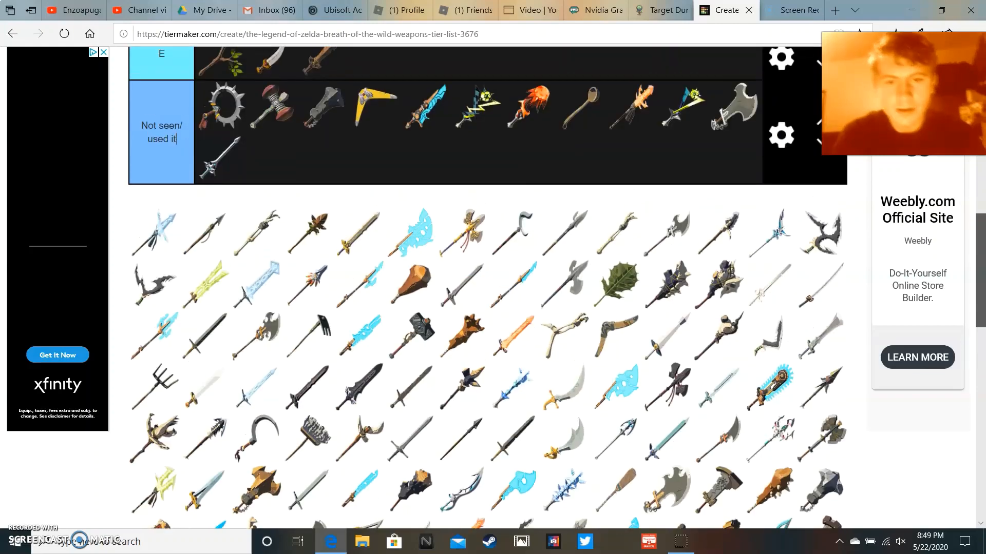
{"action": "scroll", "scroll_direction": "down", "scroll_amount": 3}
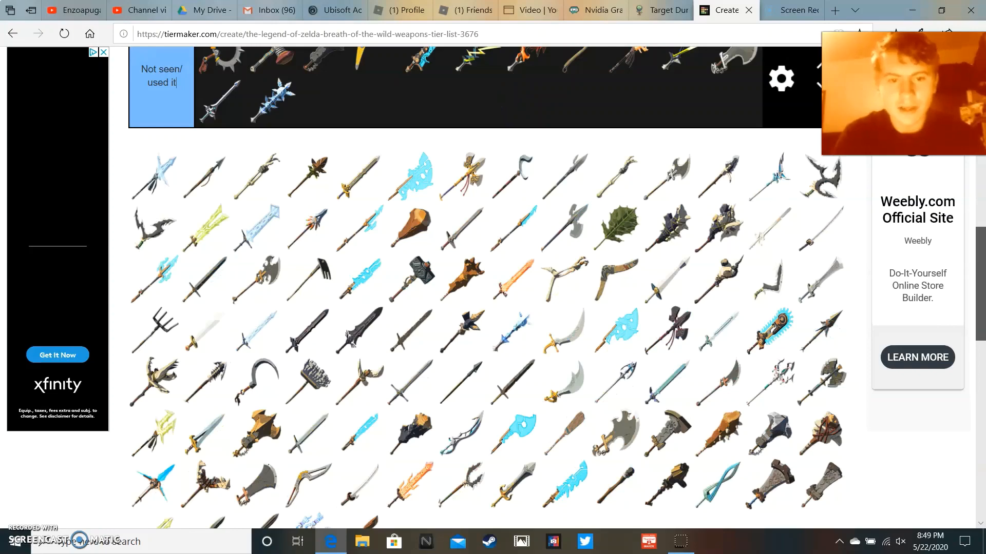
{"action": "scroll", "scroll_direction": "down", "scroll_amount": 3}
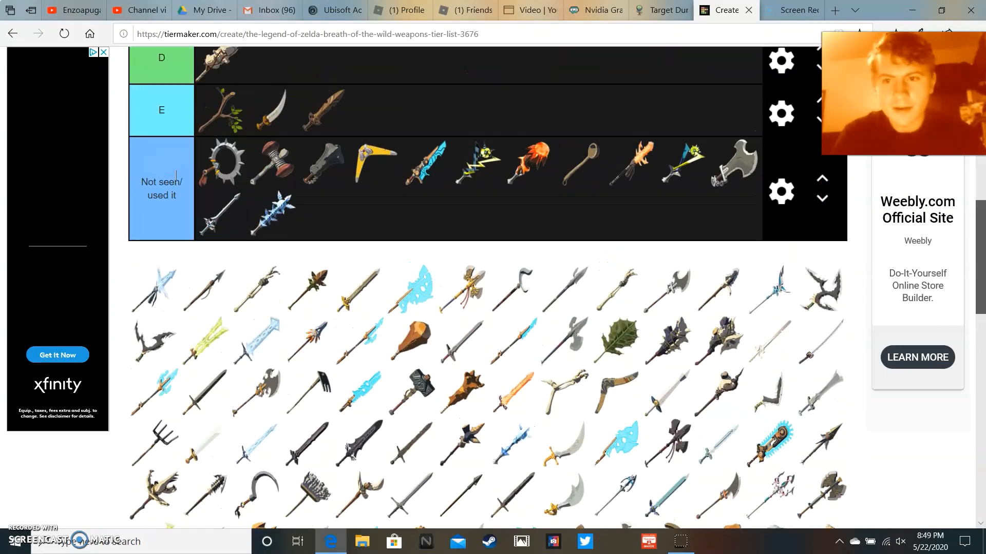
{"action": "scroll", "scroll_direction": "down", "scroll_amount": 3}
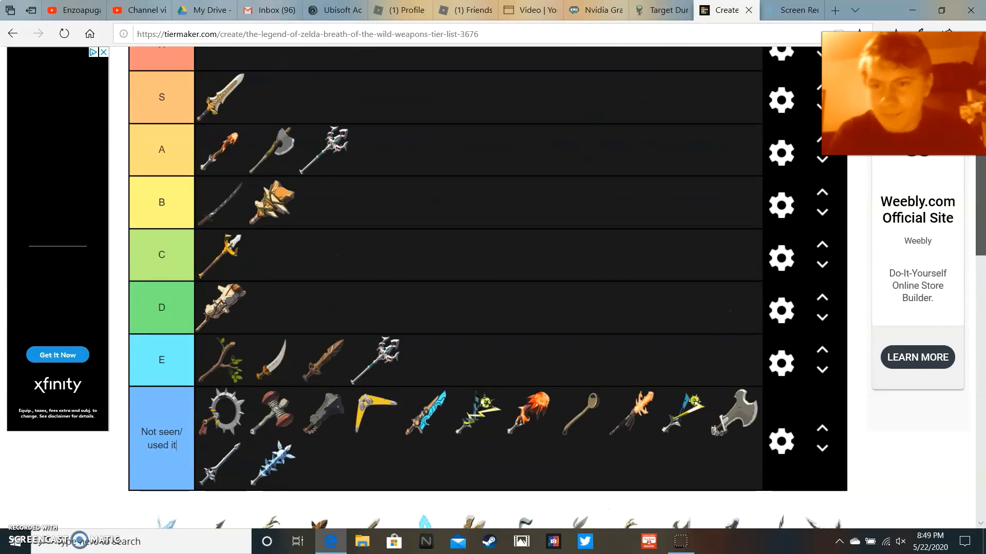
{"action": "scroll", "scroll_direction": "down", "scroll_amount": 3}
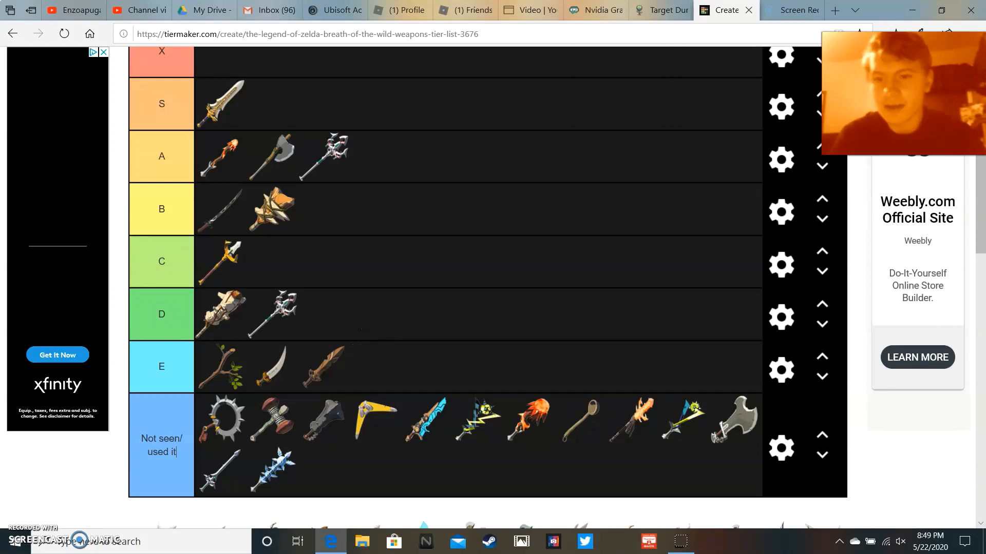
{"action": "scroll", "scroll_direction": "down", "scroll_amount": 3}
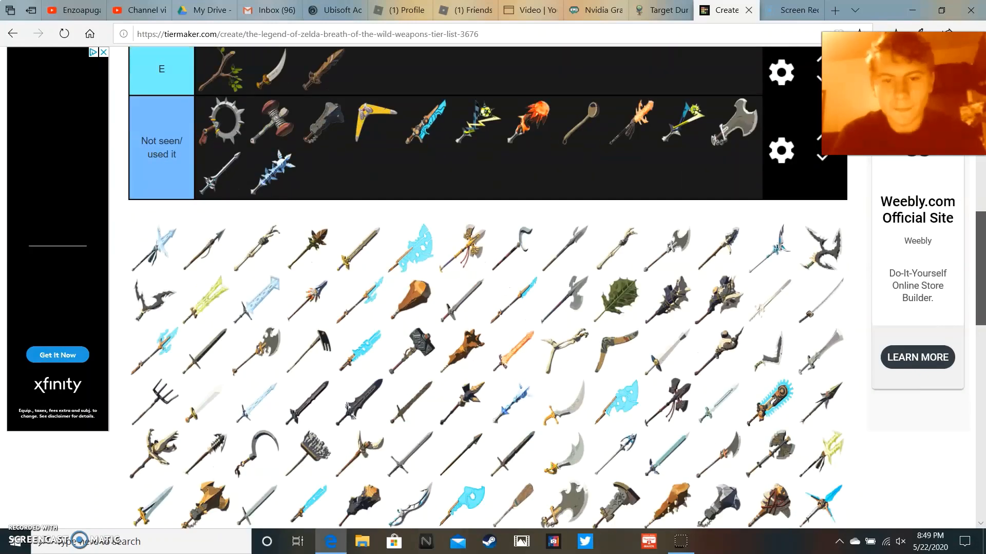
{"action": "scroll", "scroll_direction": "down", "scroll_amount": 3}
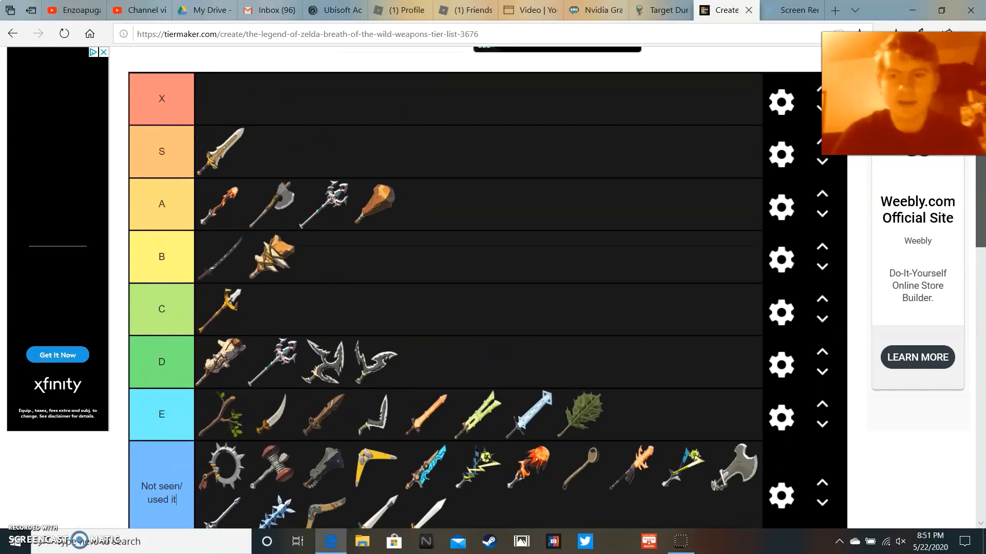
- Add a second sword to S, an axe-spear as the third weapon in B and a spear to E
{"action": "scroll", "scroll_direction": "down", "scroll_amount": 3}
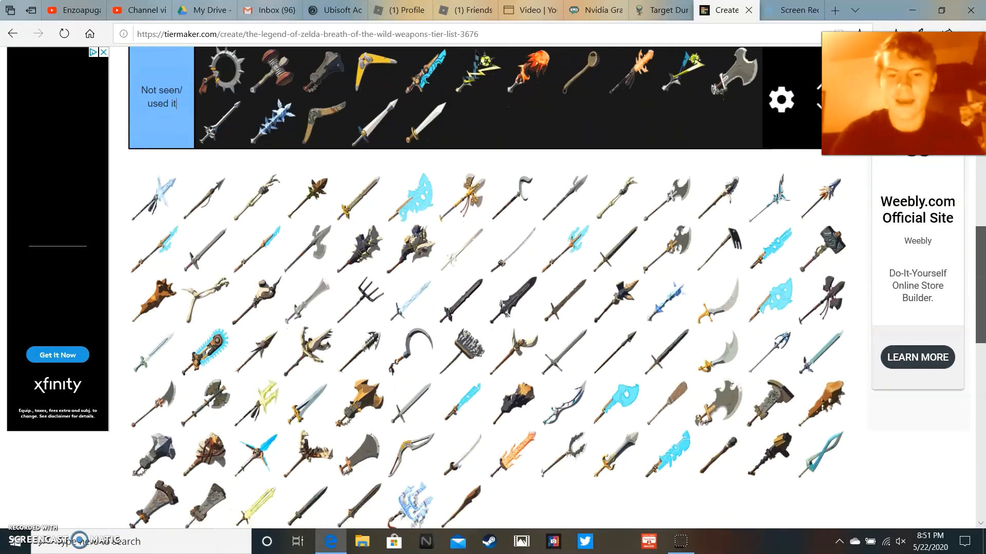
{"action": "scroll", "scroll_direction": "down", "scroll_amount": 3}
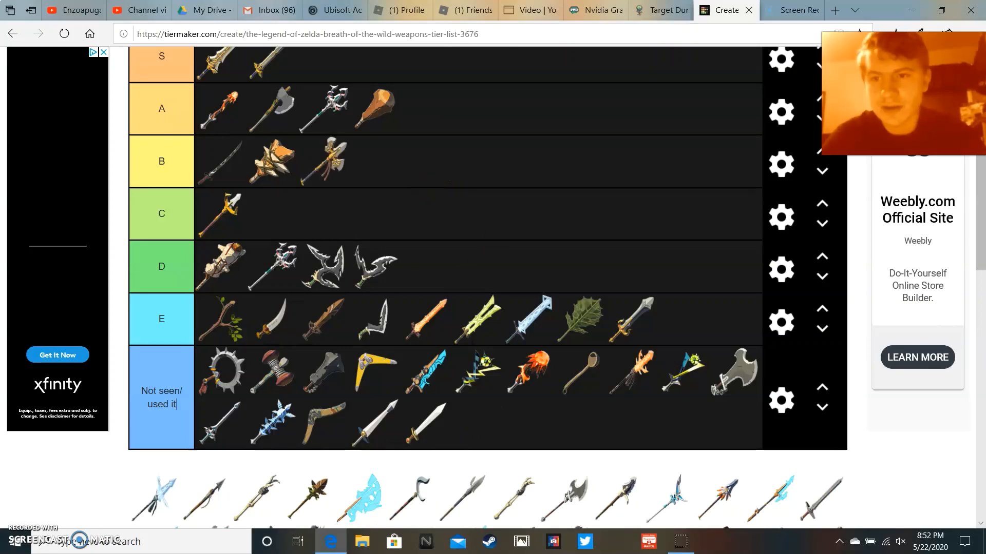
- Place the broad cleaver-style axe as the fourth weapon in tier B
{"action": "scroll", "scroll_direction": "down", "scroll_amount": 3}
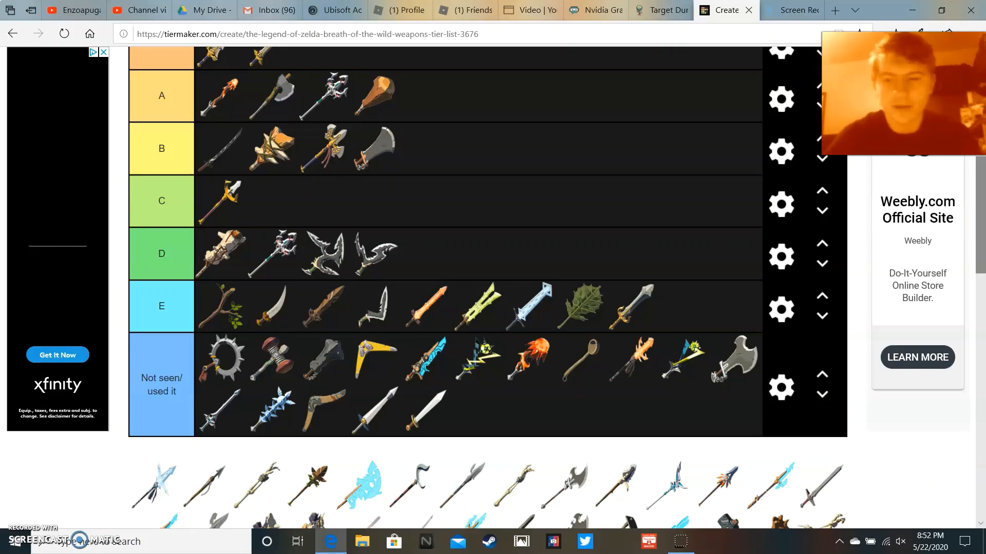
{"action": "scroll", "scroll_direction": "down", "scroll_amount": 3}
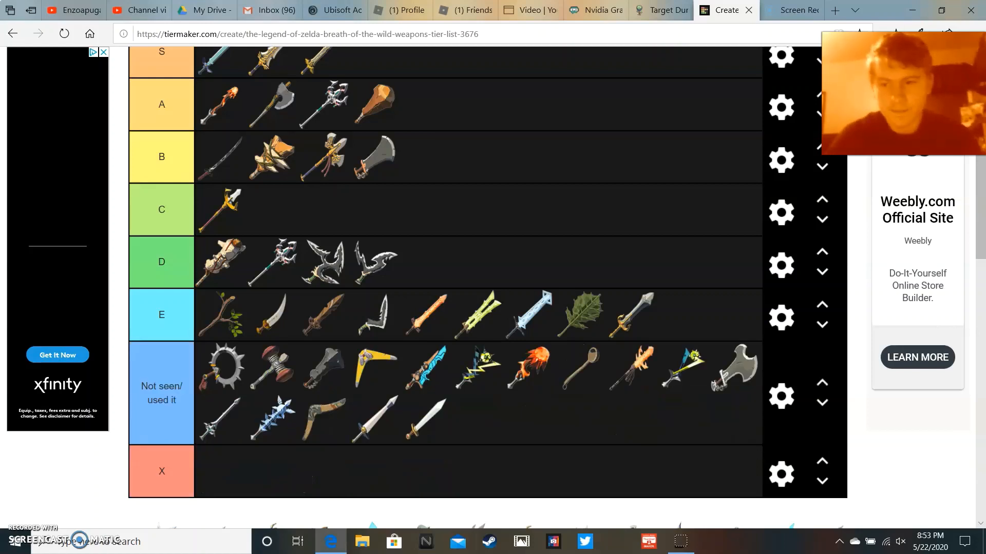
- Move the X row to the bottom and start relabelling it, typing 'ug'
{"action": "type", "text": "ug"}
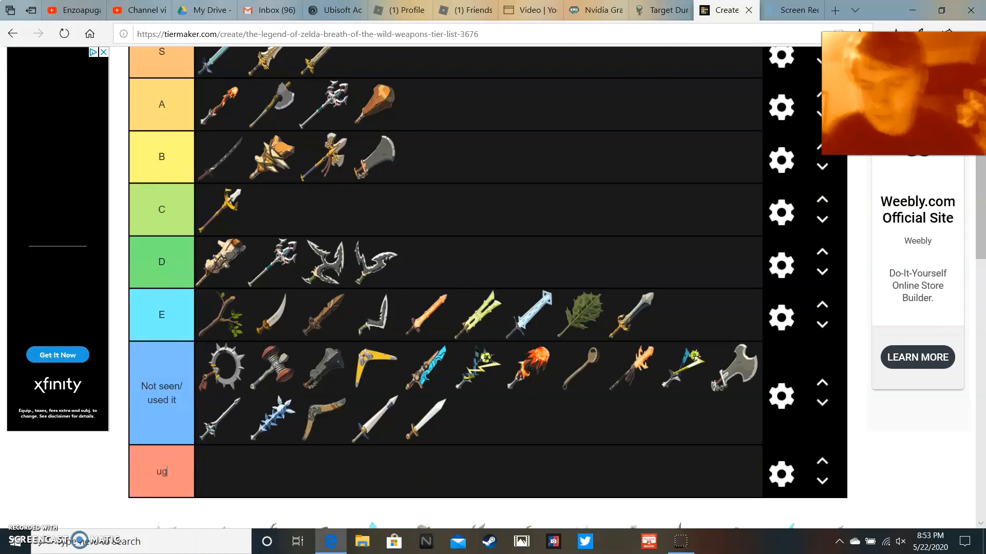
- Finish the label as 'ugly', add a club to 'Not seen/ used it' and an icy trident to ugly
{"action": "type", "text": "ly"}
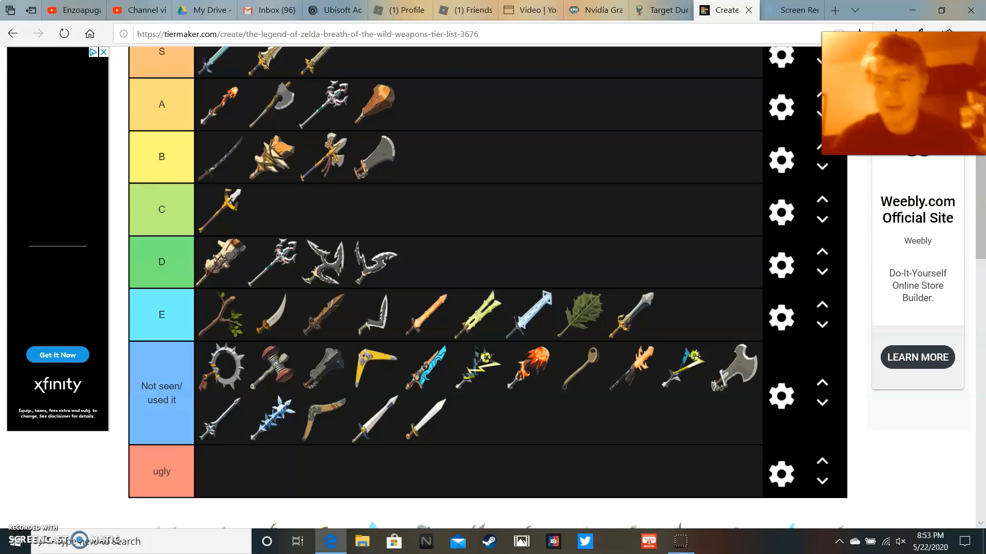
{"action": "scroll", "scroll_direction": "down", "scroll_amount": 3}
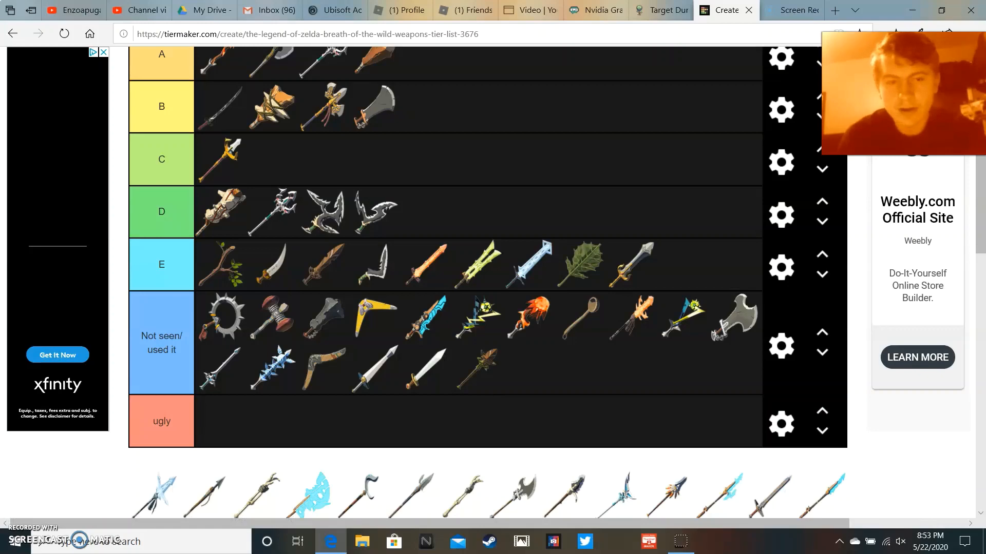
{"action": "scroll", "scroll_direction": "down", "scroll_amount": 3}
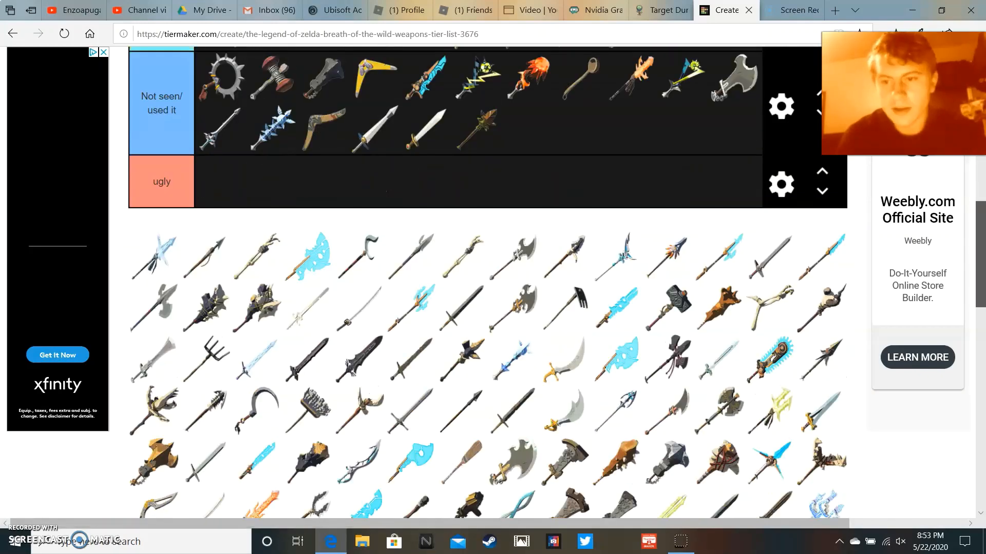
{"action": "scroll", "scroll_direction": "down", "scroll_amount": 3}
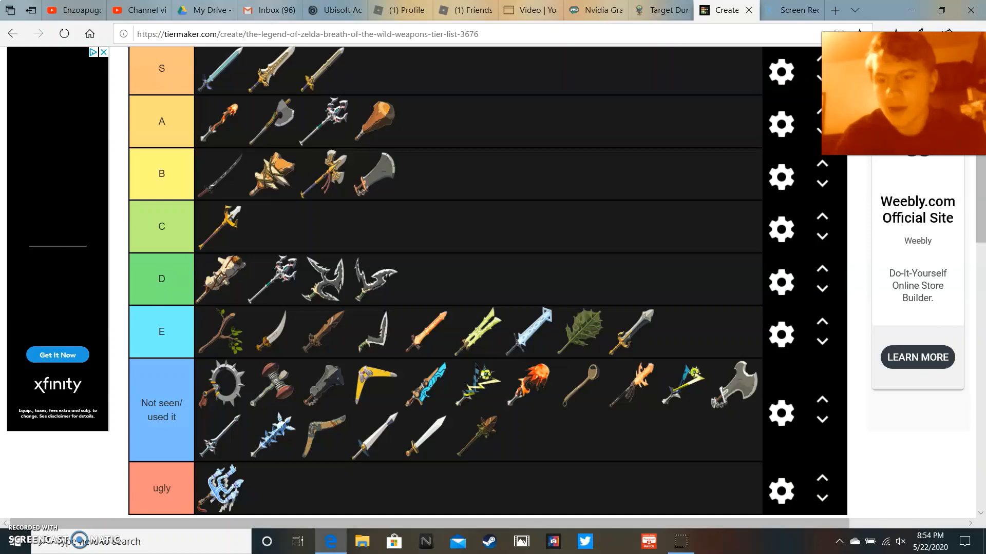
- Move the icy trident from the ugly row to the front of the A tier
{"action": "left_click_drag", "start_coordinate": [221, 488], "coordinate": [220, 122]}
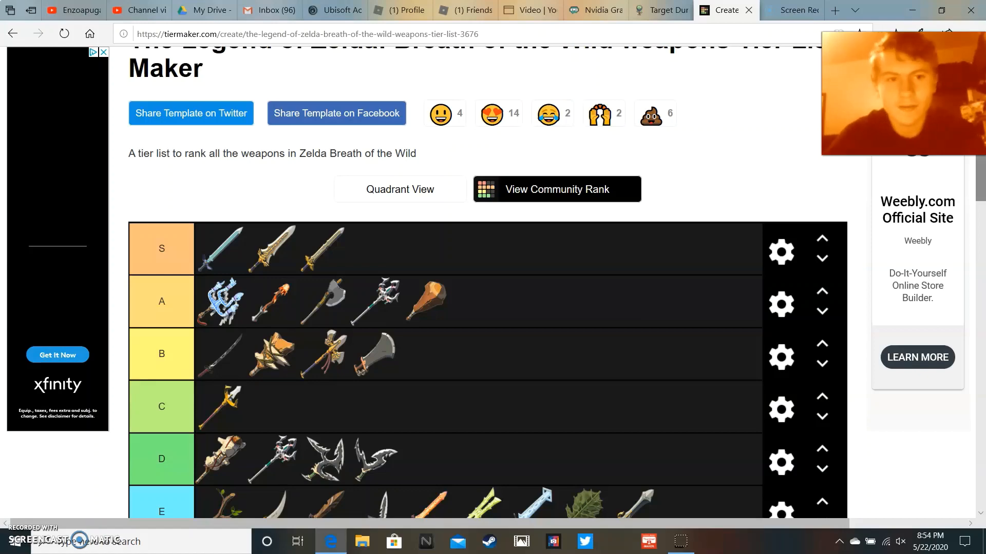
{"action": "scroll", "scroll_direction": "down", "scroll_amount": 3}
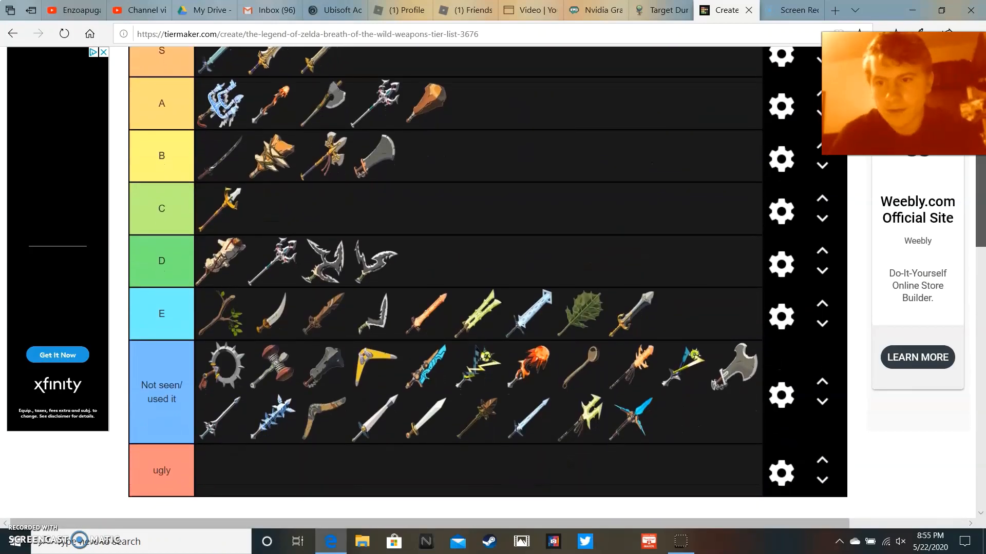
- Scroll down to the weapon pool to place the frosty spear second in A
{"action": "scroll", "scroll_direction": "down", "scroll_amount": 3}
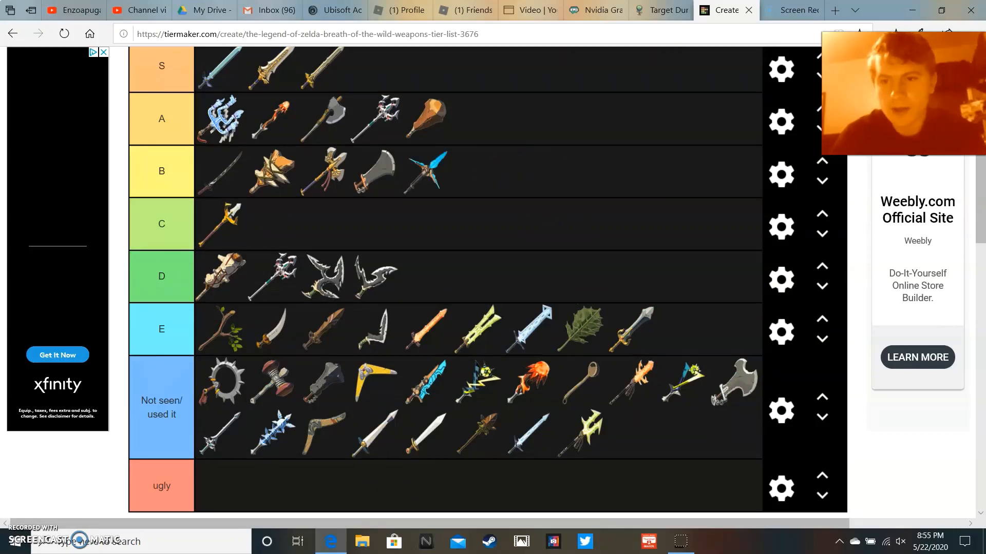
{"action": "scroll", "scroll_direction": "down", "scroll_amount": 3}
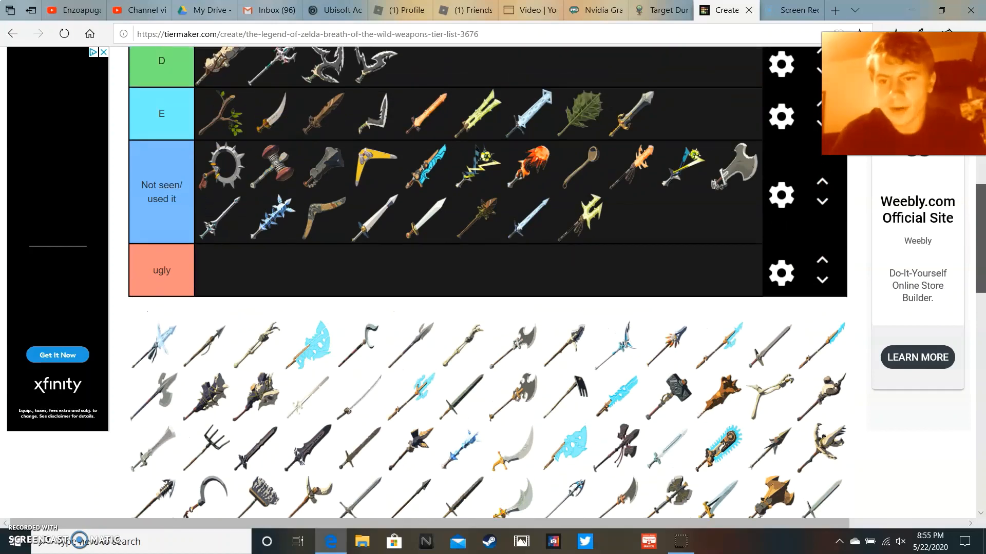
{"action": "scroll", "scroll_direction": "down", "scroll_amount": 3}
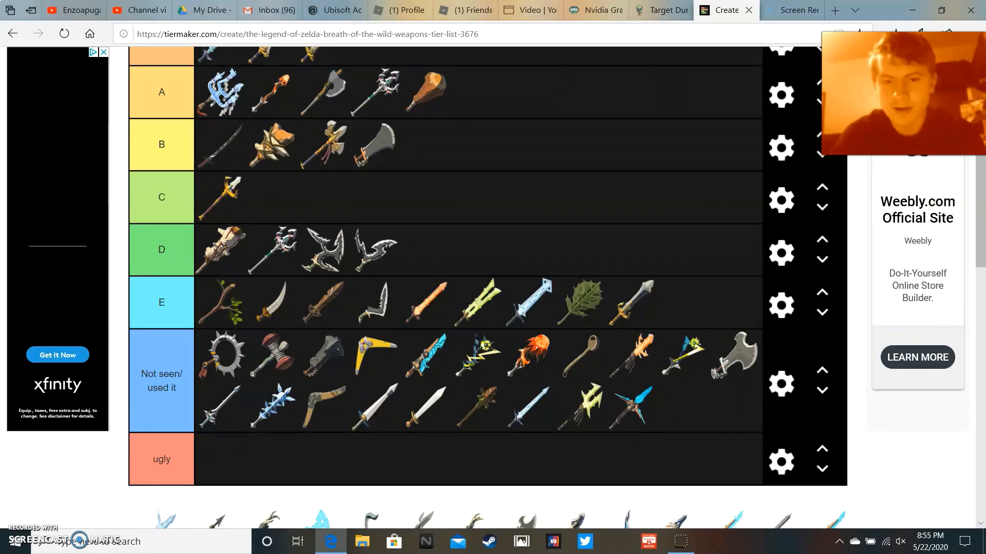
{"action": "scroll", "scroll_direction": "down", "scroll_amount": 3}
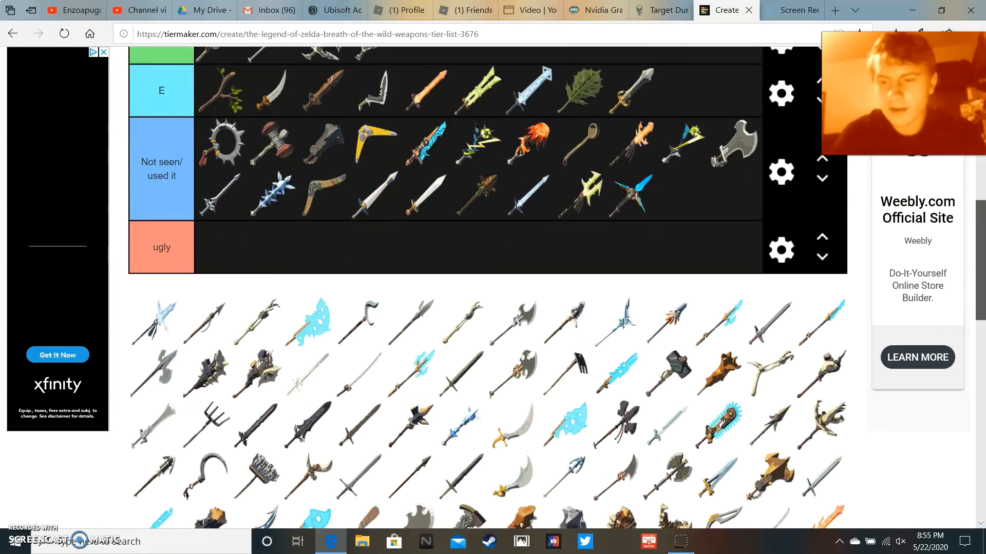
{"action": "scroll", "scroll_direction": "down", "scroll_amount": 3}
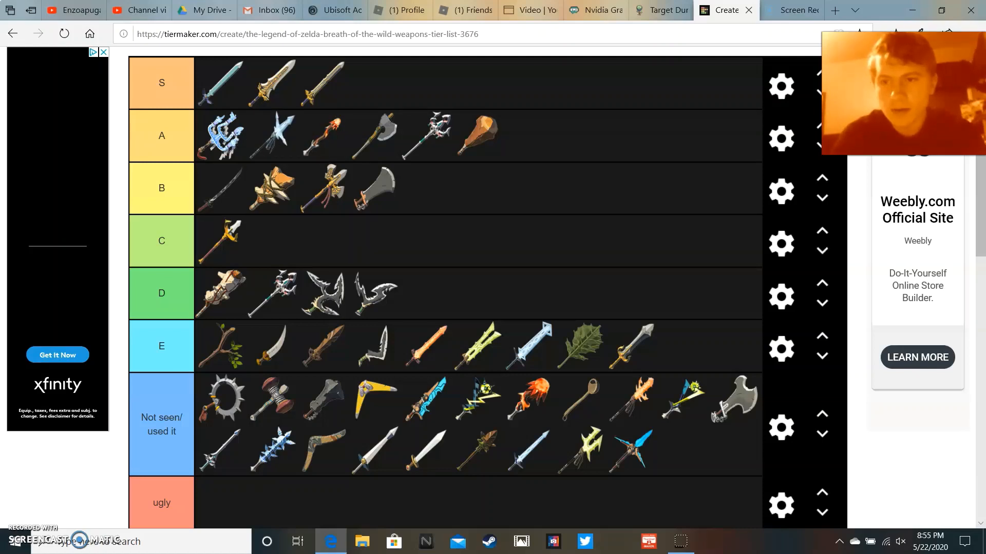
- Scroll through the pool while ranking a weapon in A, three spiked clubs in ugly and a rod in C
{"action": "scroll", "scroll_direction": "down", "scroll_amount": 3}
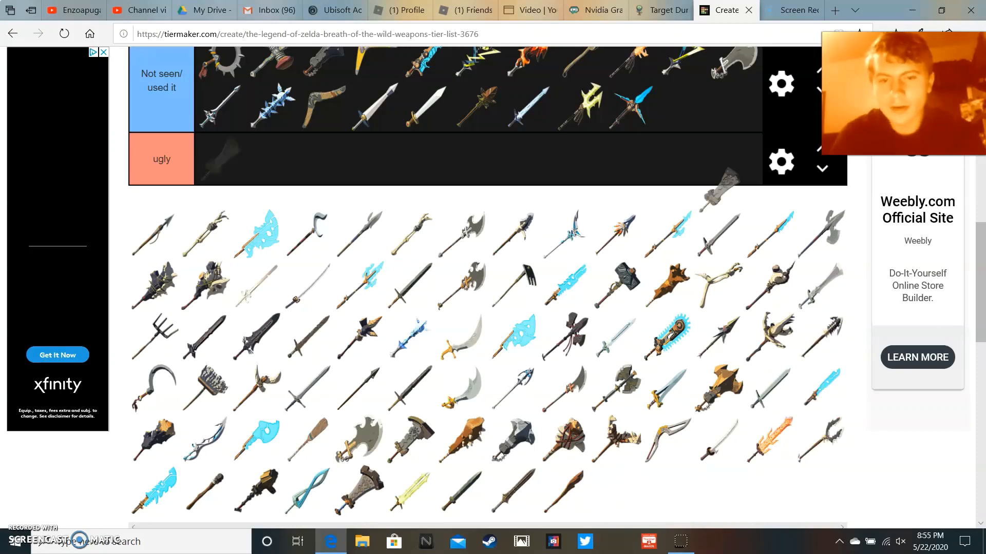
{"action": "scroll", "scroll_direction": "down", "scroll_amount": 3}
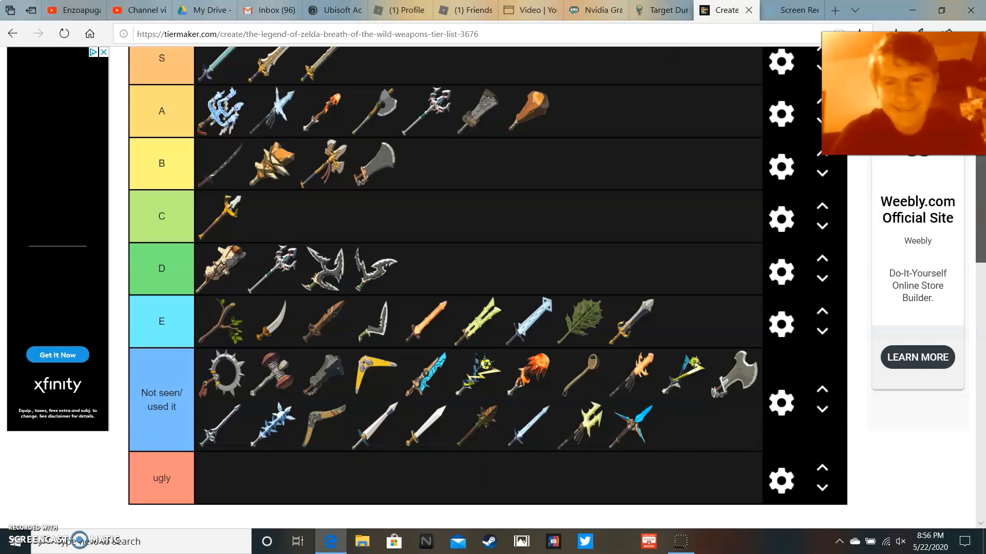
{"action": "scroll", "scroll_direction": "down", "scroll_amount": 3}
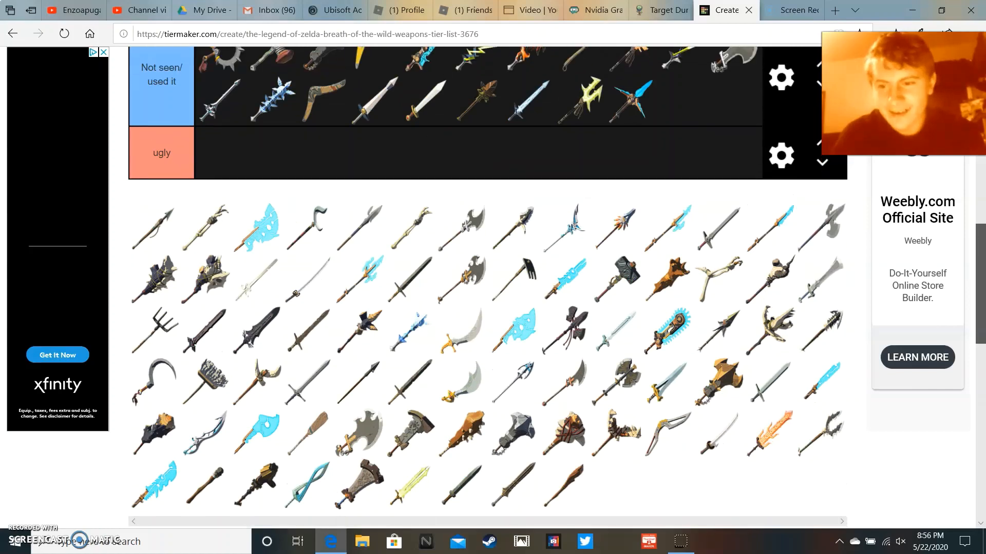
{"action": "scroll", "scroll_direction": "down", "scroll_amount": 3}
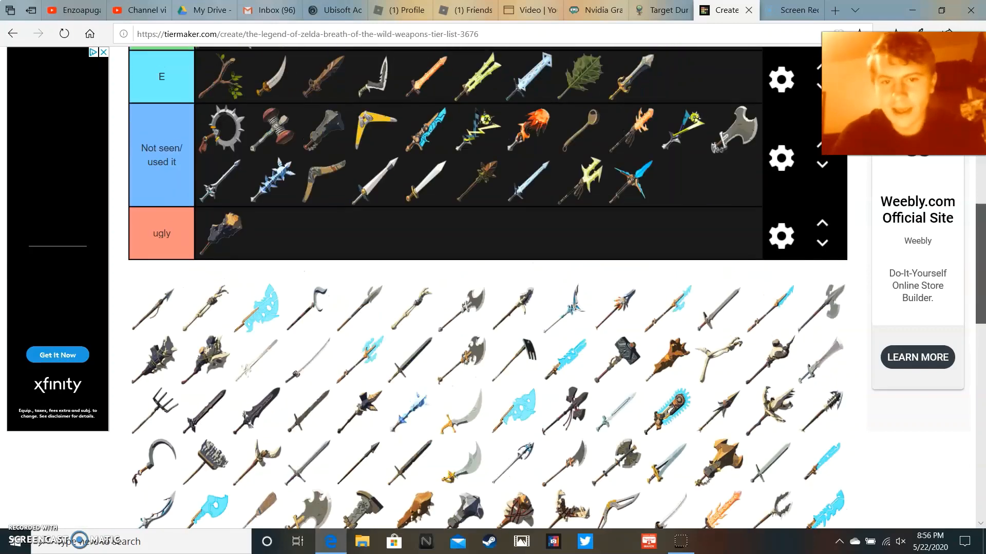
{"action": "scroll", "scroll_direction": "down", "scroll_amount": 3}
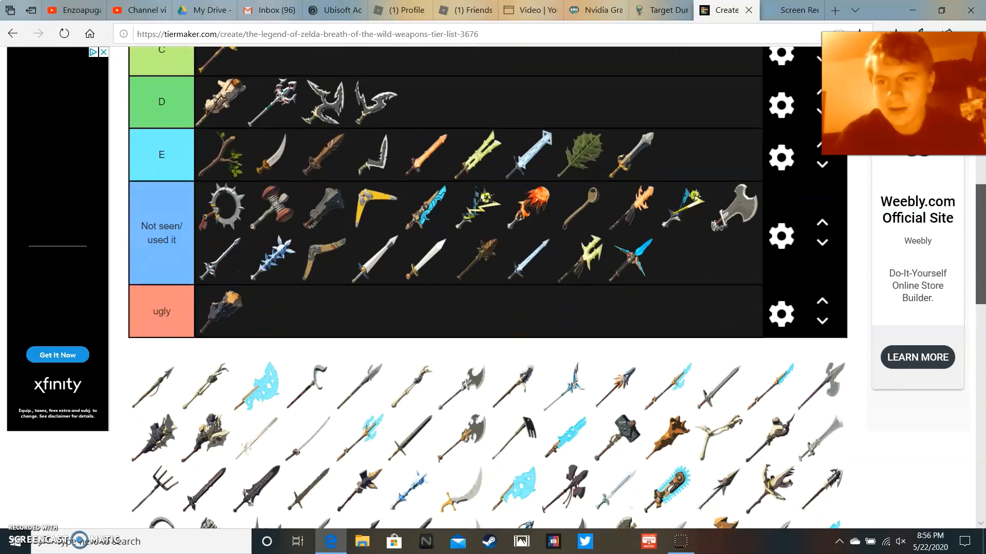
{"action": "scroll", "scroll_direction": "down", "scroll_amount": 3}
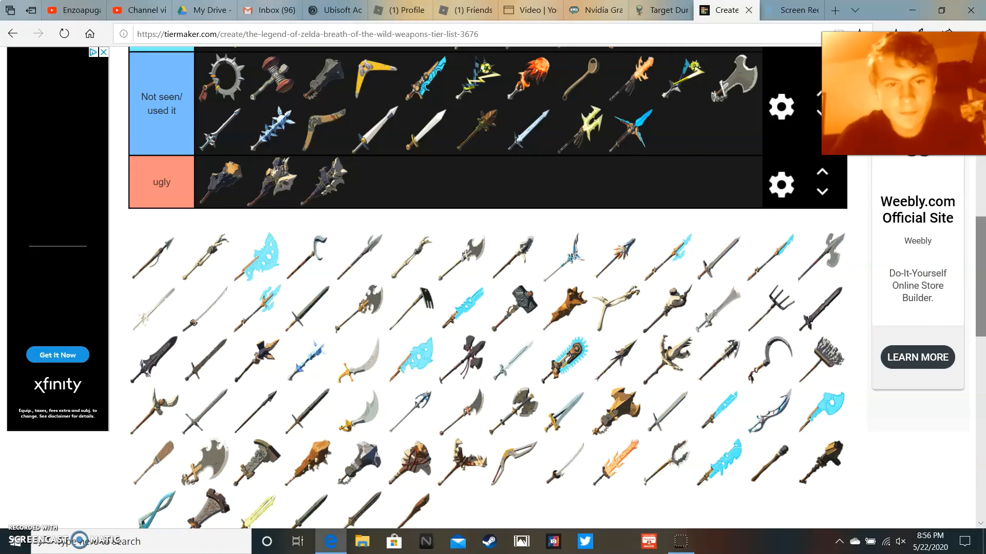
{"action": "scroll", "scroll_direction": "down", "scroll_amount": 3}
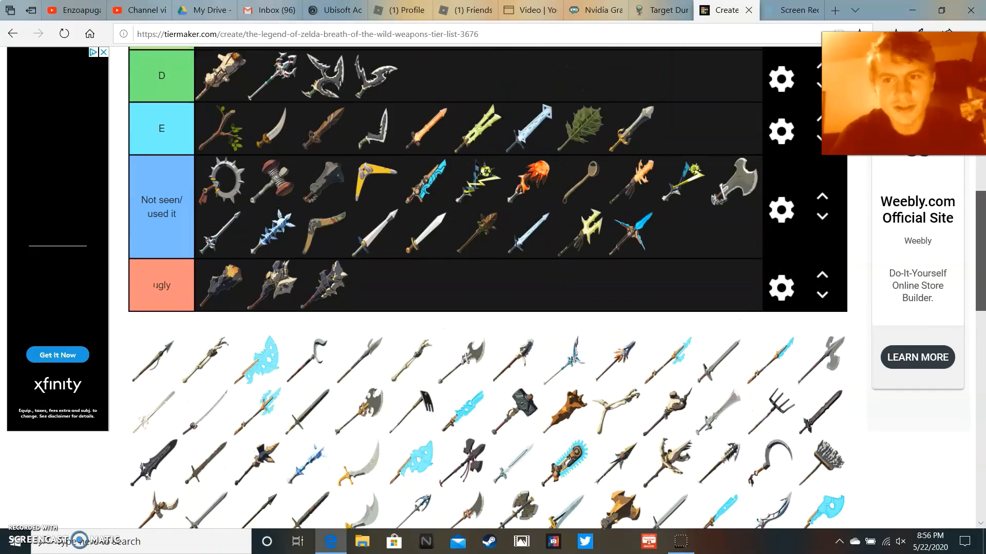
{"action": "scroll", "scroll_direction": "down", "scroll_amount": 3}
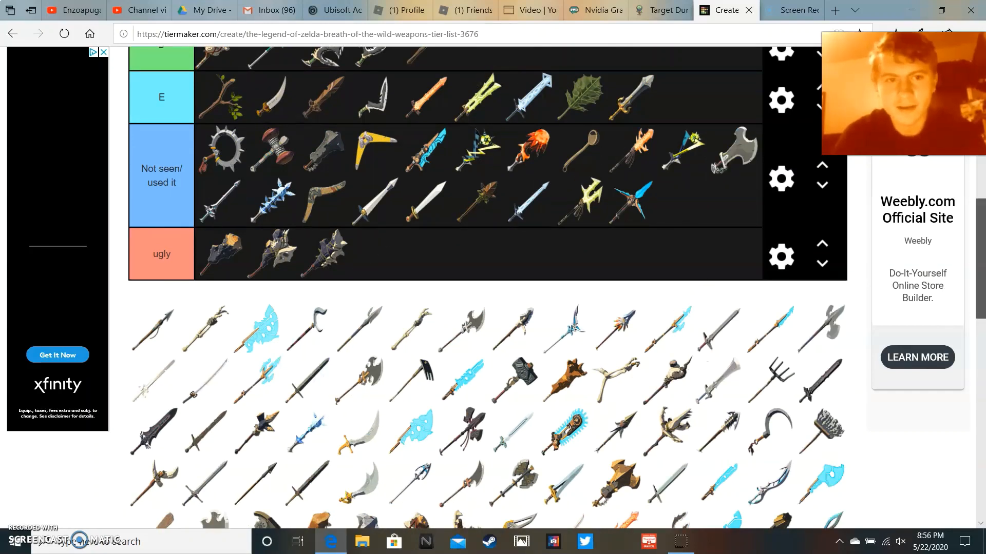
{"action": "scroll", "scroll_direction": "down", "scroll_amount": 3}
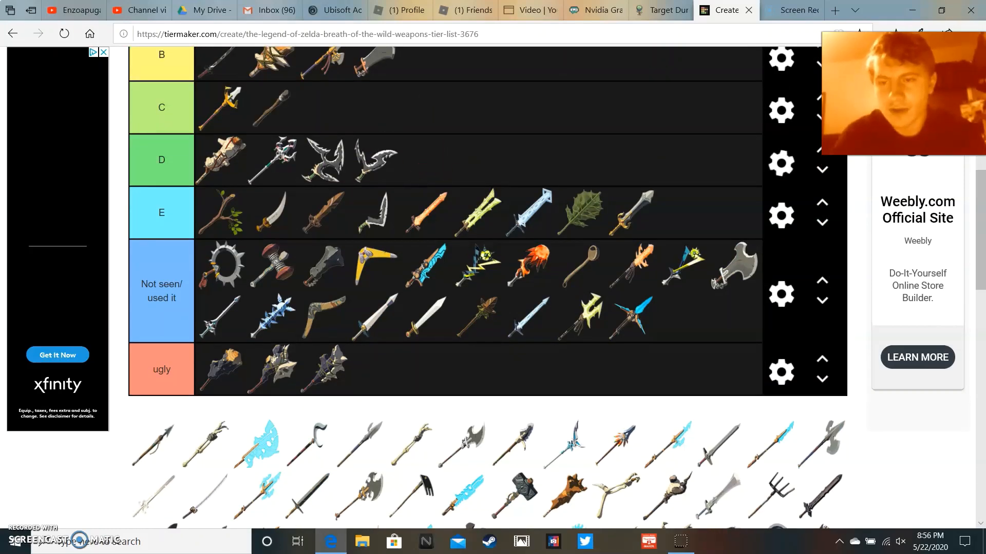
- Move the dark-bladed sword from the ugly row up into the A tier
{"action": "scroll", "scroll_direction": "down", "scroll_amount": 3}
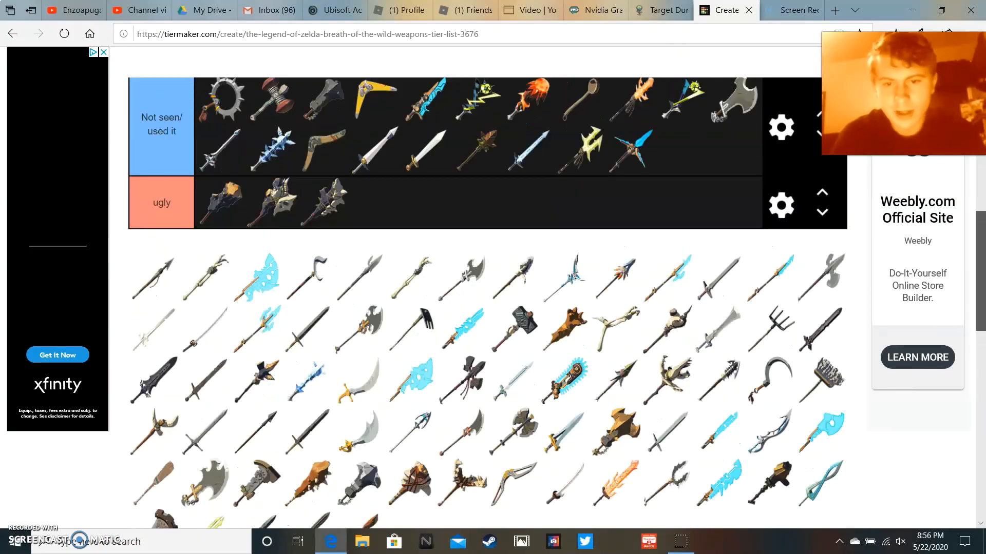
{"action": "scroll", "scroll_direction": "down", "scroll_amount": 3}
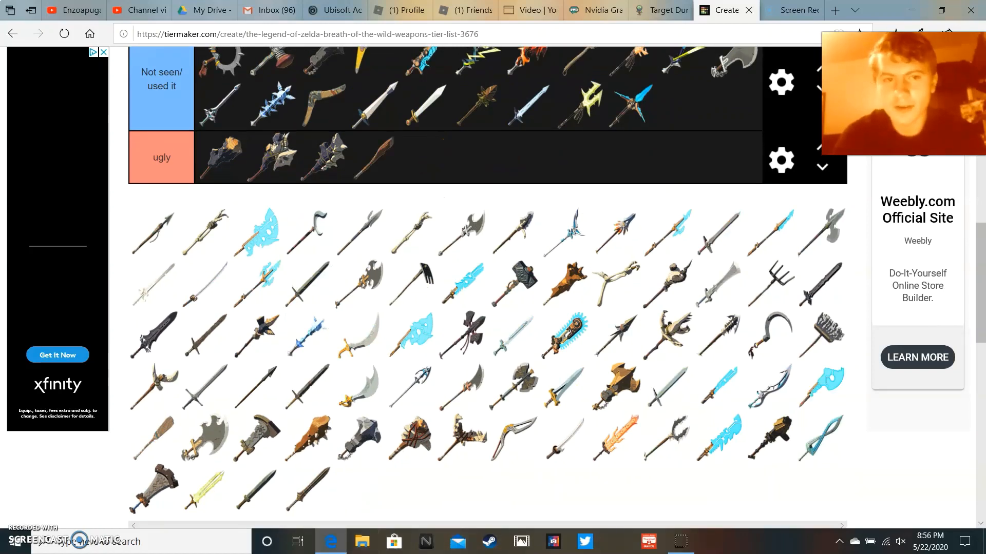
{"action": "scroll", "scroll_direction": "up", "scroll_amount": 3}
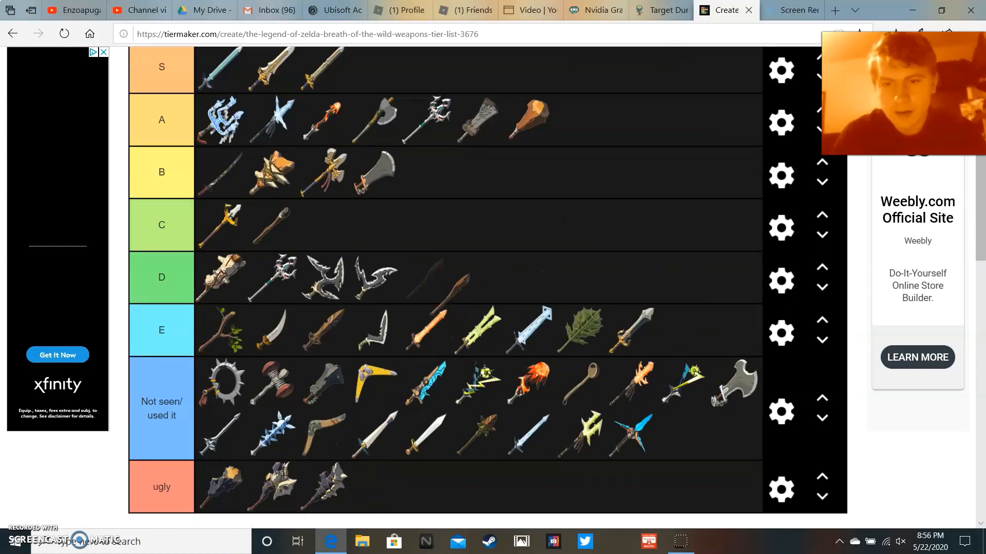
{"action": "scroll", "scroll_direction": "down", "scroll_amount": 3}
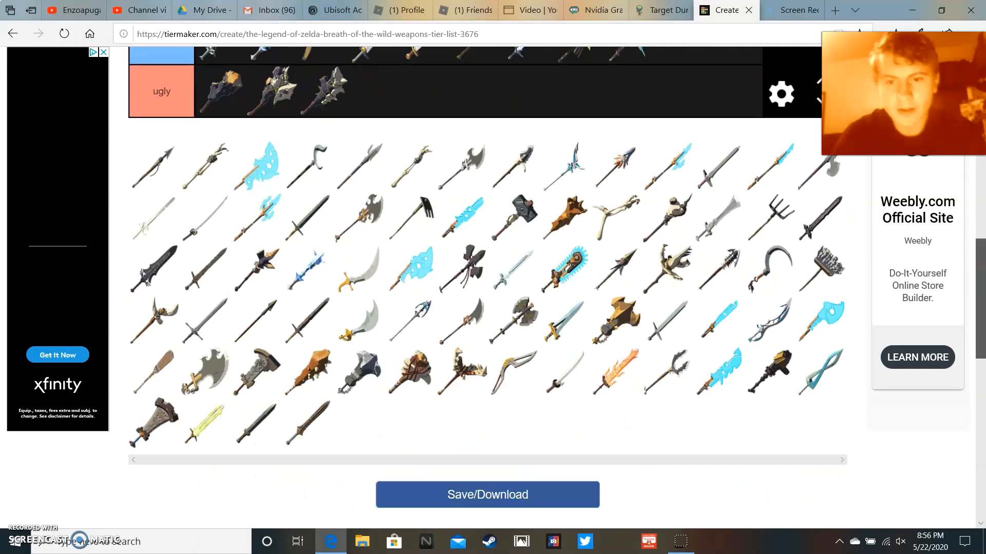
{"action": "scroll", "scroll_direction": "down", "scroll_amount": 3}
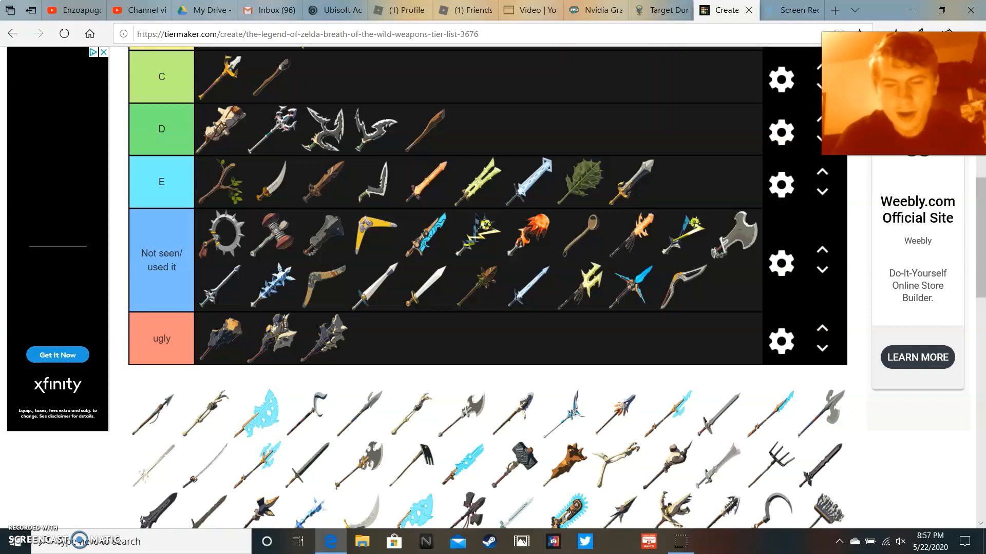
{"action": "scroll", "scroll_direction": "down", "scroll_amount": 3}
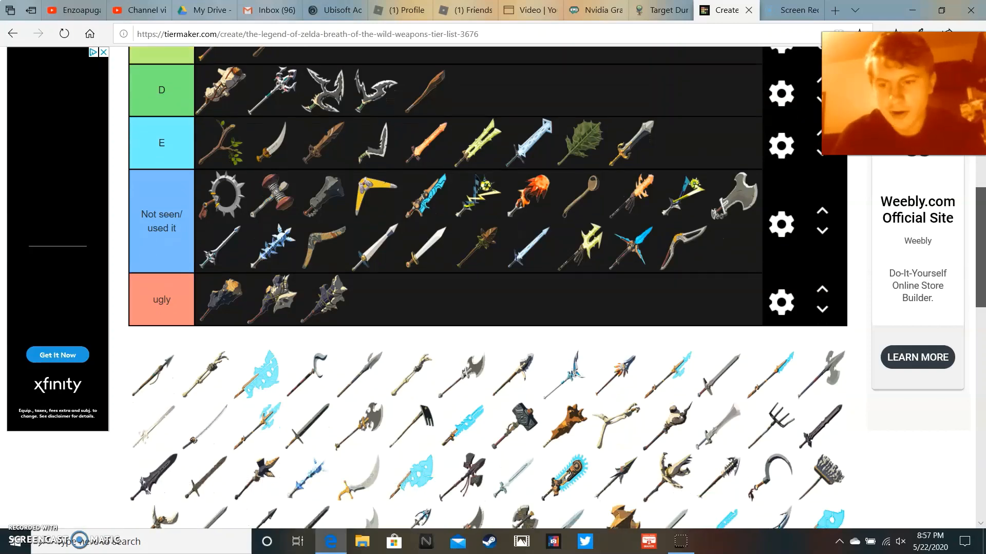
{"action": "scroll", "scroll_direction": "down", "scroll_amount": 3}
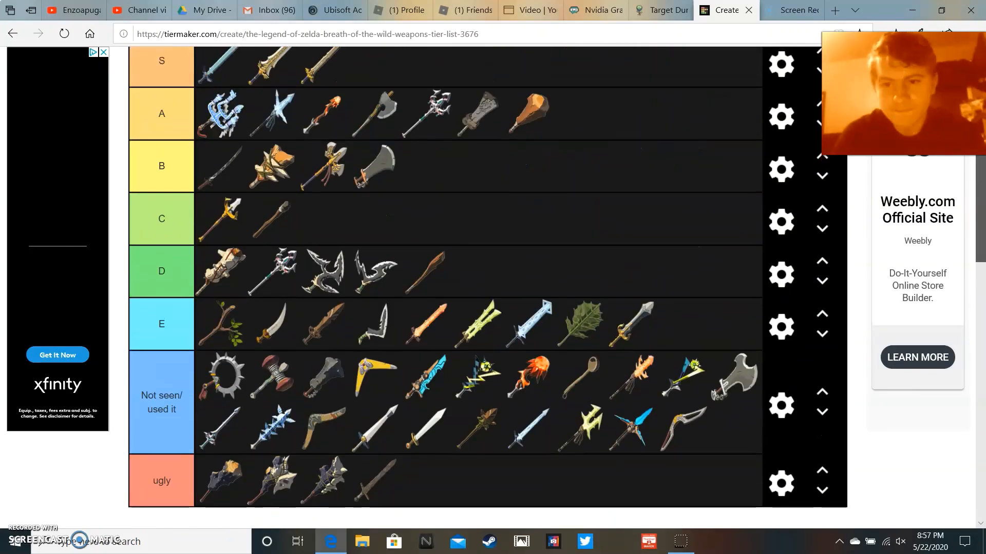
{"action": "left_click_drag", "start_coordinate": [377, 481], "coordinate": [578, 220]}
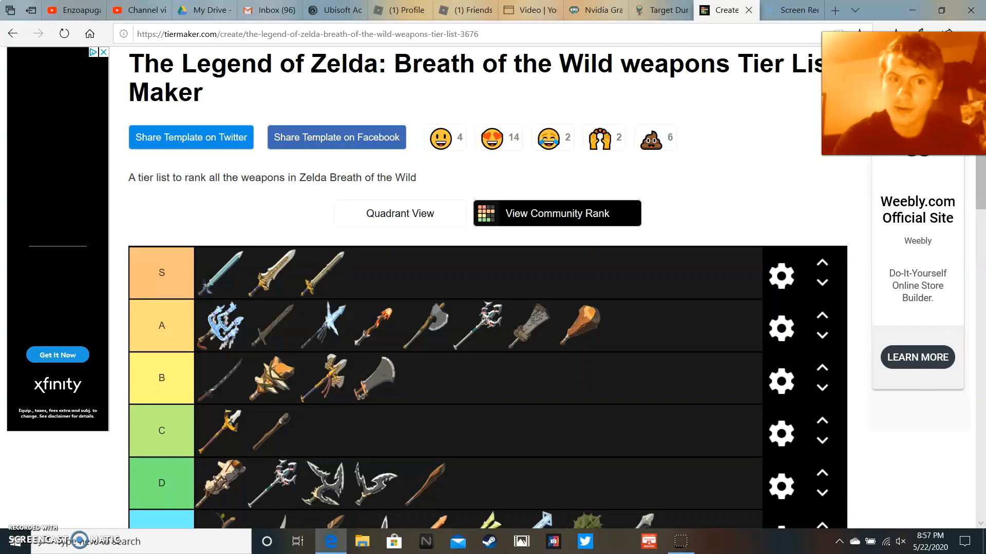
{"action": "scroll", "scroll_direction": "down", "scroll_amount": 3}
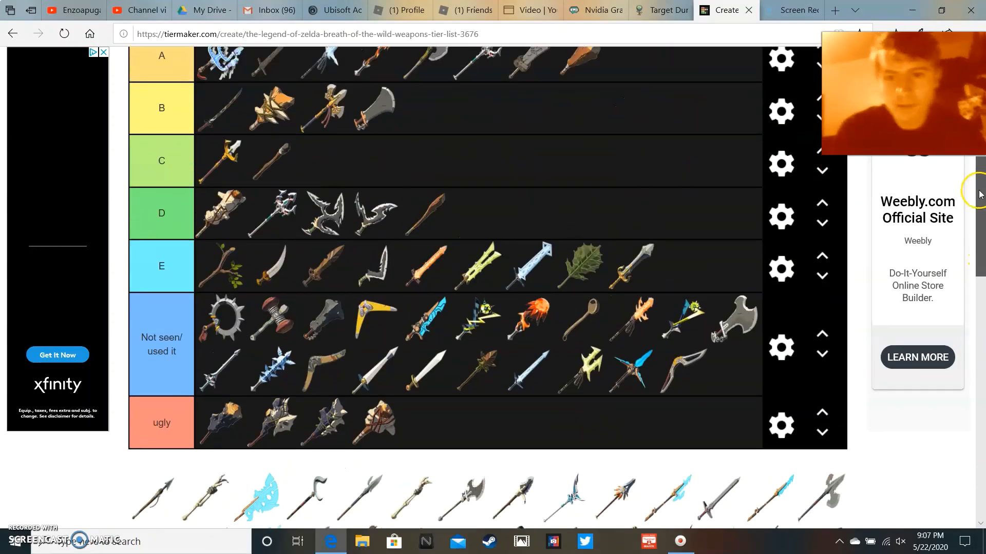
- Rank the curved blade from the pool in the E tier
{"action": "scroll", "scroll_direction": "up", "scroll_amount": 3}
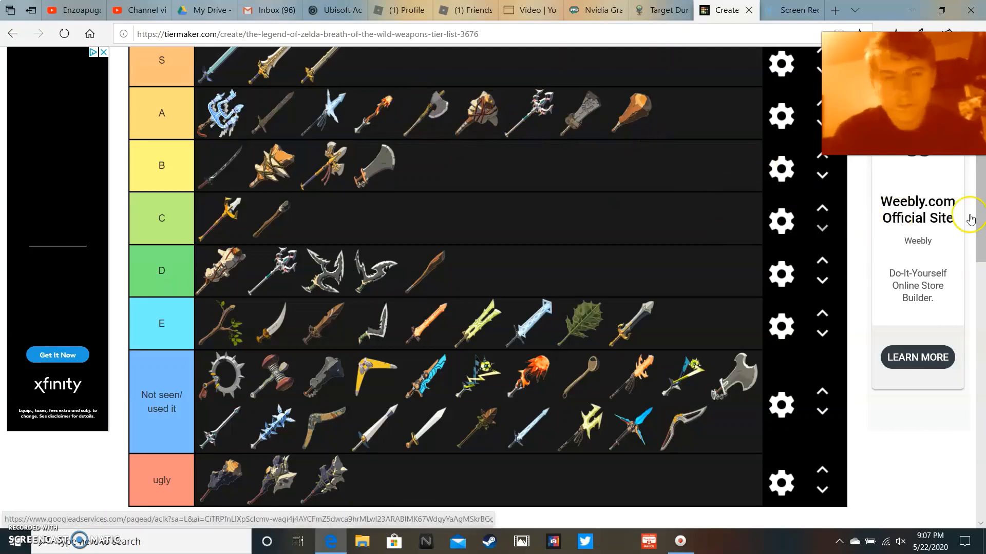
{"action": "scroll", "scroll_direction": "down", "scroll_amount": 3}
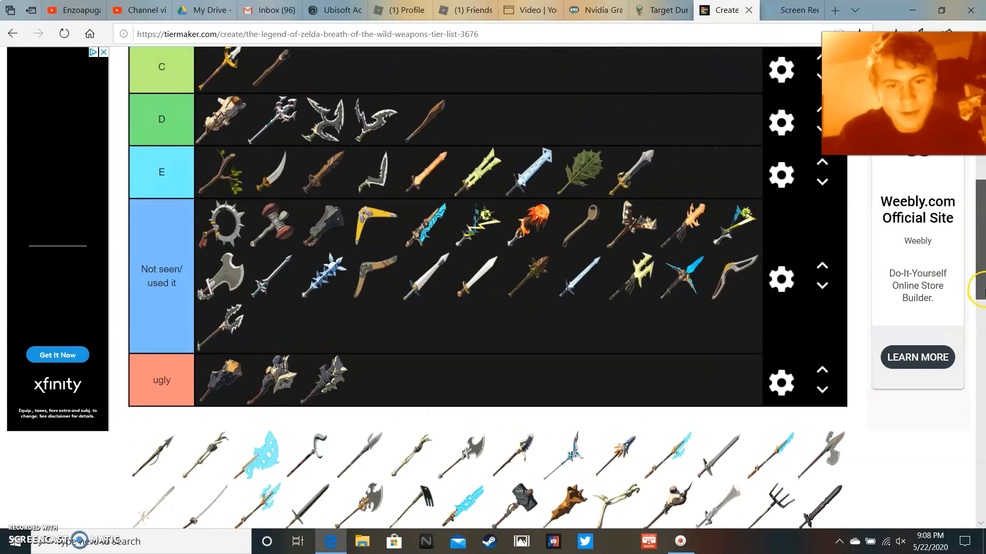
{"action": "scroll", "scroll_direction": "down", "scroll_amount": 3}
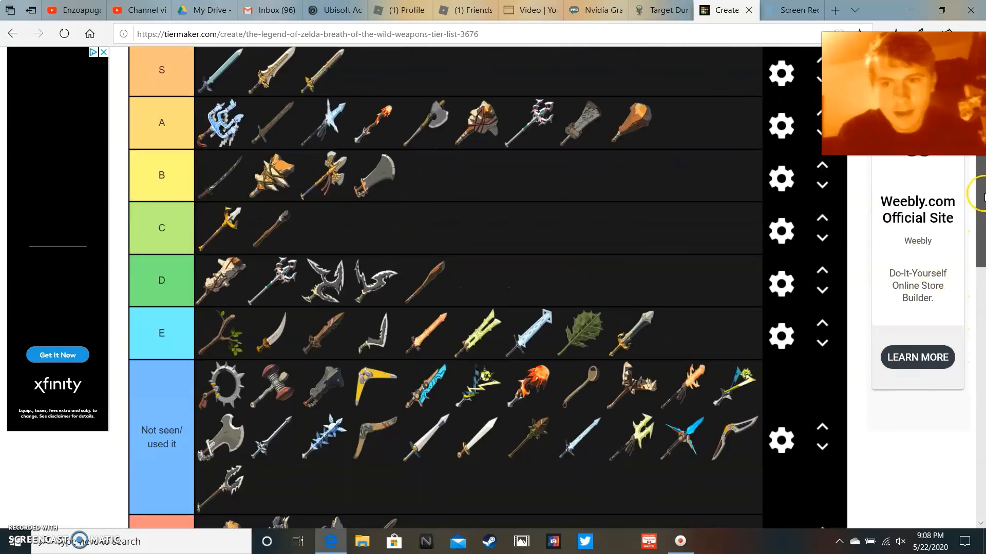
{"action": "scroll", "scroll_direction": "down", "scroll_amount": 3}
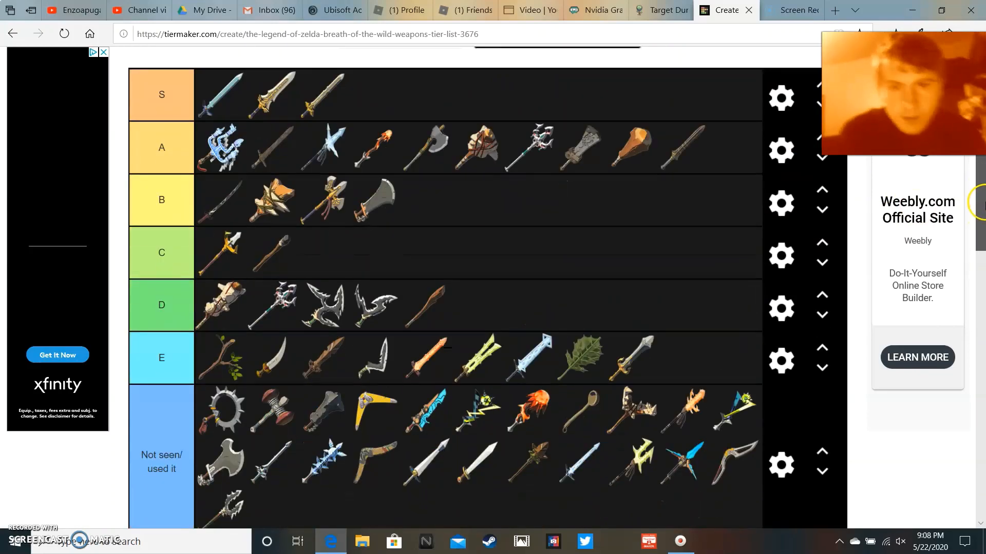
{"action": "scroll", "scroll_direction": "down", "scroll_amount": 3}
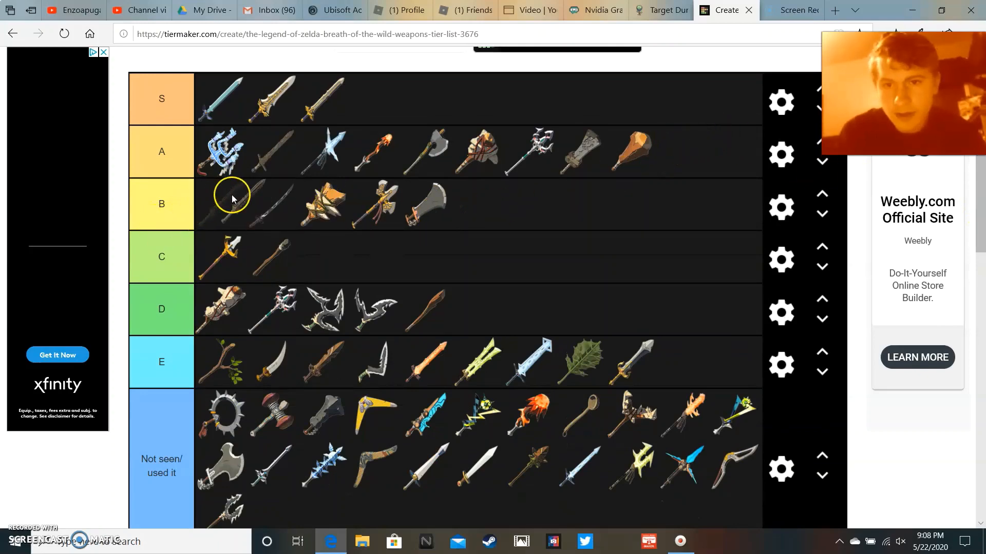
{"action": "scroll", "scroll_direction": "down", "scroll_amount": 3}
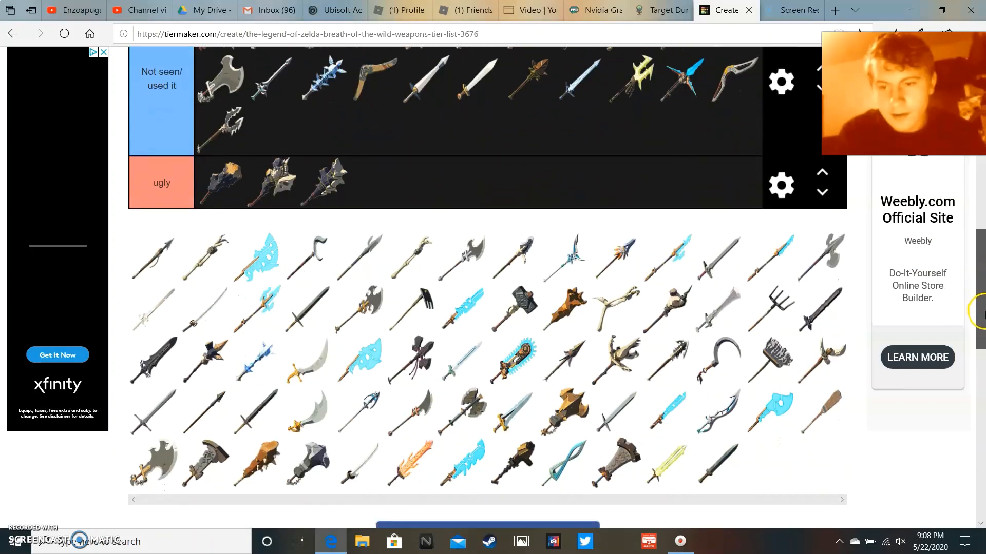
{"action": "mouse_move", "coordinate": [306, 418]}
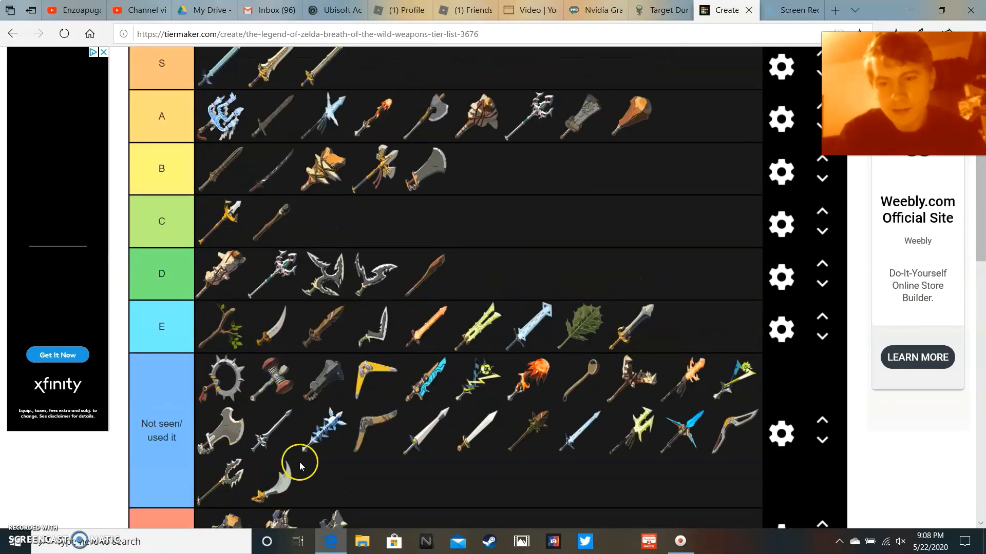
{"action": "left_click_drag", "start_coordinate": [289, 478], "coordinate": [525, 273]}
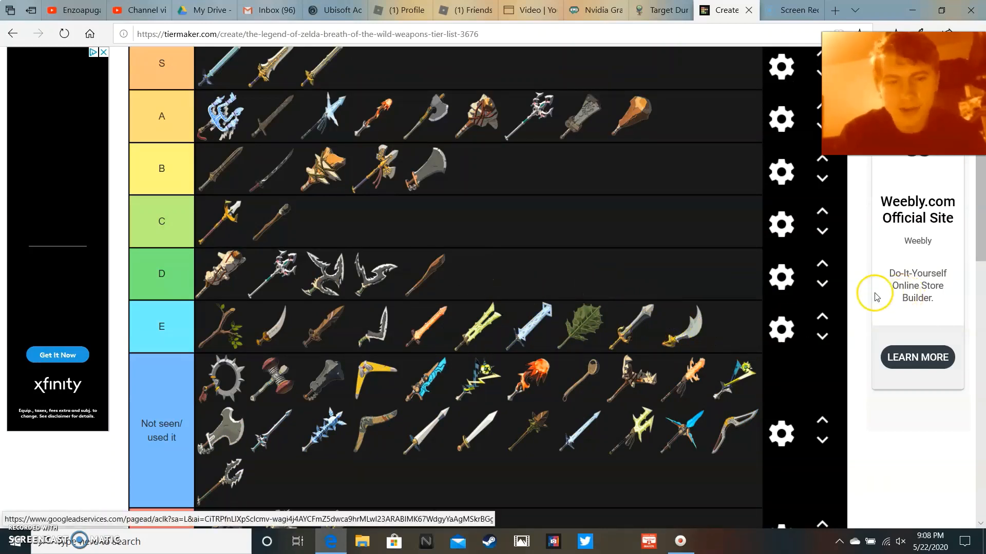
{"action": "mouse_move", "coordinate": [685, 327]}
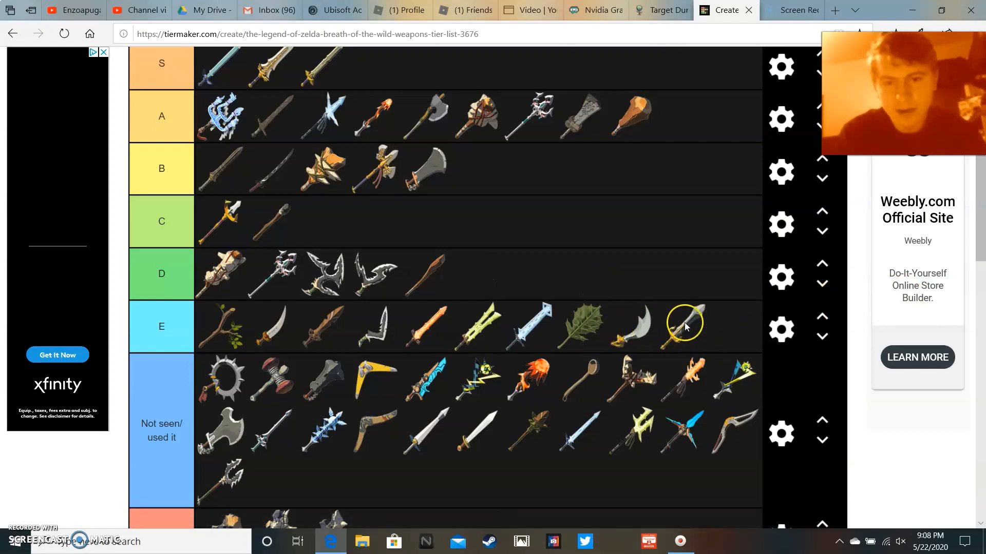
- Place the wide brush-like weapon in the B tier
{"action": "scroll", "scroll_direction": "down", "scroll_amount": 3}
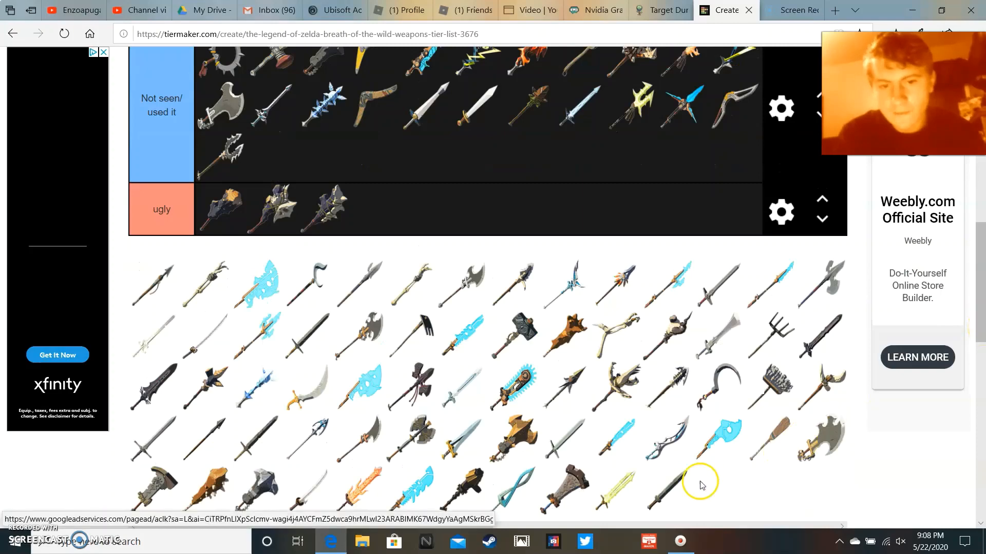
{"action": "left_click_drag", "start_coordinate": [700, 485], "coordinate": [537, 151]}
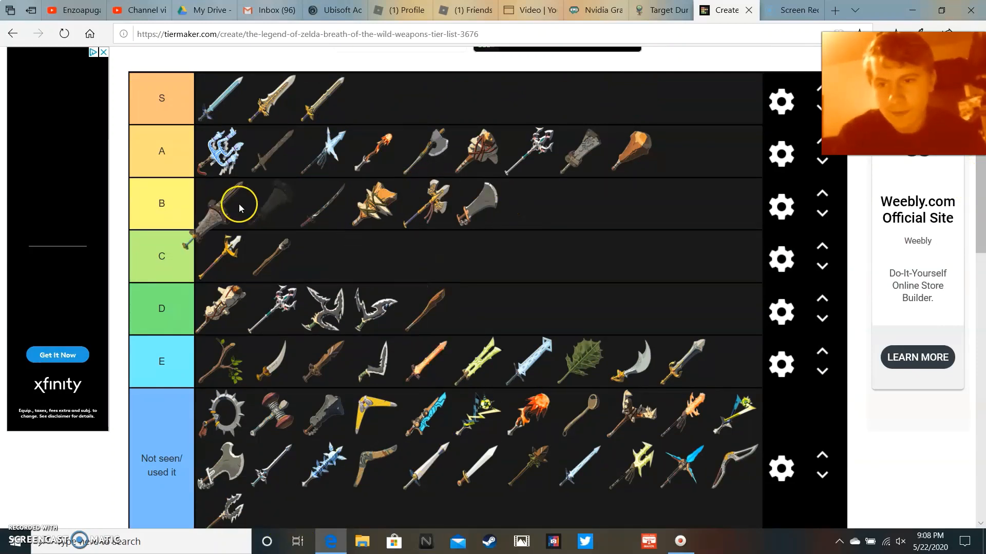
{"action": "mouse_move", "coordinate": [271, 205]}
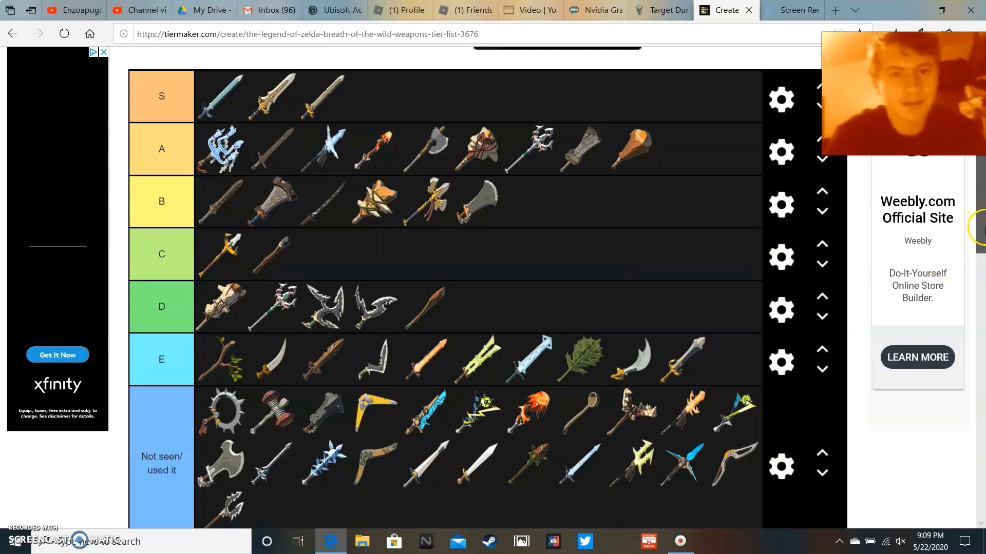
{"action": "scroll", "scroll_direction": "down", "scroll_amount": 3}
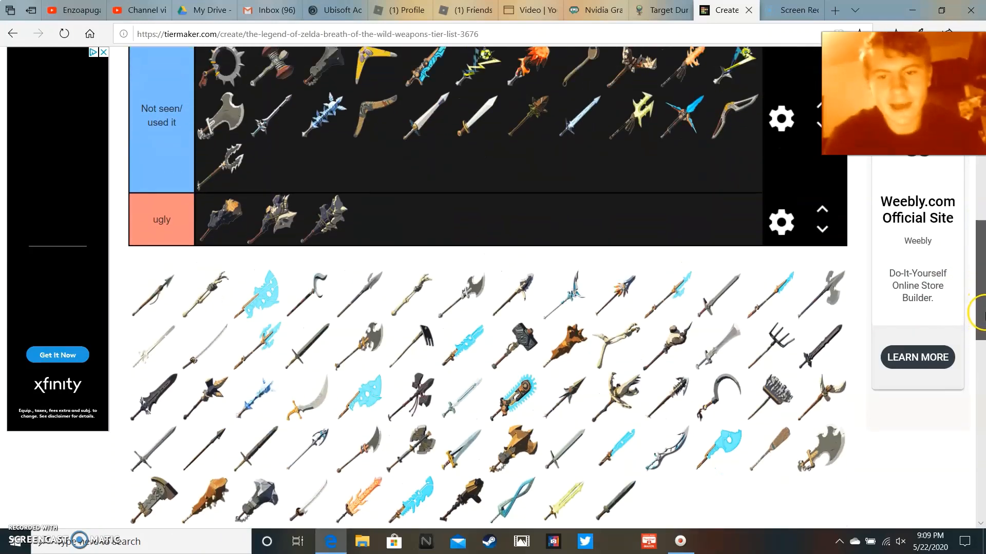
{"action": "scroll", "scroll_direction": "down", "scroll_amount": 3}
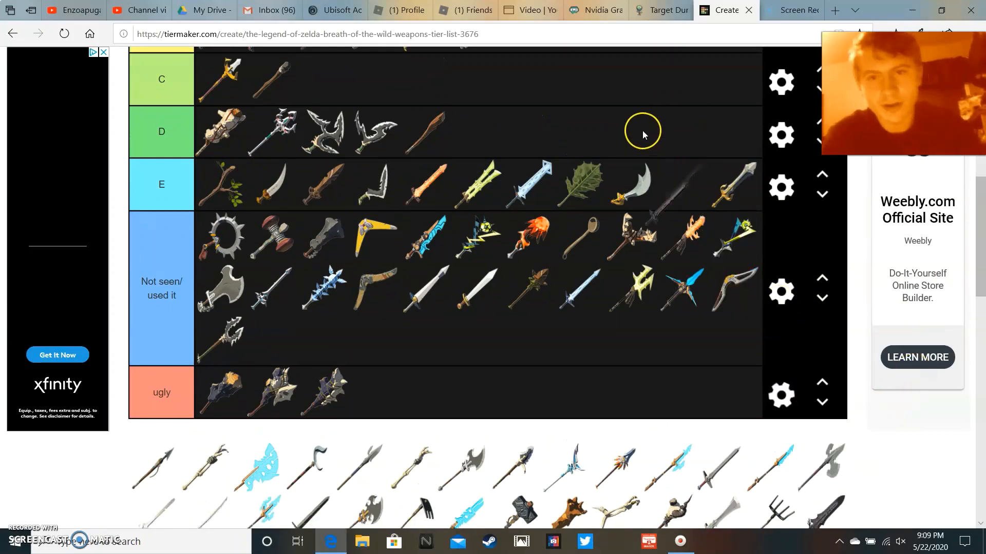
{"action": "scroll", "scroll_direction": "up", "scroll_amount": 3}
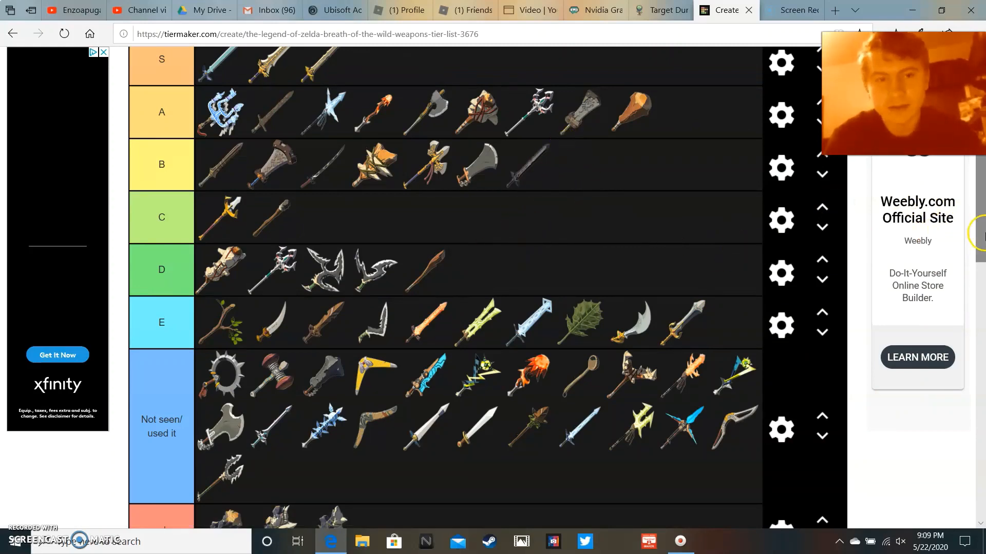
{"action": "scroll", "scroll_direction": "down", "scroll_amount": 3}
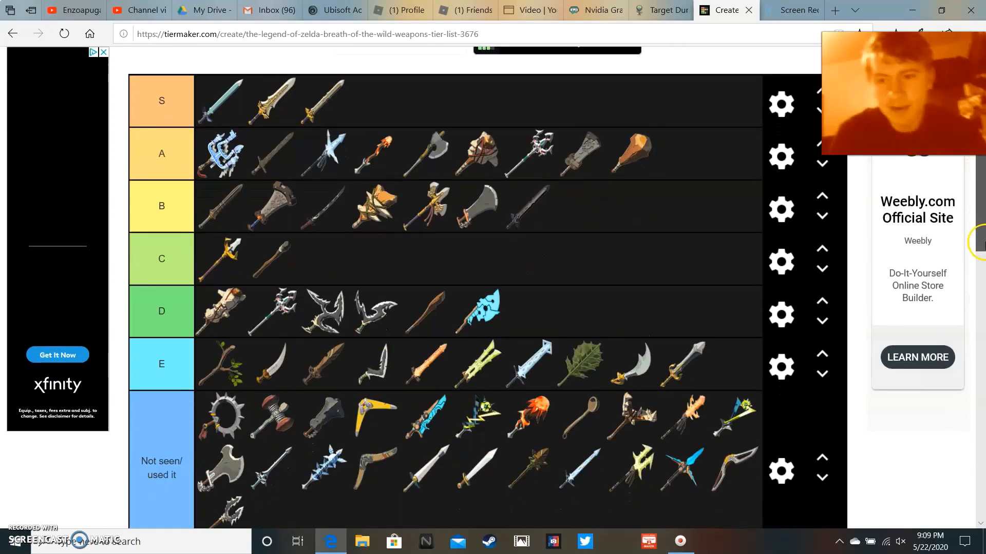
- Put the icy blue weapon into the C tier
{"action": "scroll", "scroll_direction": "down", "scroll_amount": 3}
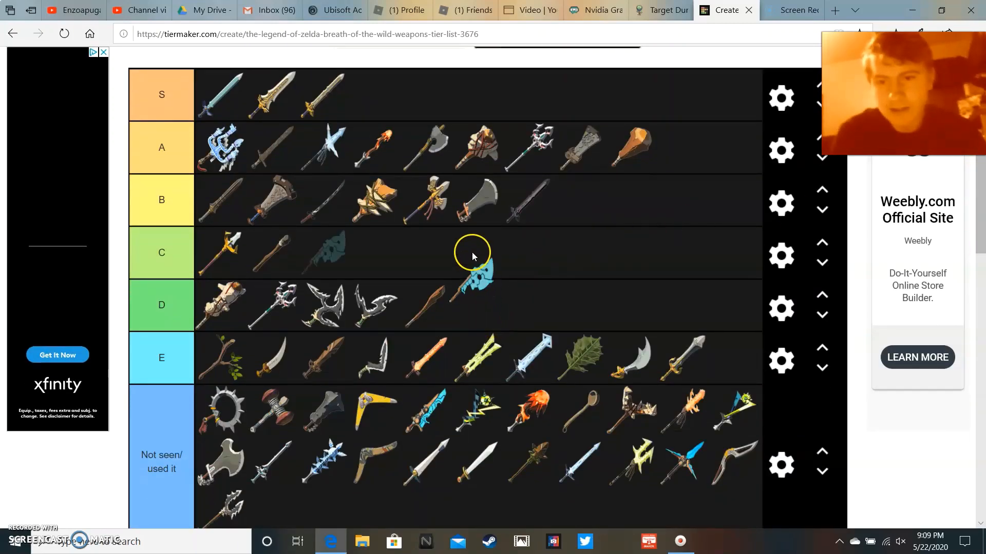
{"action": "scroll", "scroll_direction": "down", "scroll_amount": 3}
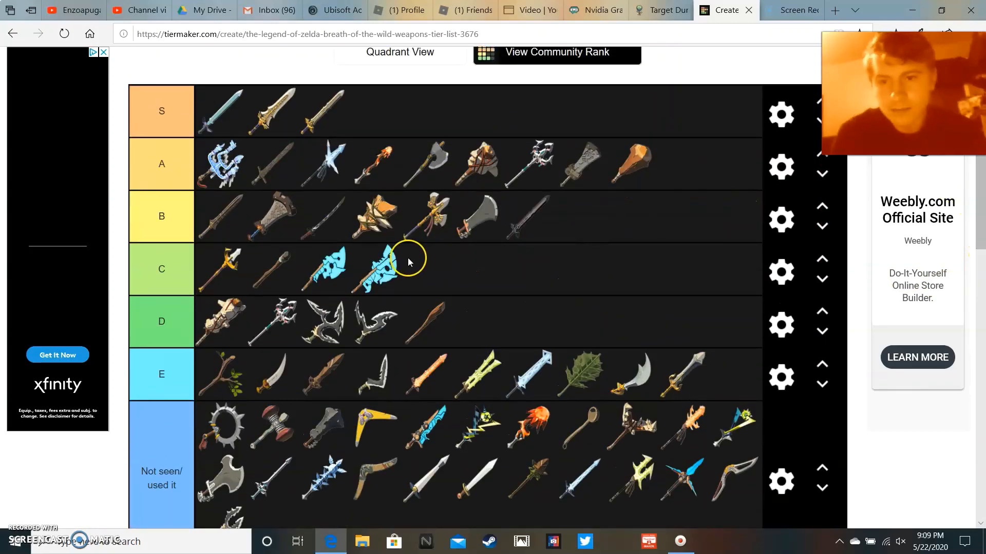
{"action": "left_click_drag", "start_coordinate": [377, 269], "coordinate": [578, 217]}
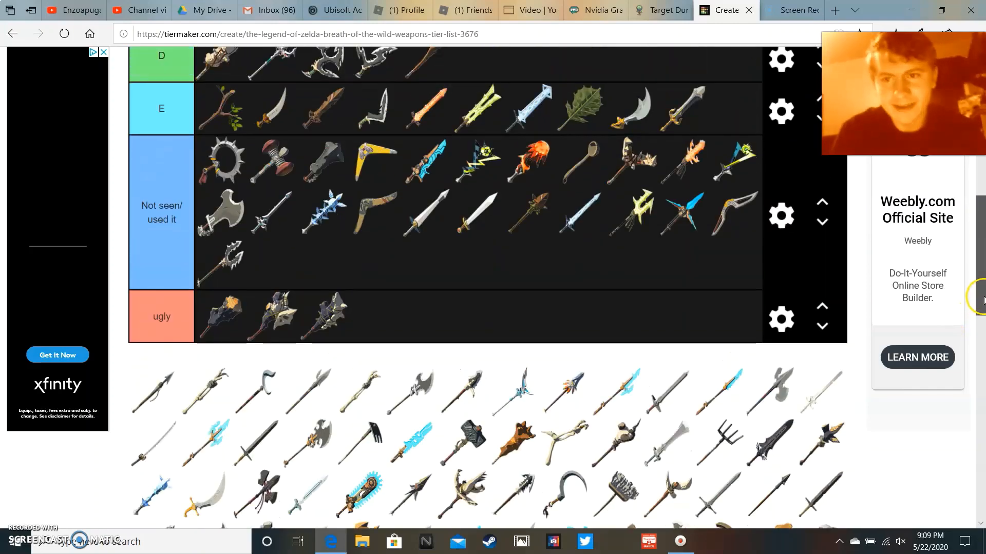
{"action": "scroll", "scroll_direction": "down", "scroll_amount": 3}
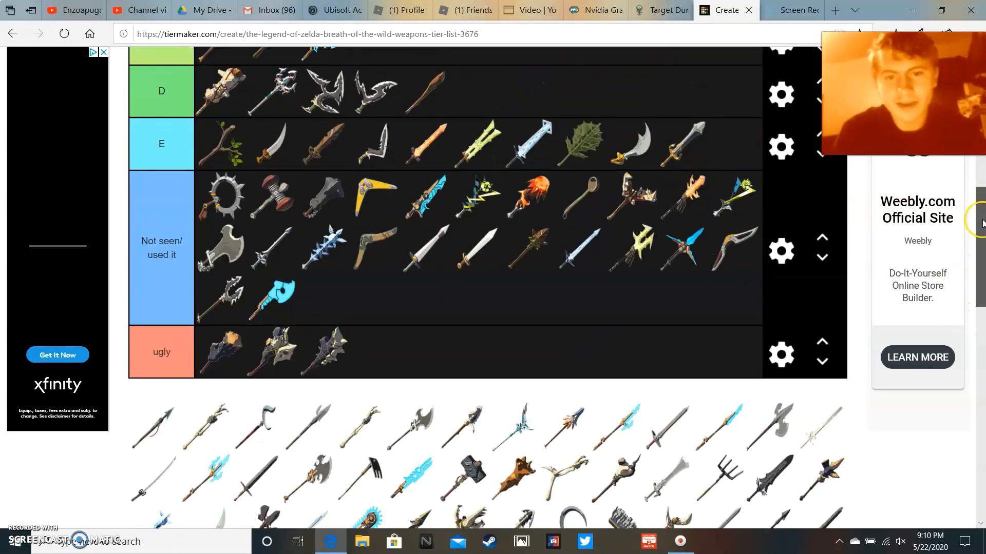
{"action": "scroll", "scroll_direction": "down", "scroll_amount": 3}
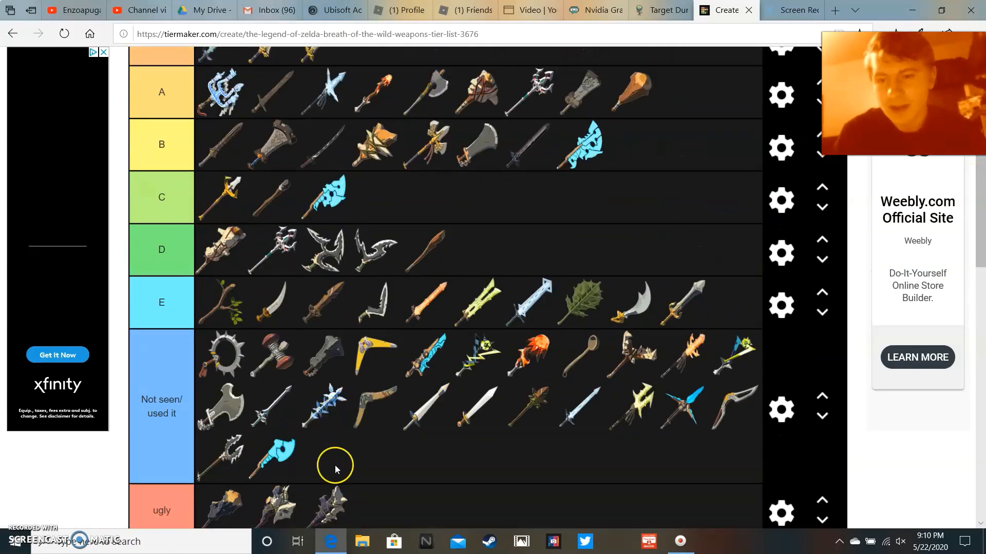
- Move the blue axe into the D tier and bring the bottom rows and pool into view
{"action": "left_click_drag", "start_coordinate": [273, 459], "coordinate": [559, 251]}
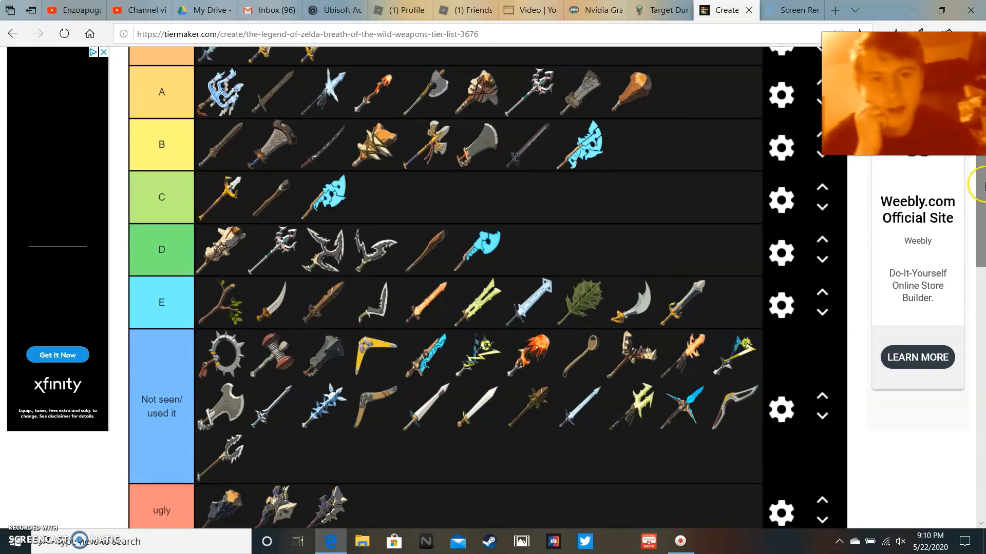
{"action": "scroll", "scroll_direction": "down", "scroll_amount": 3}
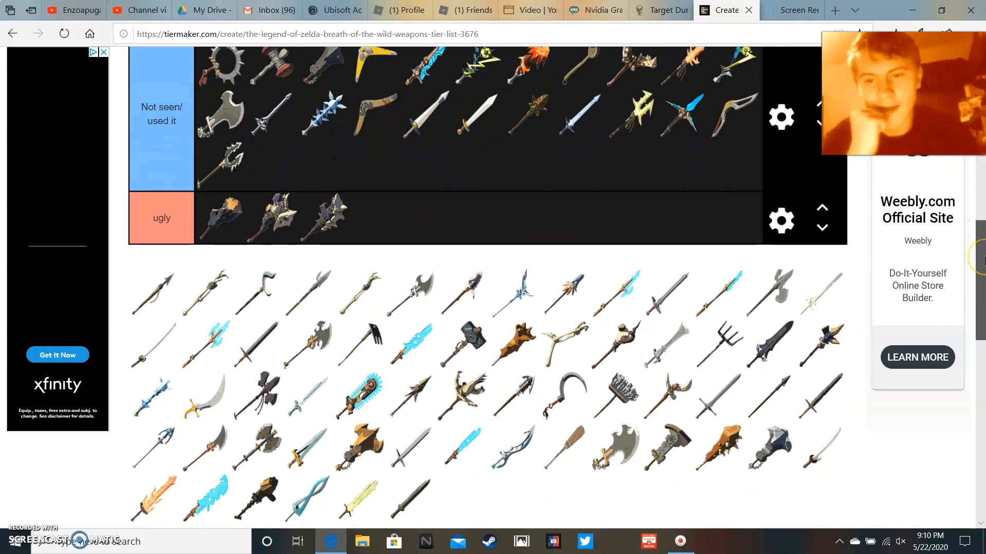
{"action": "scroll", "scroll_direction": "down", "scroll_amount": 3}
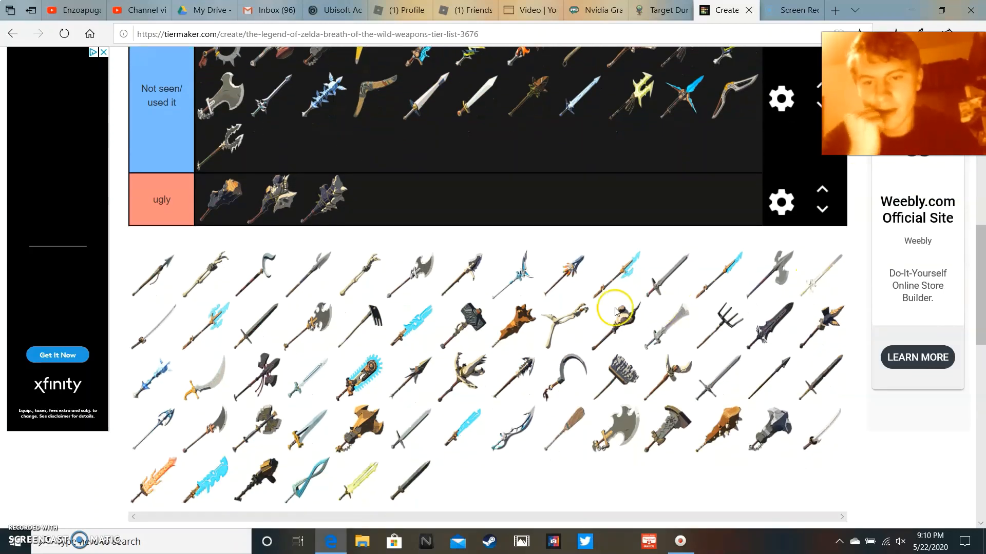
{"action": "mouse_move", "coordinate": [568, 165]}
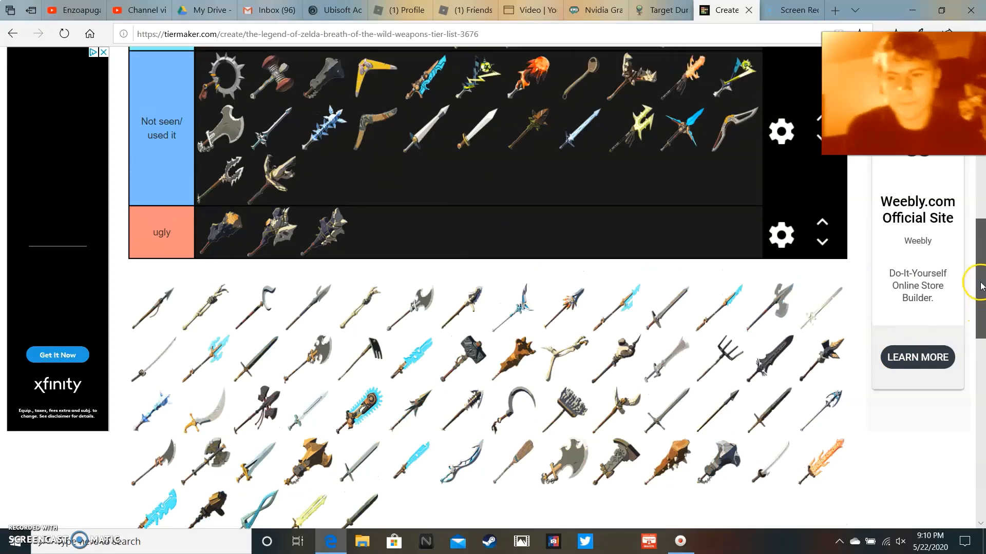
{"action": "scroll", "scroll_direction": "down", "scroll_amount": 3}
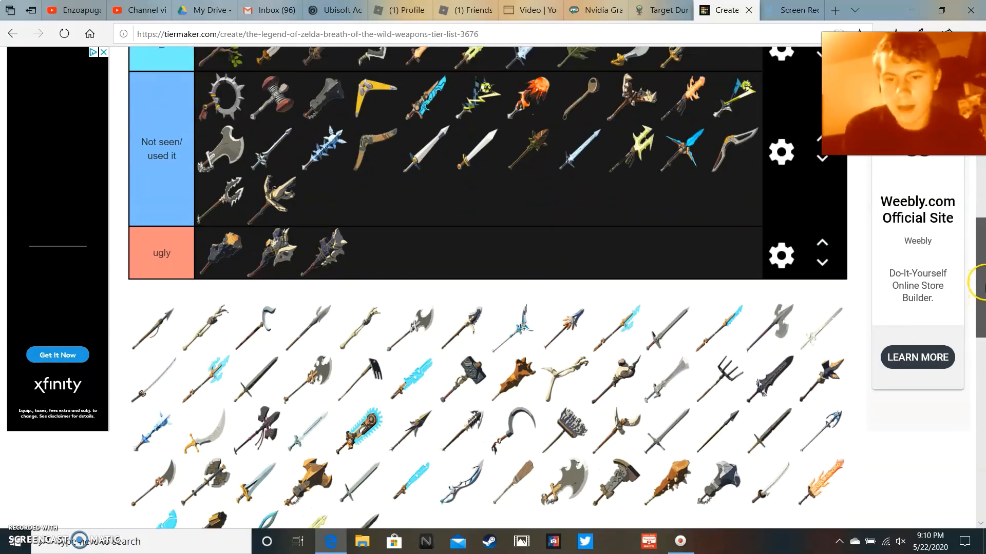
{"action": "scroll", "scroll_direction": "down", "scroll_amount": 3}
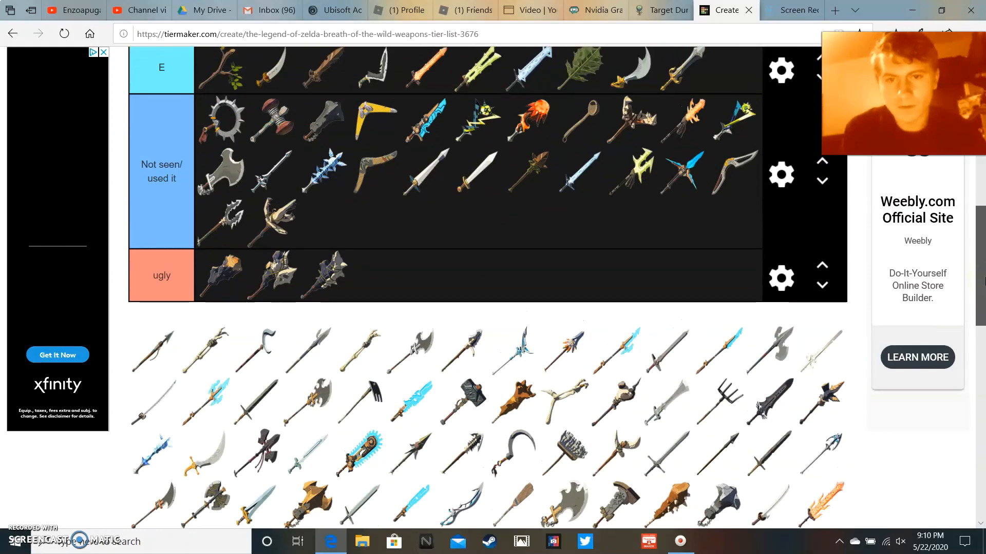
{"action": "scroll", "scroll_direction": "down", "scroll_amount": 3}
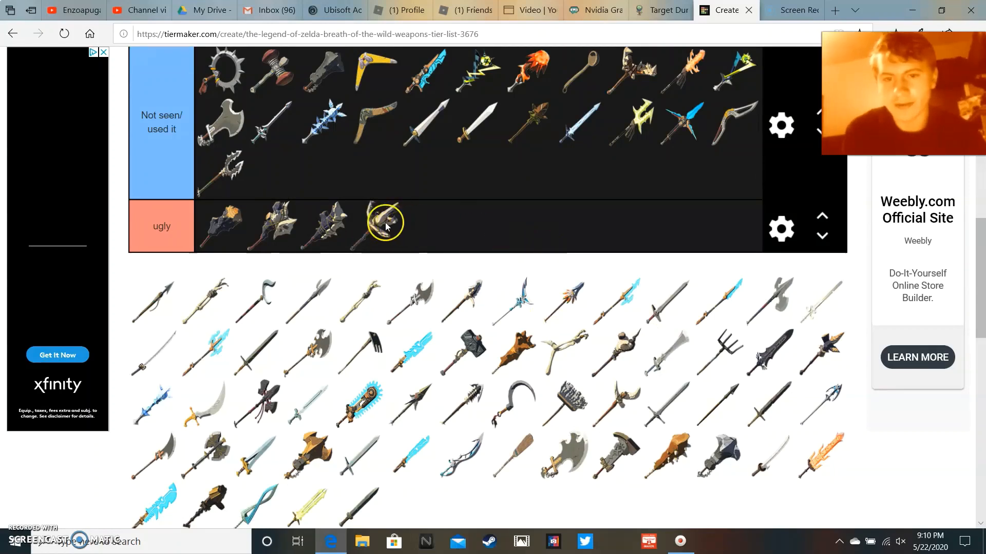
- Drop another dark sword into the B tier beside the weapons ranked there
{"action": "left_click_drag", "start_coordinate": [383, 223], "coordinate": [311, 165]}
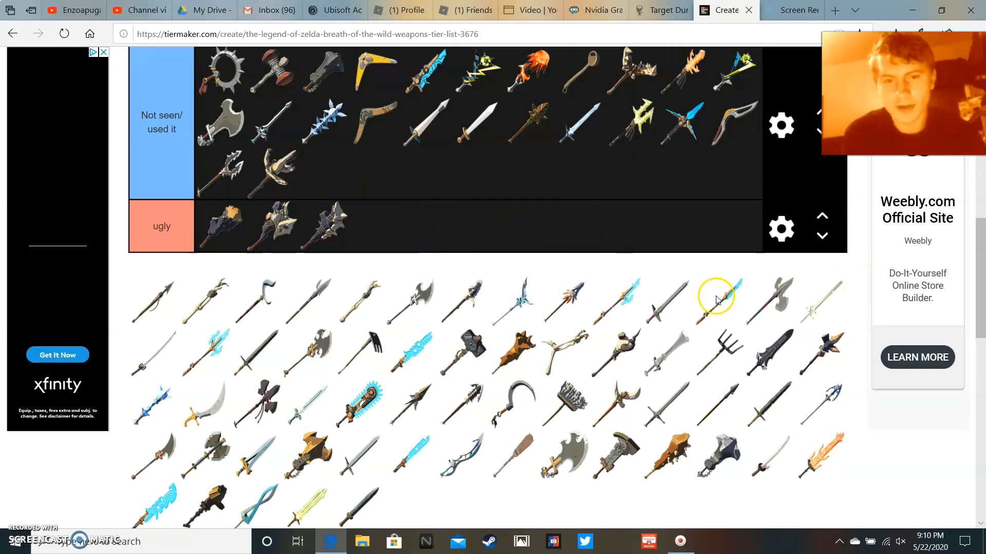
{"action": "mouse_move", "coordinate": [388, 220]}
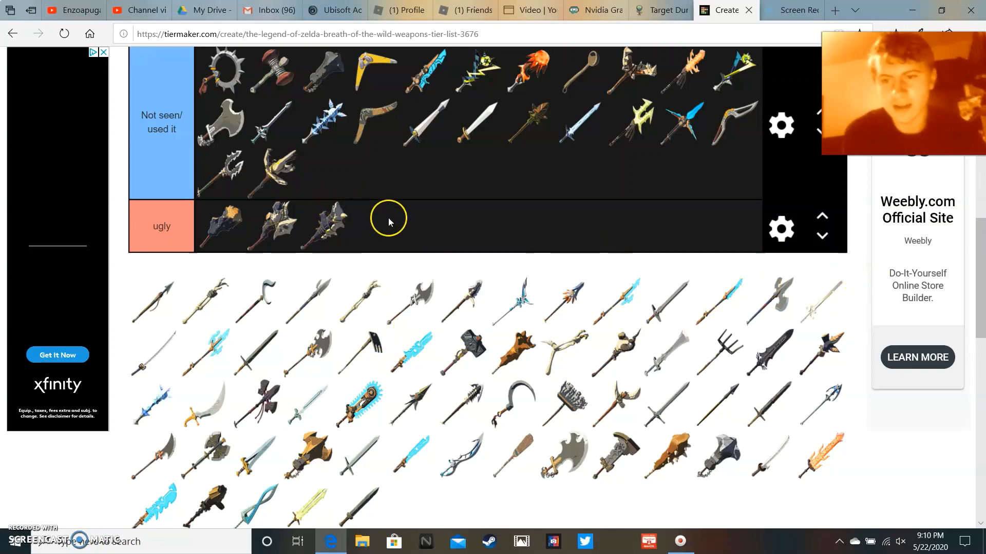
{"action": "scroll", "scroll_direction": "down", "scroll_amount": 3}
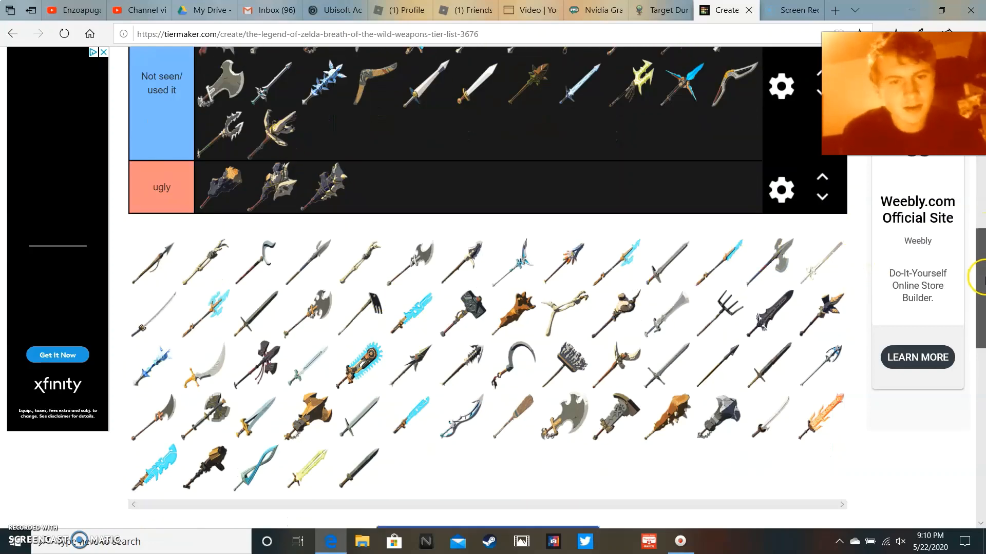
{"action": "scroll", "scroll_direction": "down", "scroll_amount": 3}
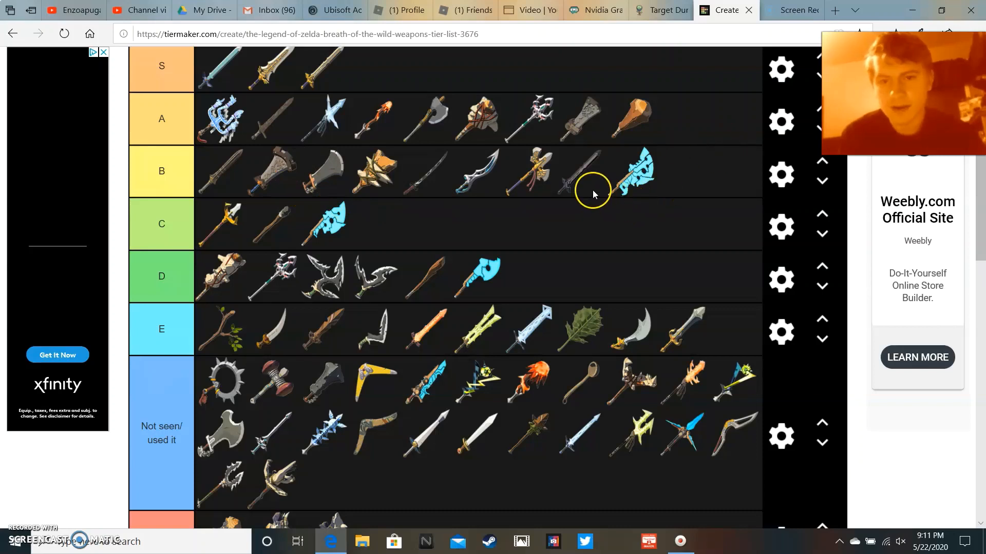
{"action": "mouse_move", "coordinate": [587, 183]}
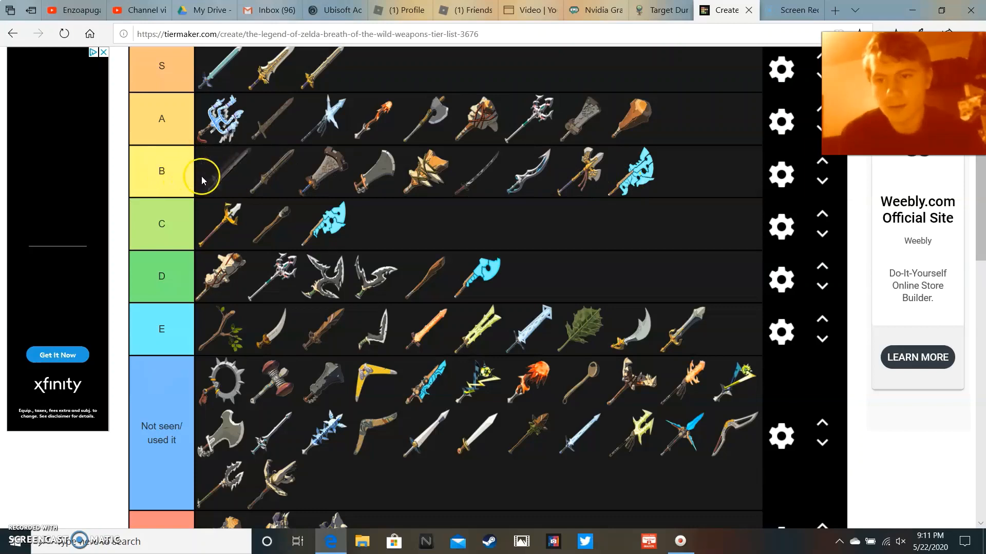
- Scroll the pool while adding a blue spear to D, a blue sword to C and a twisted weapon to Not seen/used it
{"action": "scroll", "scroll_direction": "down", "scroll_amount": 3}
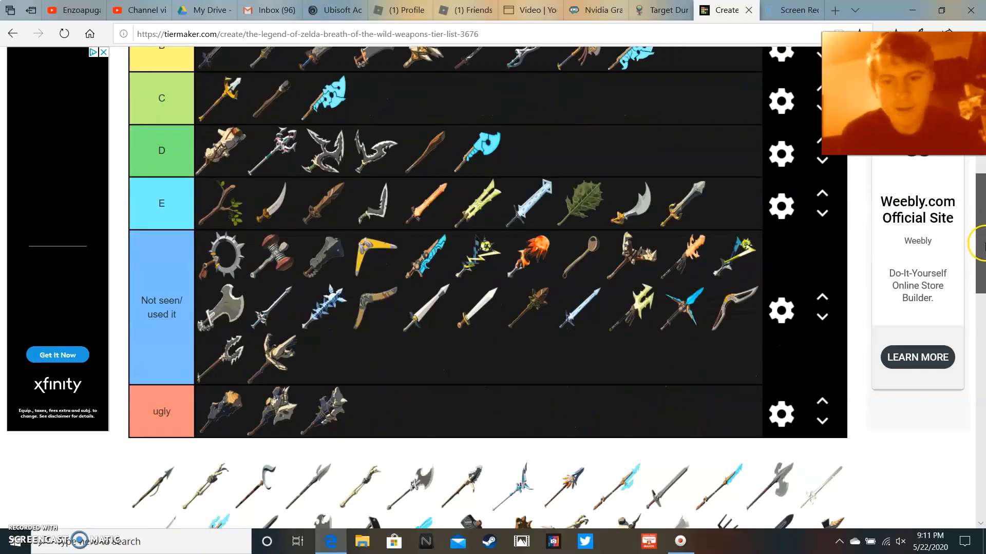
{"action": "scroll", "scroll_direction": "down", "scroll_amount": 3}
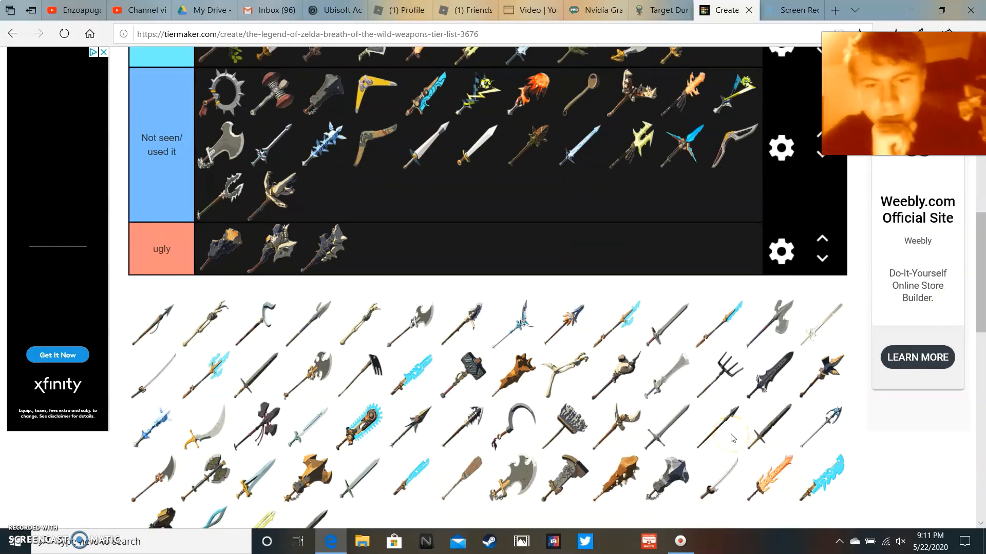
{"action": "mouse_move", "coordinate": [836, 475]}
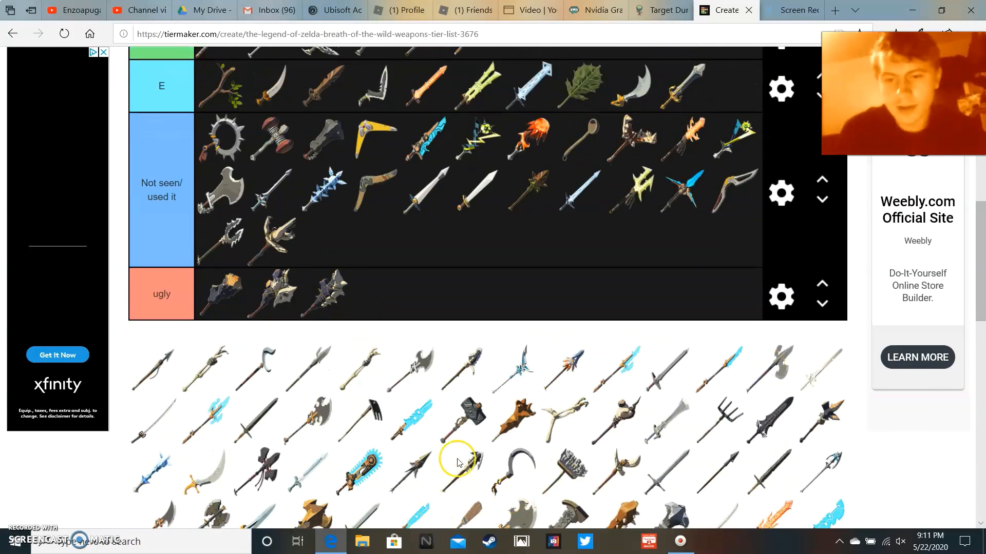
{"action": "scroll", "scroll_direction": "down", "scroll_amount": 3}
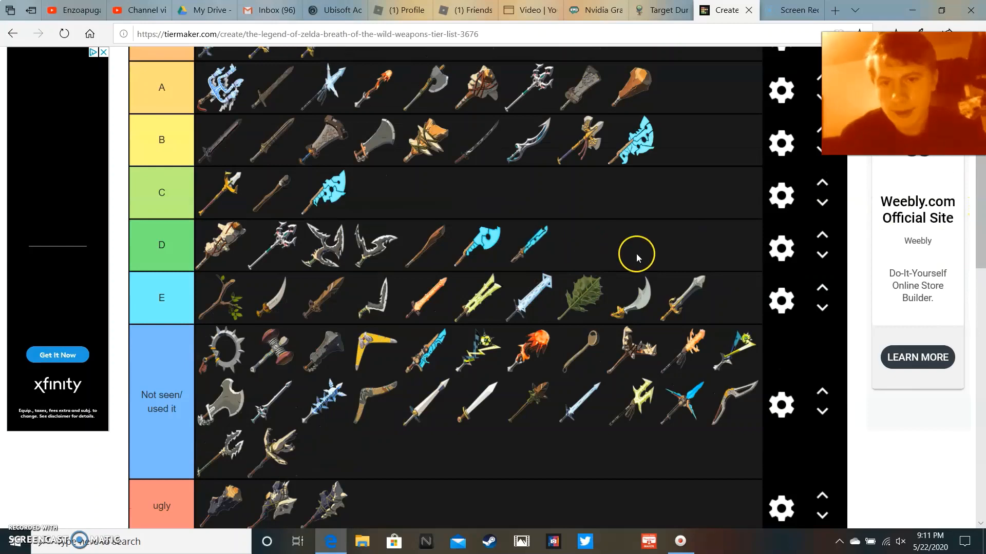
{"action": "scroll", "scroll_direction": "down", "scroll_amount": 3}
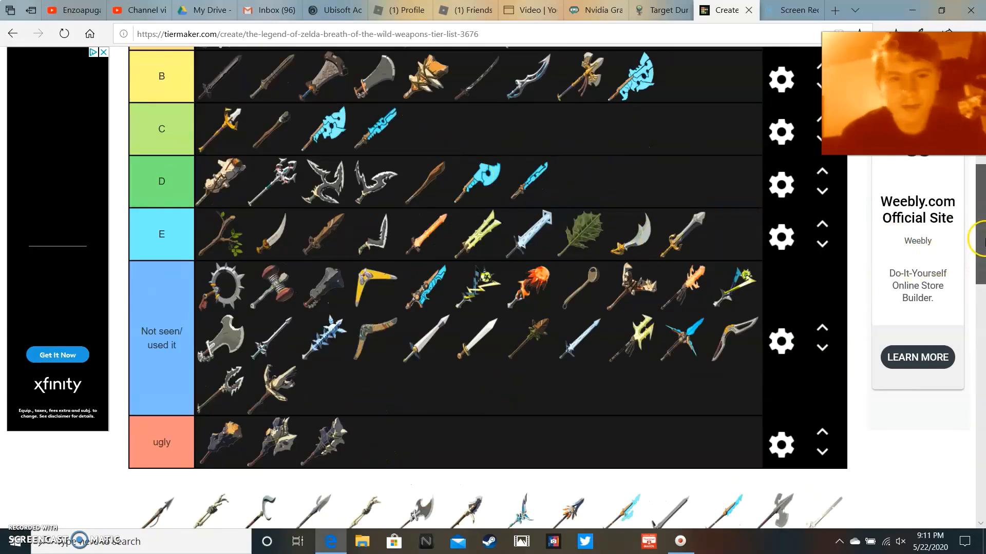
{"action": "scroll", "scroll_direction": "down", "scroll_amount": 3}
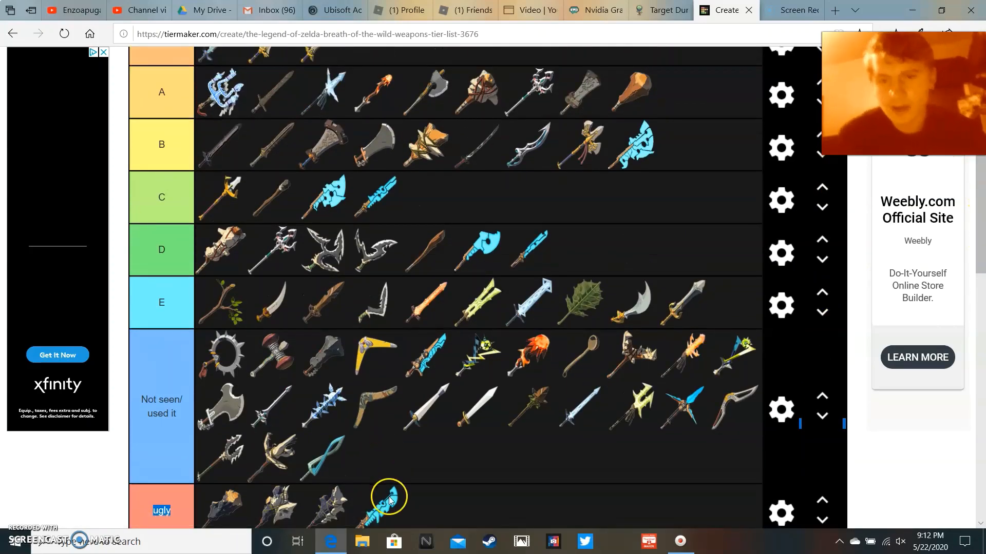
- Drop the glowing blue weapon into B, then move it up to second place in A
{"action": "left_click_drag", "start_coordinate": [387, 500], "coordinate": [691, 145]}
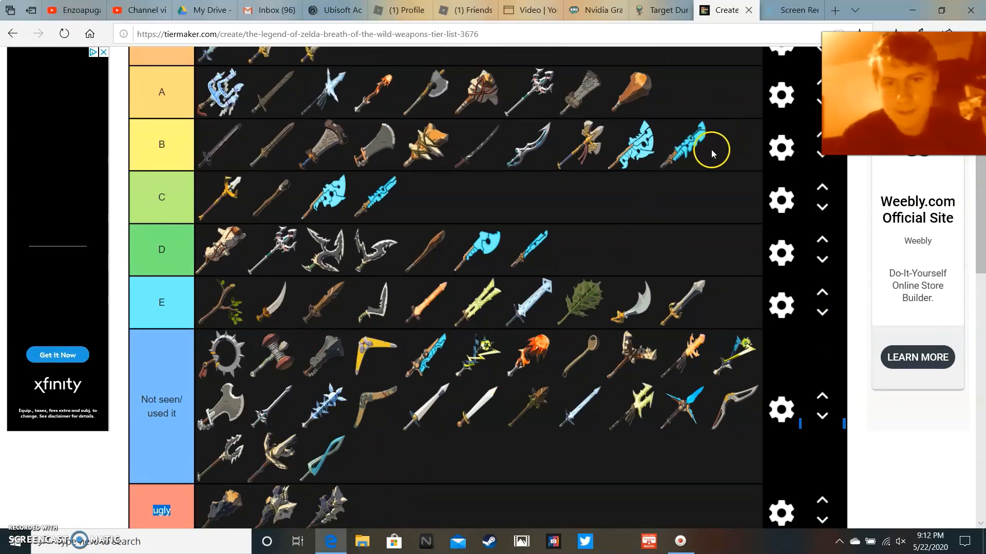
{"action": "left_click_drag", "start_coordinate": [685, 144], "coordinate": [684, 94]}
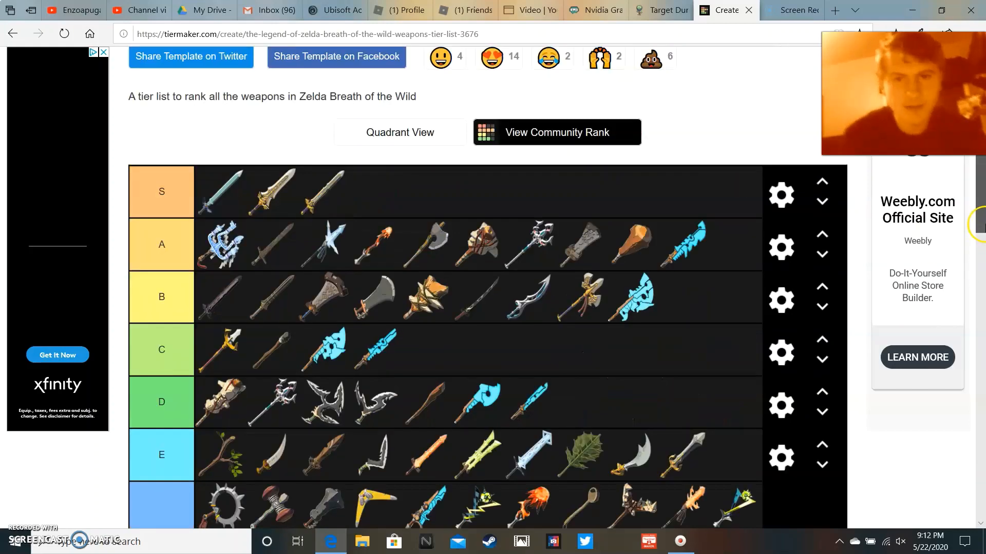
{"action": "scroll", "scroll_direction": "down", "scroll_amount": 3}
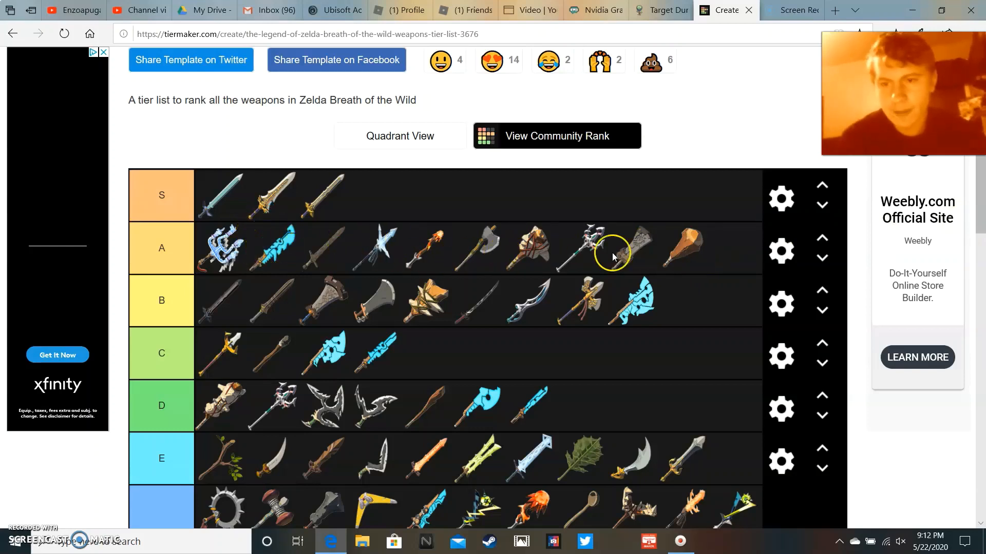
{"action": "mouse_move", "coordinate": [690, 365]}
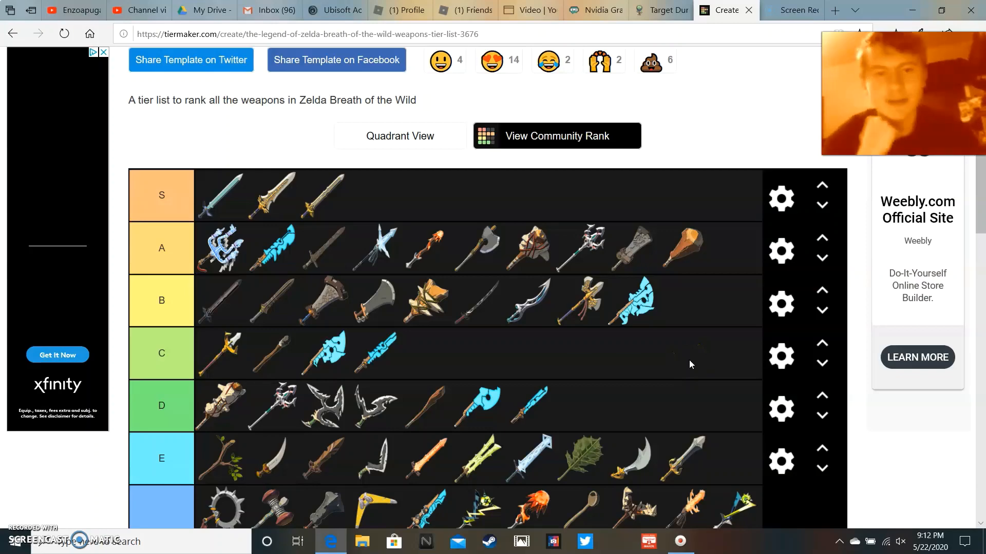
{"action": "scroll", "scroll_direction": "down", "scroll_amount": 3}
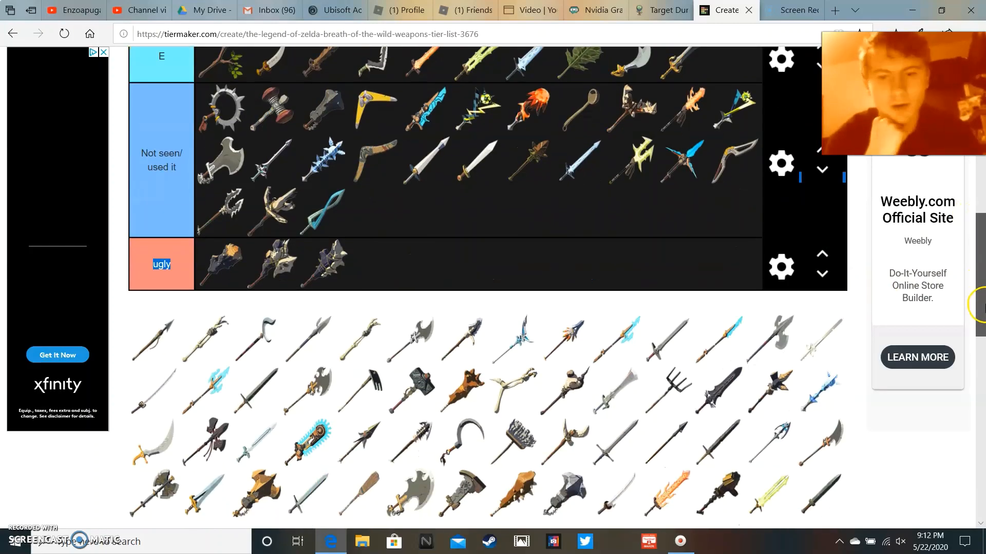
- Scroll the pool while adding a blue spear to C, a spear to ugly and three weapons to Not seen/used it
{"action": "scroll", "scroll_direction": "down", "scroll_amount": 3}
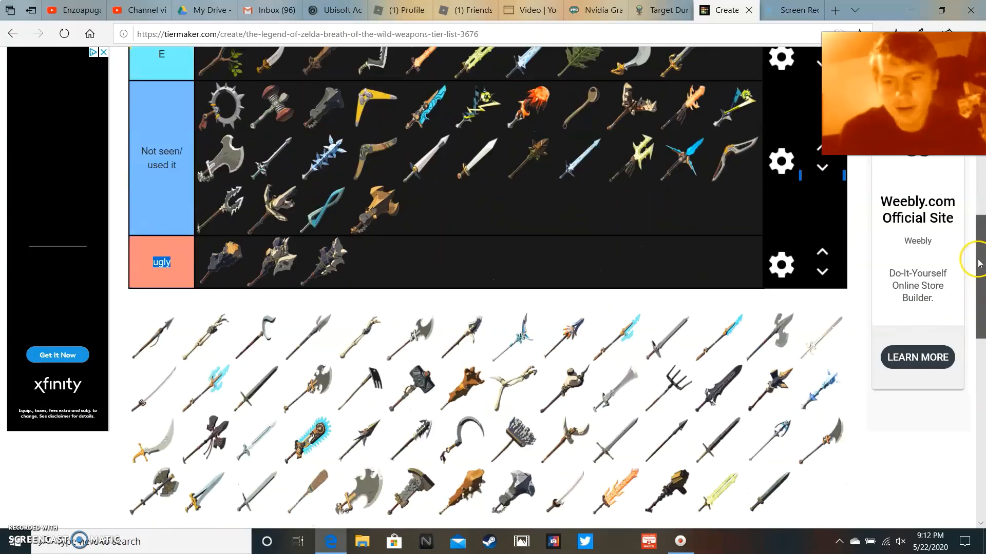
{"action": "scroll", "scroll_direction": "down", "scroll_amount": 3}
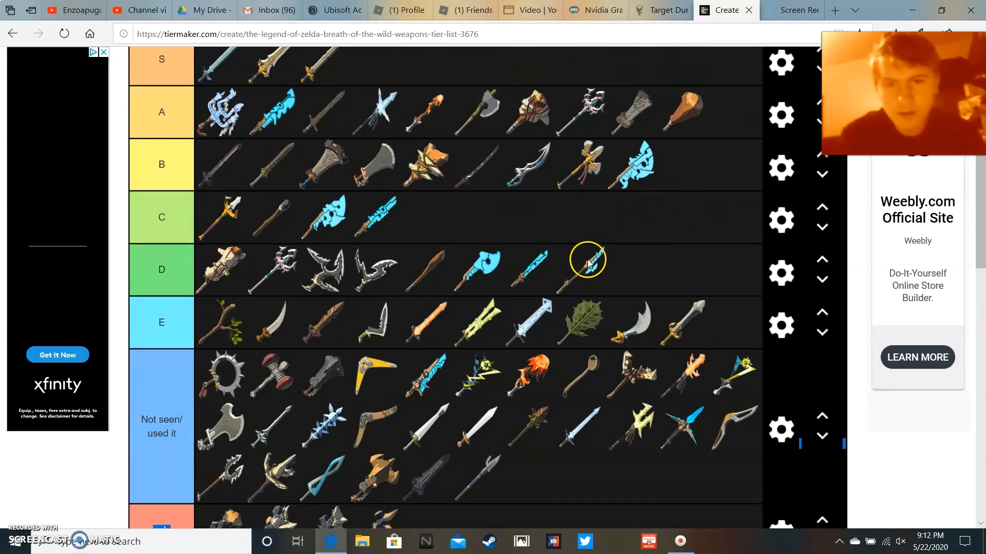
{"action": "scroll", "scroll_direction": "down", "scroll_amount": 3}
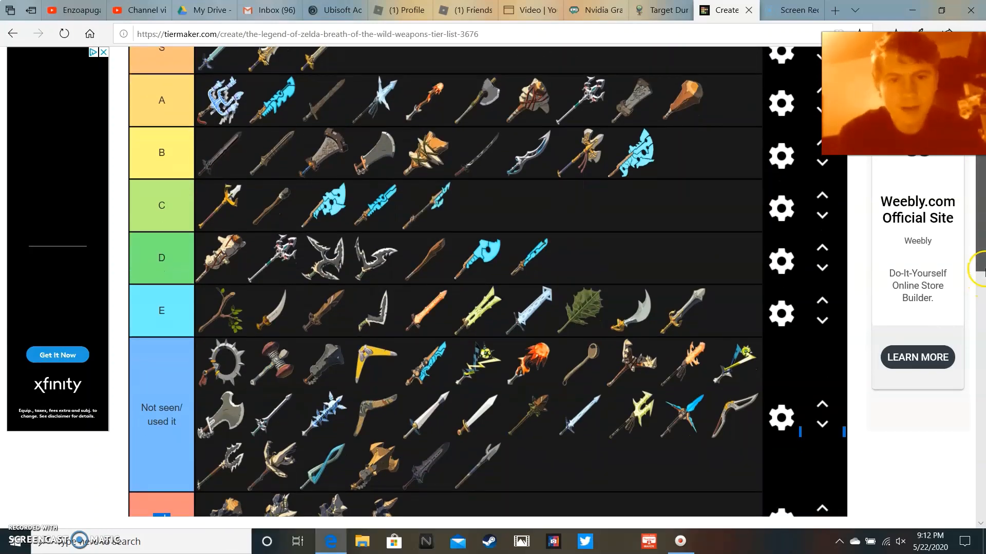
{"action": "scroll", "scroll_direction": "down", "scroll_amount": 3}
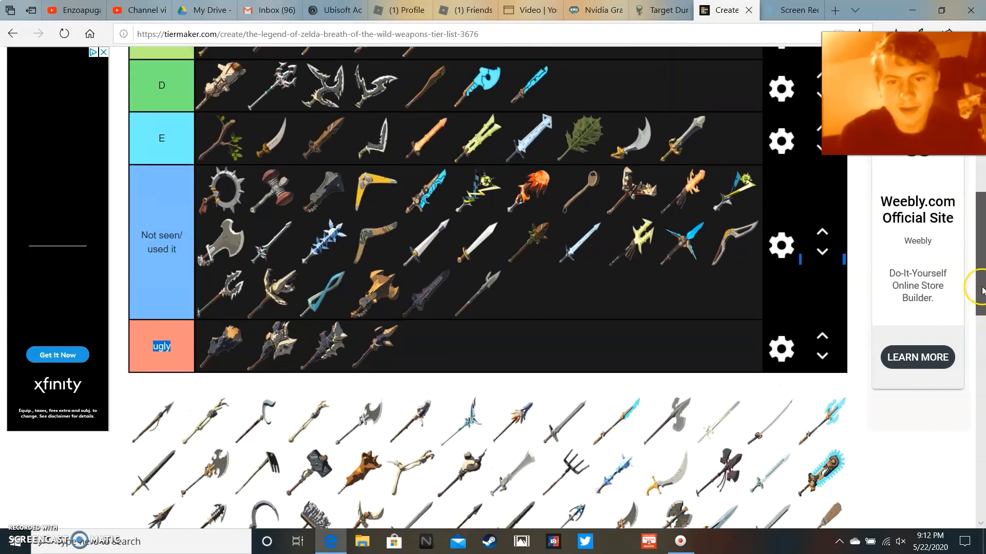
- Place a blue spear at the end of B tier and the golden sword in the ugly row
{"action": "scroll", "scroll_direction": "down", "scroll_amount": 3}
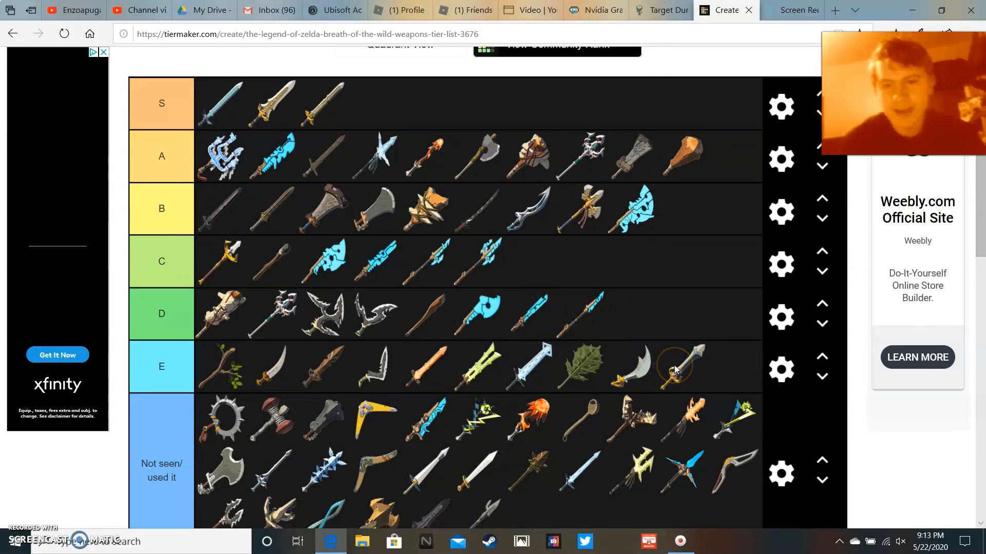
{"action": "left_click_drag", "start_coordinate": [679, 367], "coordinate": [705, 208]}
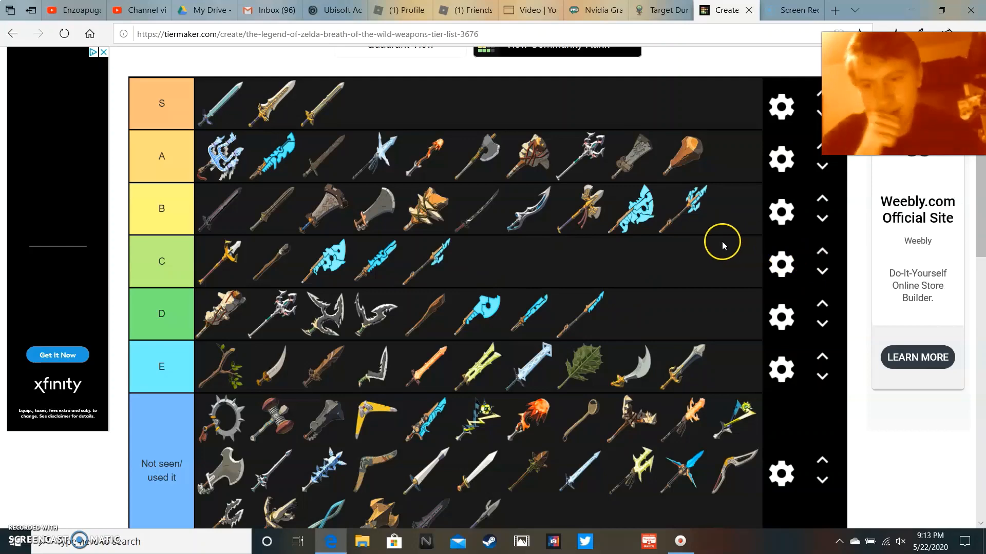
{"action": "scroll", "scroll_direction": "down", "scroll_amount": 3}
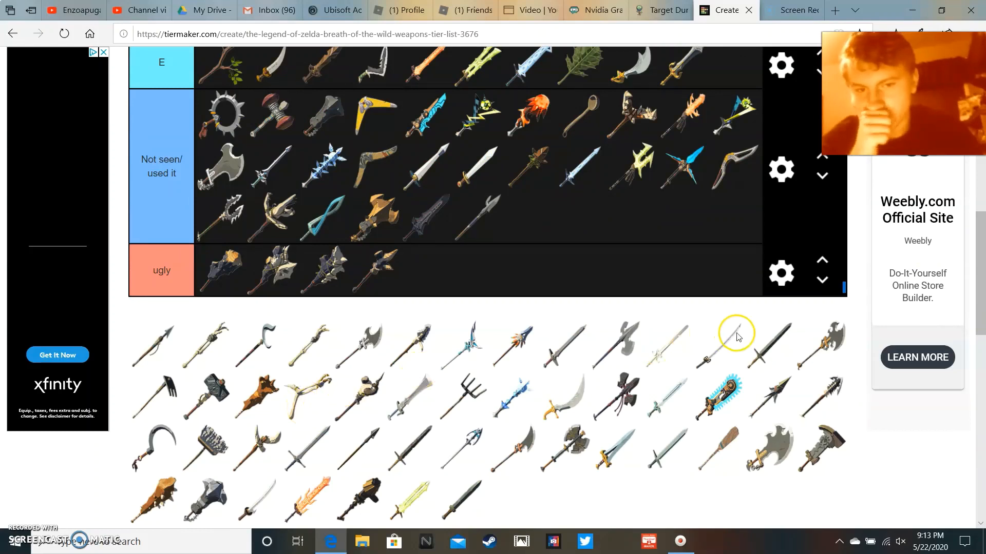
{"action": "mouse_move", "coordinate": [783, 442]}
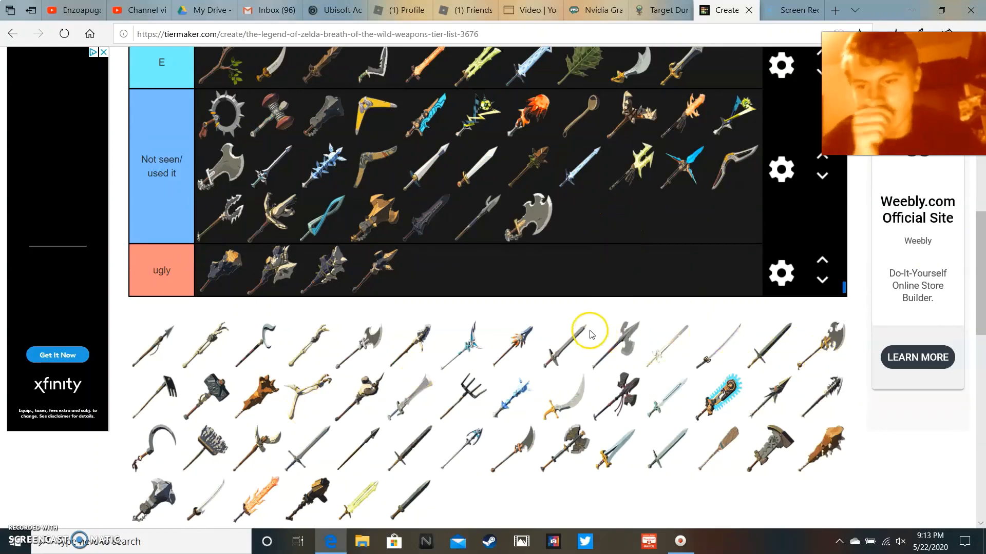
{"action": "mouse_move", "coordinate": [259, 434]}
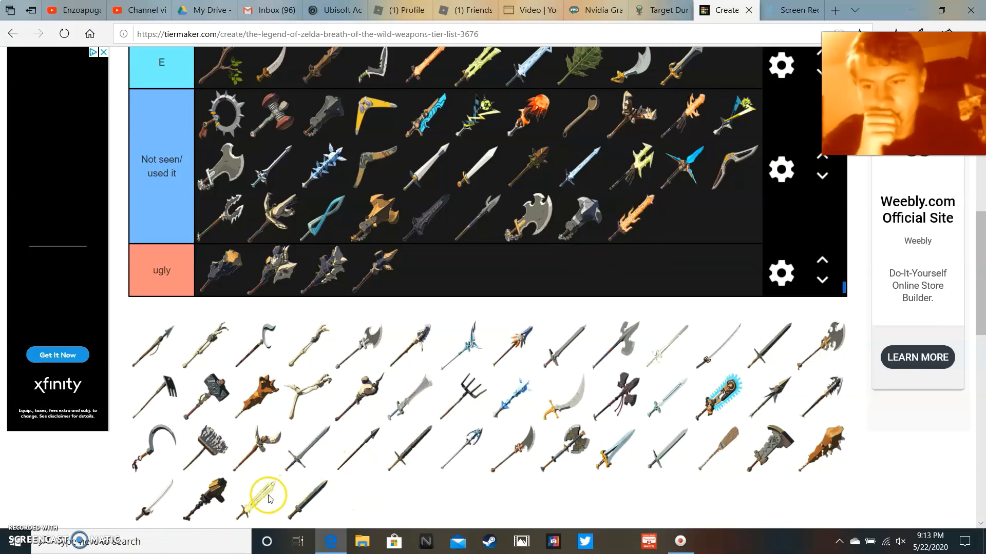
{"action": "left_click_drag", "start_coordinate": [267, 497], "coordinate": [409, 270]}
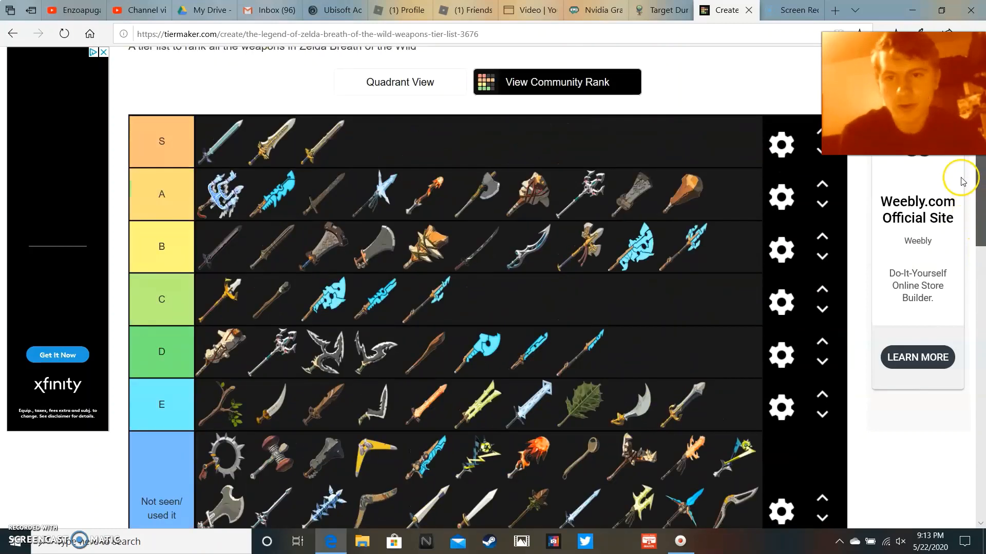
- Move the yellow sword out of the ugly row up into A tier
{"action": "scroll", "scroll_direction": "down", "scroll_amount": 3}
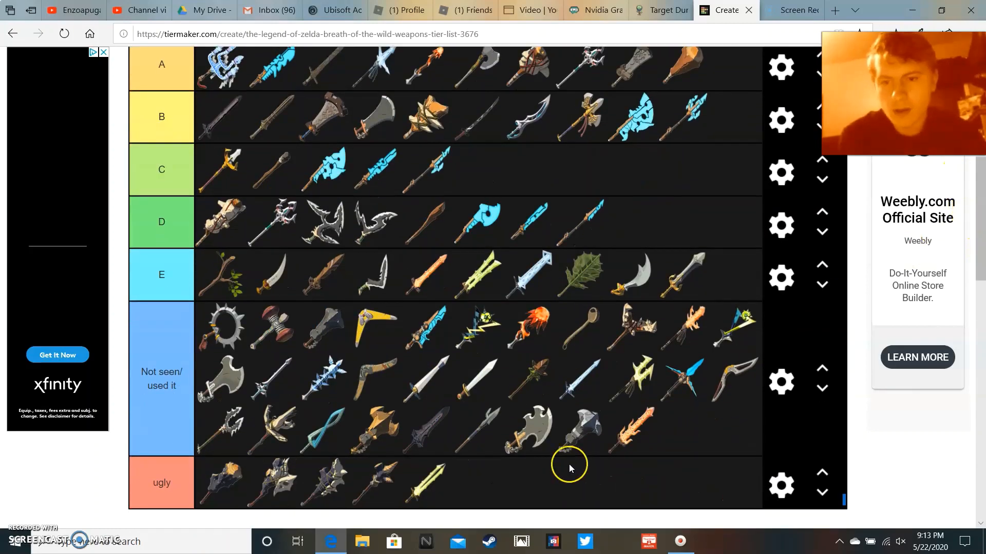
{"action": "mouse_move", "coordinate": [427, 490]}
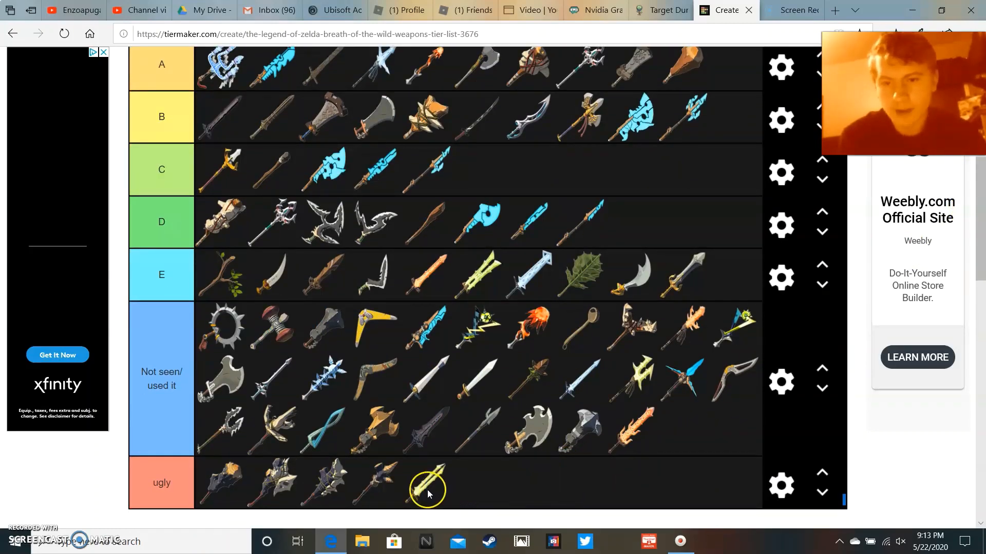
{"action": "left_click_drag", "start_coordinate": [428, 492], "coordinate": [618, 177]}
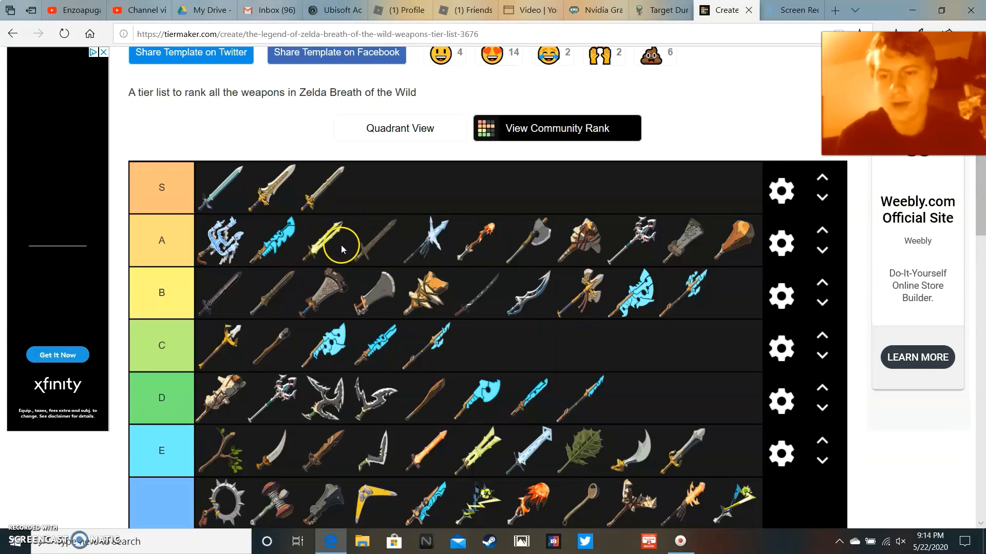
{"action": "mouse_move", "coordinate": [524, 332]}
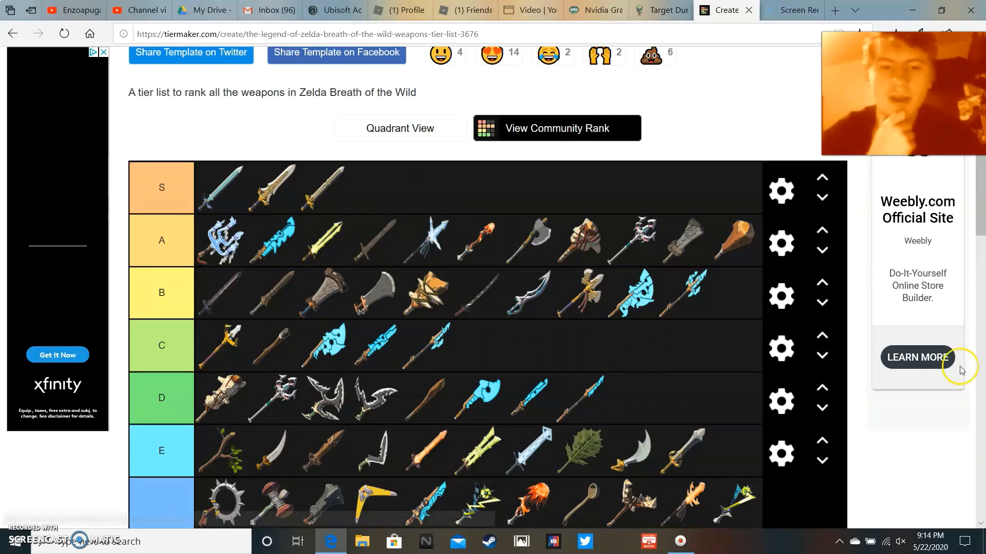
{"action": "scroll", "scroll_direction": "down", "scroll_amount": 3}
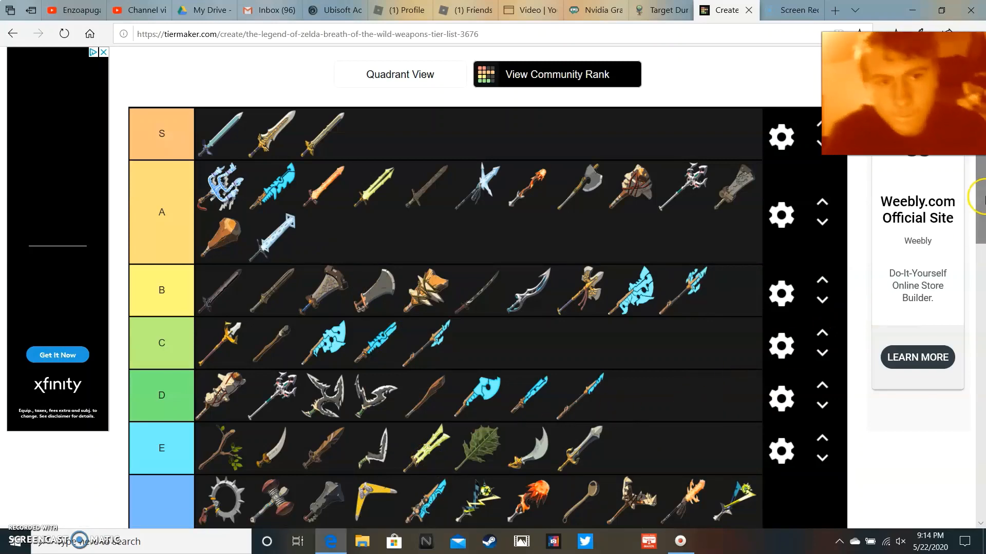
- Scroll down to the unranked image pool to reach weapons for E and Not seen/used it
{"action": "scroll", "scroll_direction": "down", "scroll_amount": 3}
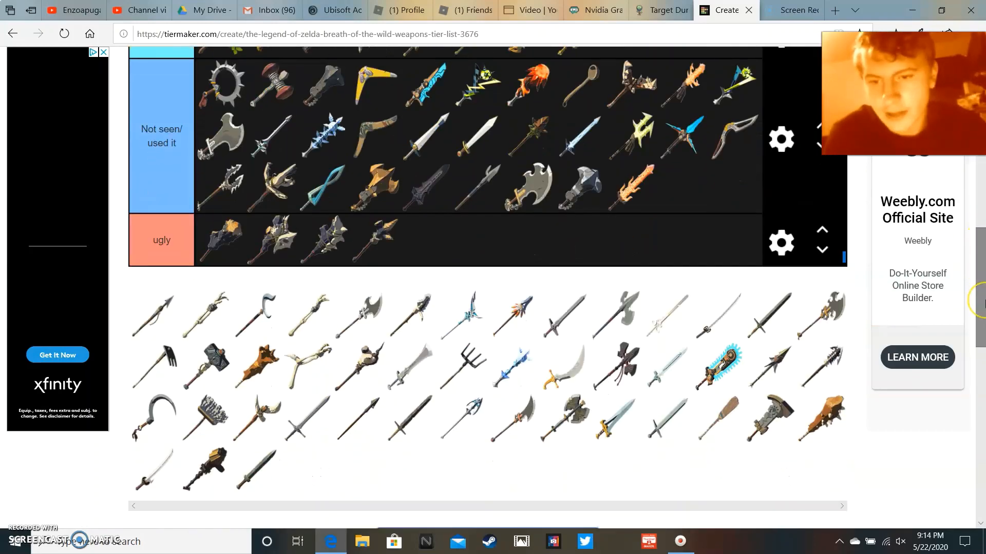
{"action": "mouse_move", "coordinate": [506, 352]}
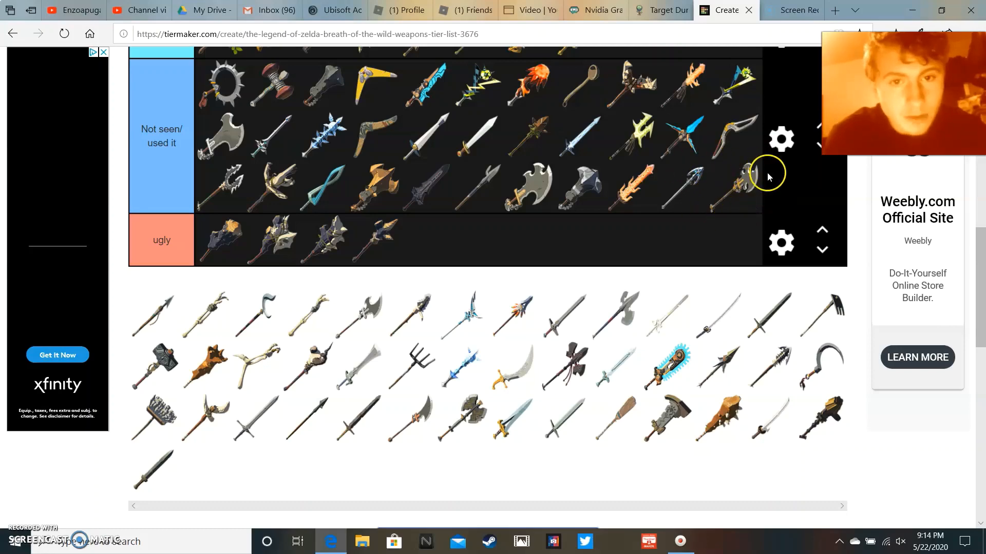
{"action": "mouse_move", "coordinate": [785, 195]}
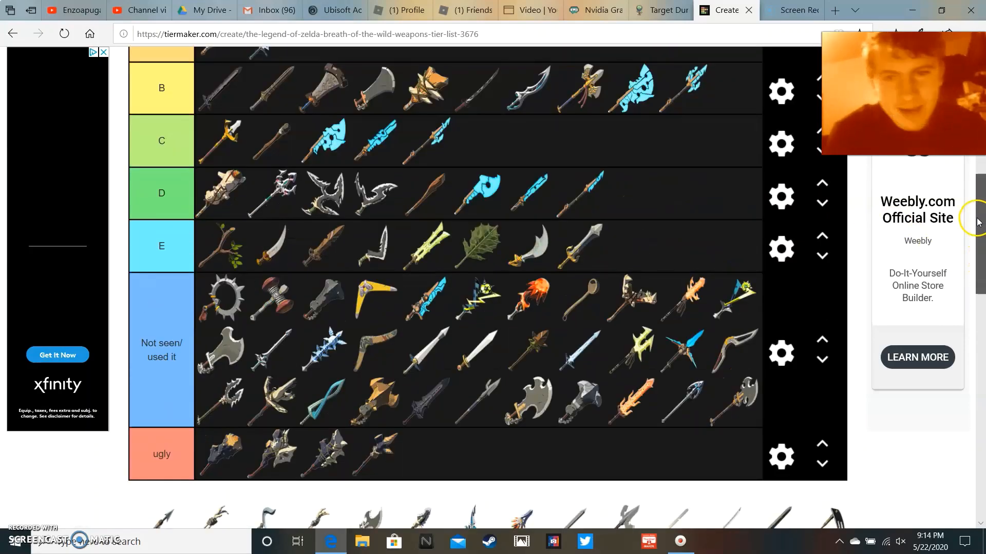
{"action": "scroll", "scroll_direction": "down", "scroll_amount": 3}
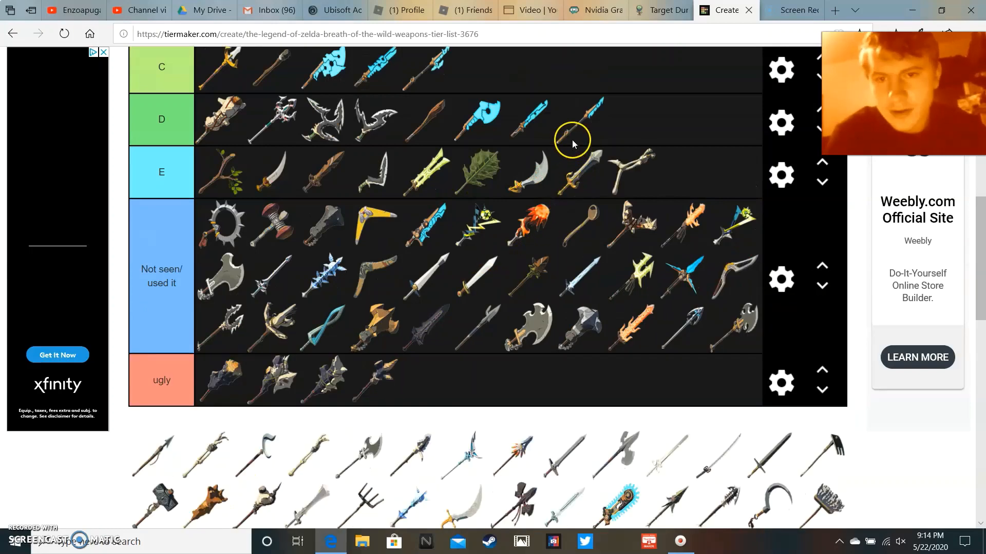
{"action": "mouse_move", "coordinate": [270, 443]}
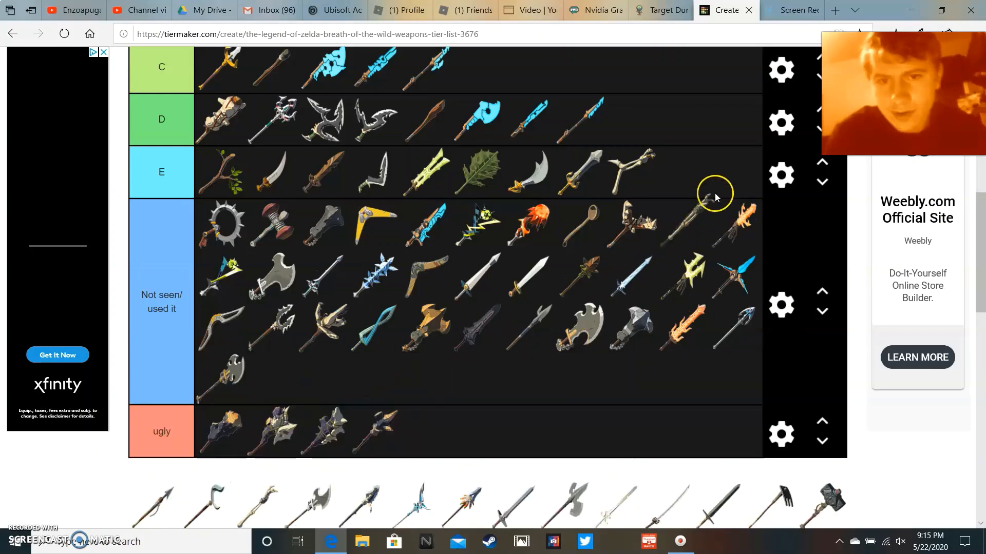
{"action": "scroll", "scroll_direction": "down", "scroll_amount": 3}
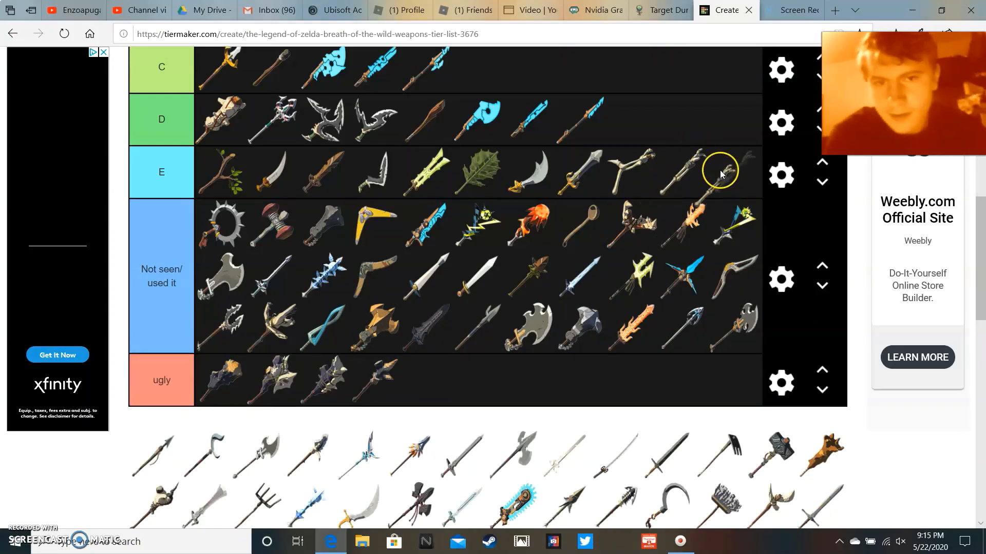
{"action": "mouse_move", "coordinate": [207, 446]}
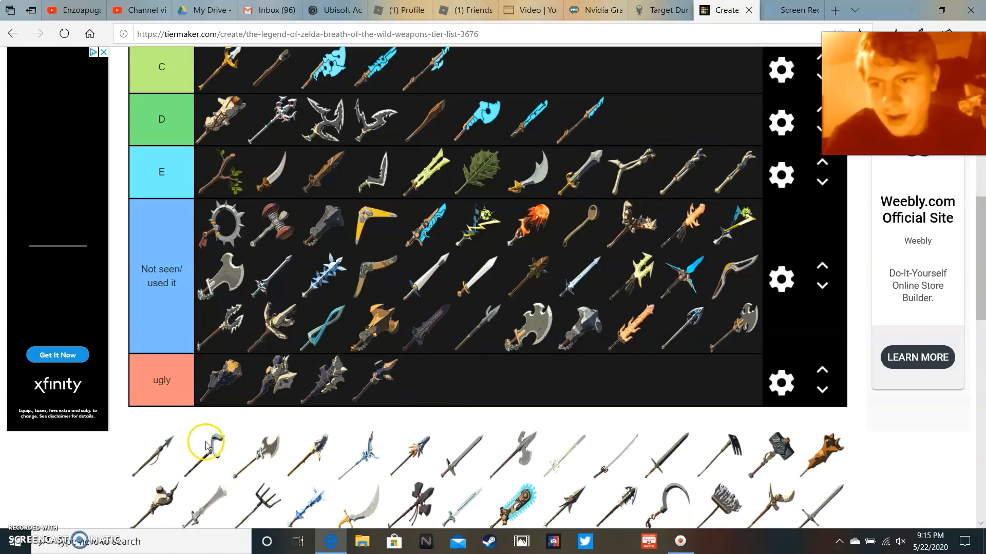
{"action": "right_click", "coordinate": [223, 374]}
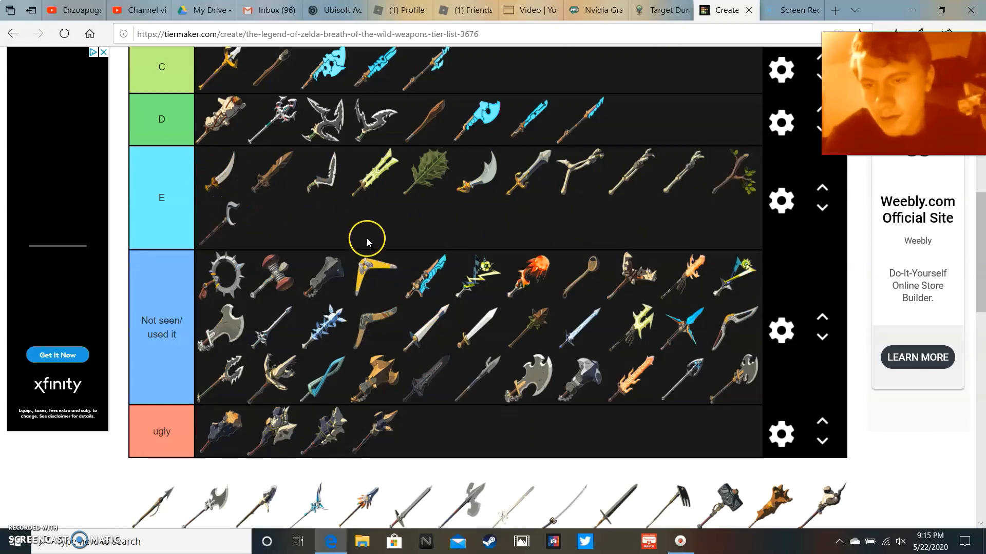
- Place the dark mace from the pool into the Not seen/used it row
{"action": "scroll", "scroll_direction": "down", "scroll_amount": 3}
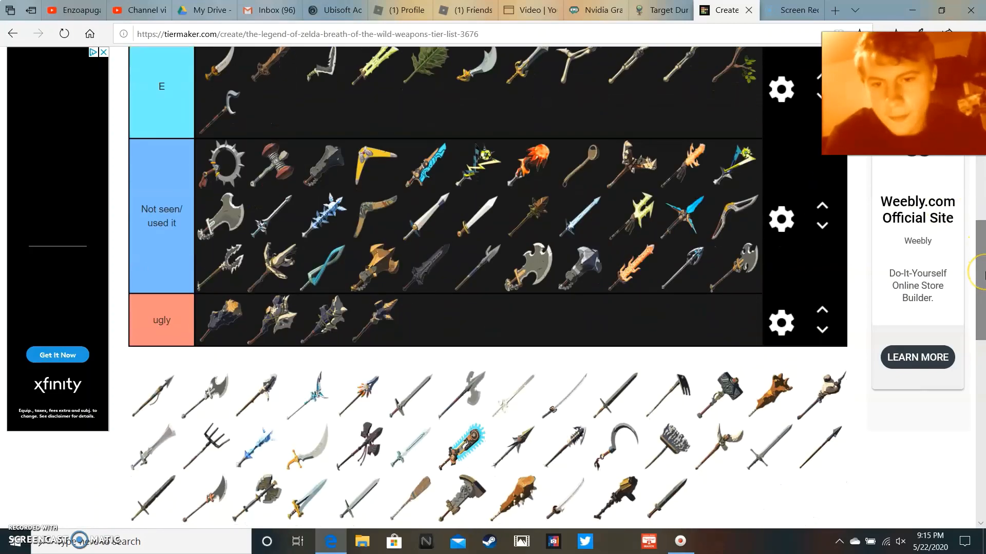
{"action": "mouse_move", "coordinate": [727, 399]}
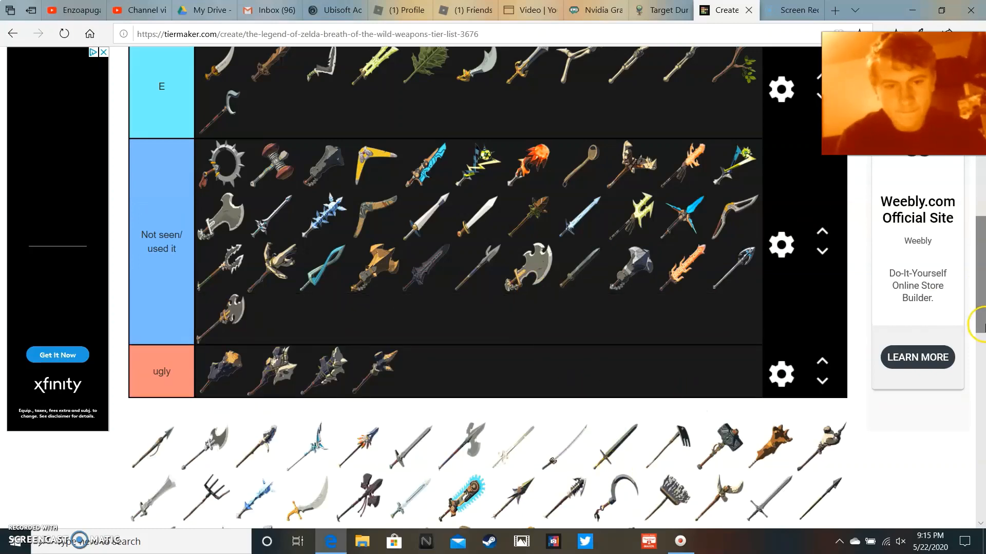
{"action": "scroll", "scroll_direction": "down", "scroll_amount": 3}
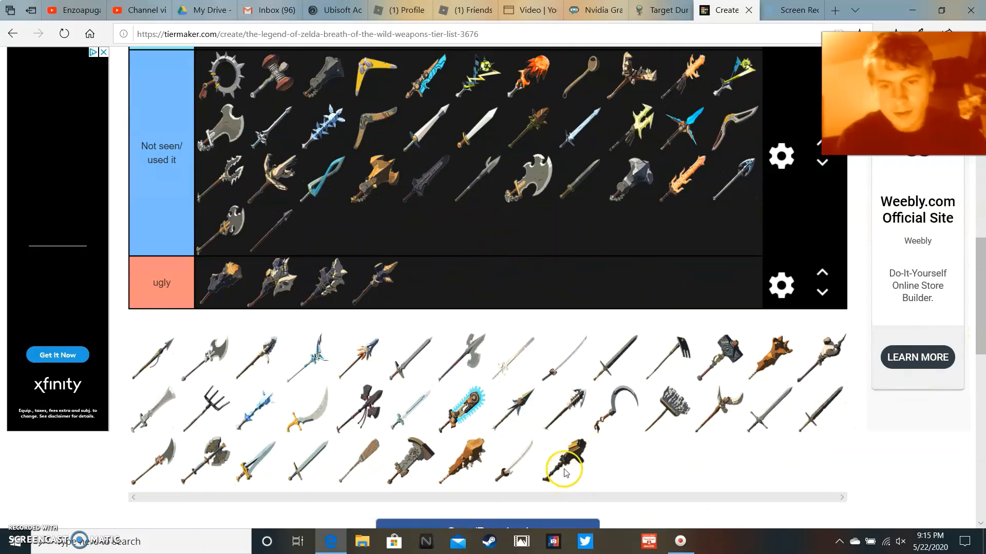
{"action": "left_click_drag", "start_coordinate": [563, 468], "coordinate": [475, 282]}
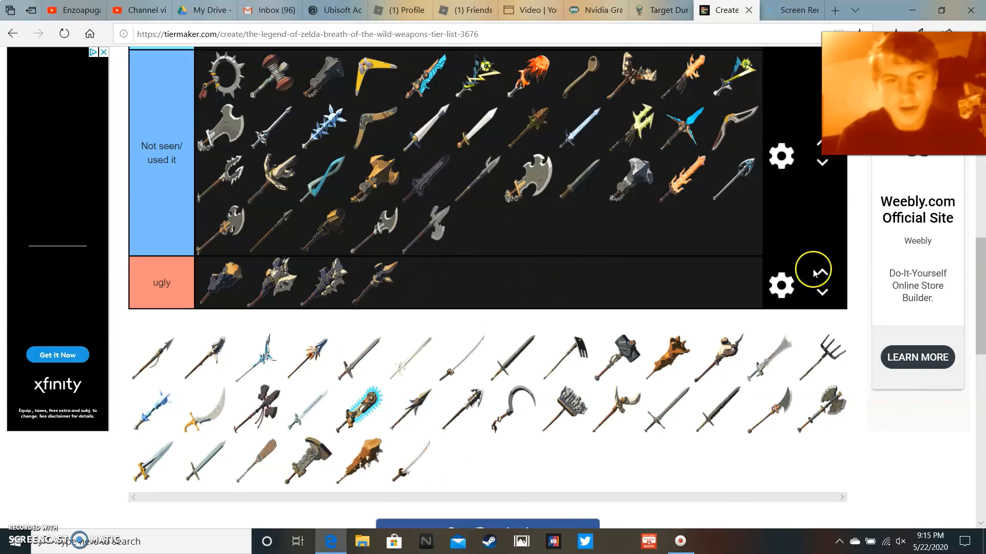
{"action": "scroll", "scroll_direction": "down", "scroll_amount": 3}
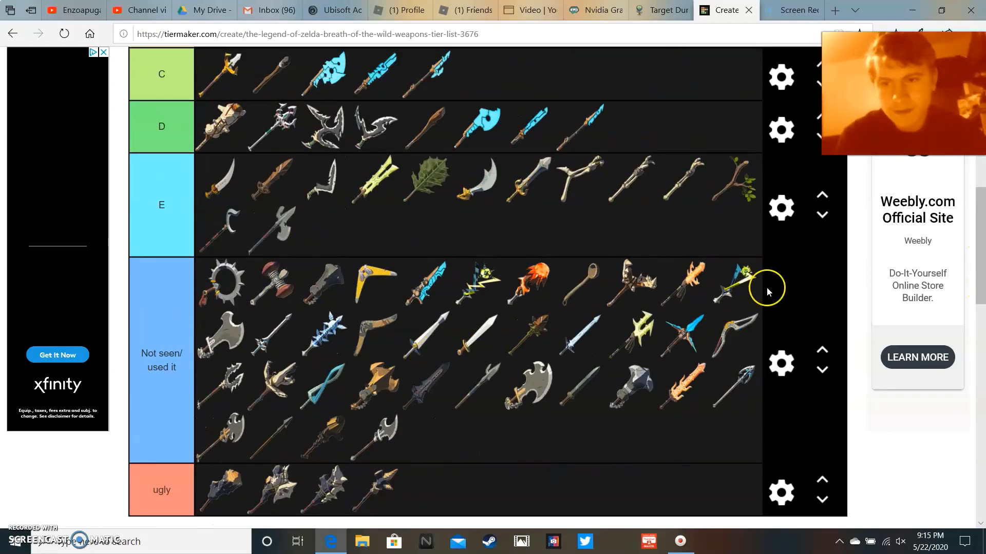
{"action": "scroll", "scroll_direction": "down", "scroll_amount": 3}
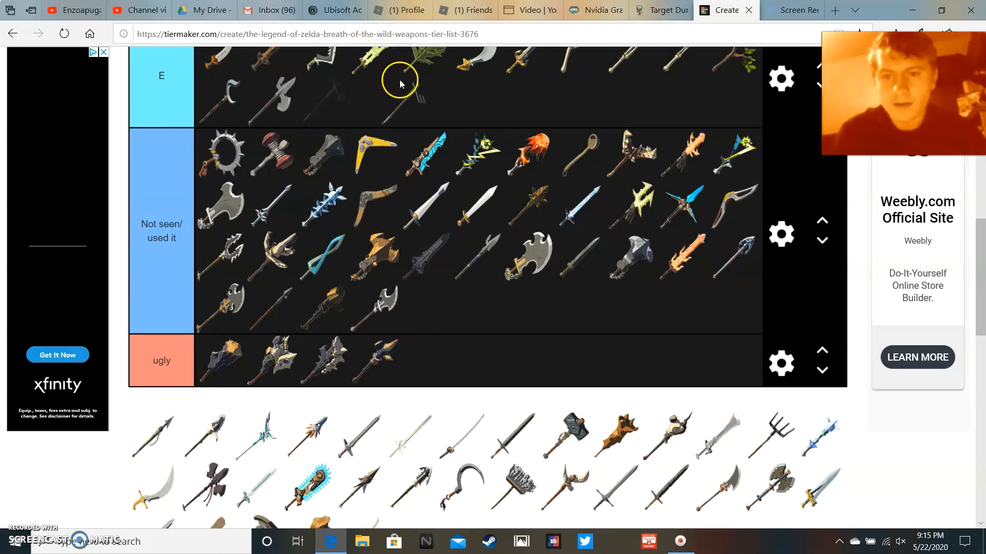
{"action": "mouse_move", "coordinate": [512, 489]}
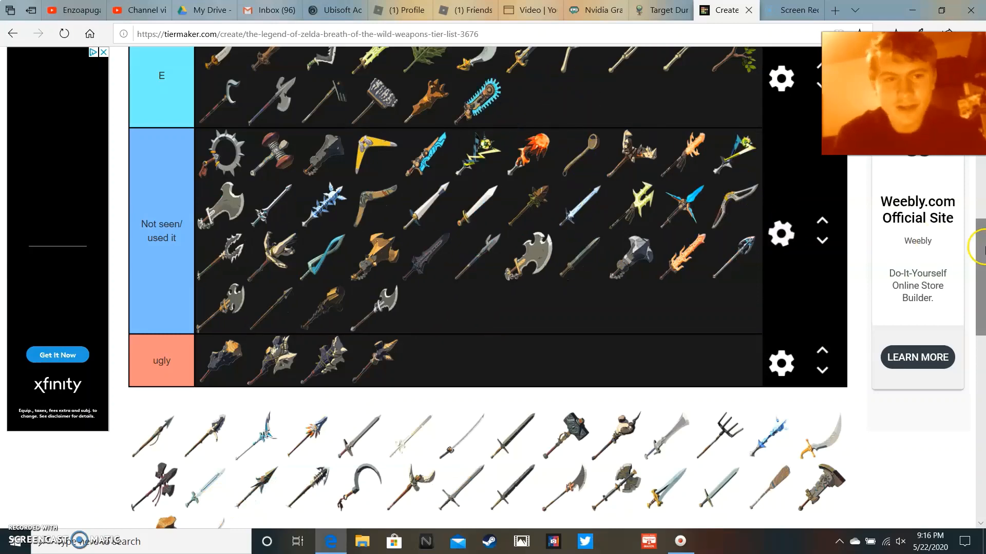
{"action": "scroll", "scroll_direction": "up", "scroll_amount": 3}
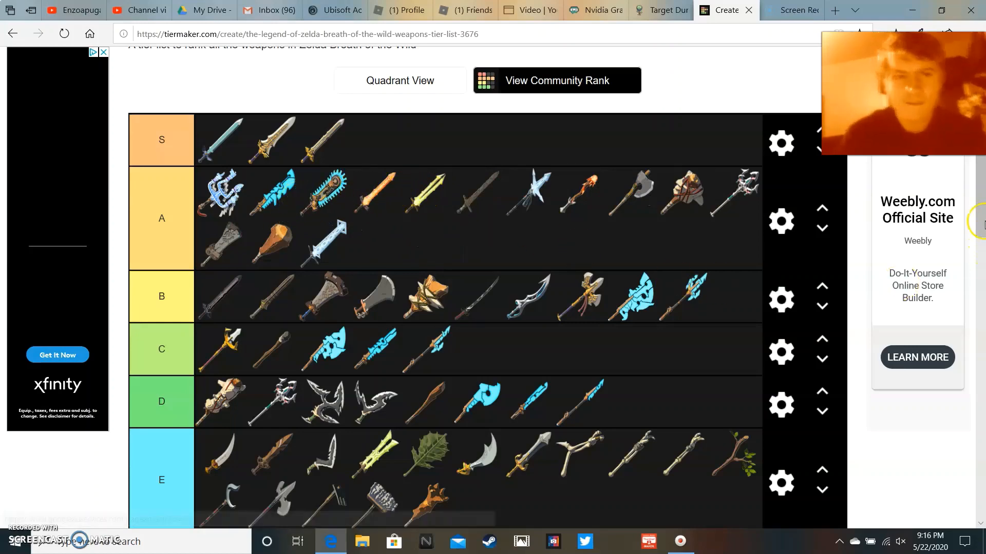
- Scroll down through the tiers to the remaining weapon pool
{"action": "scroll", "scroll_direction": "down", "scroll_amount": 3}
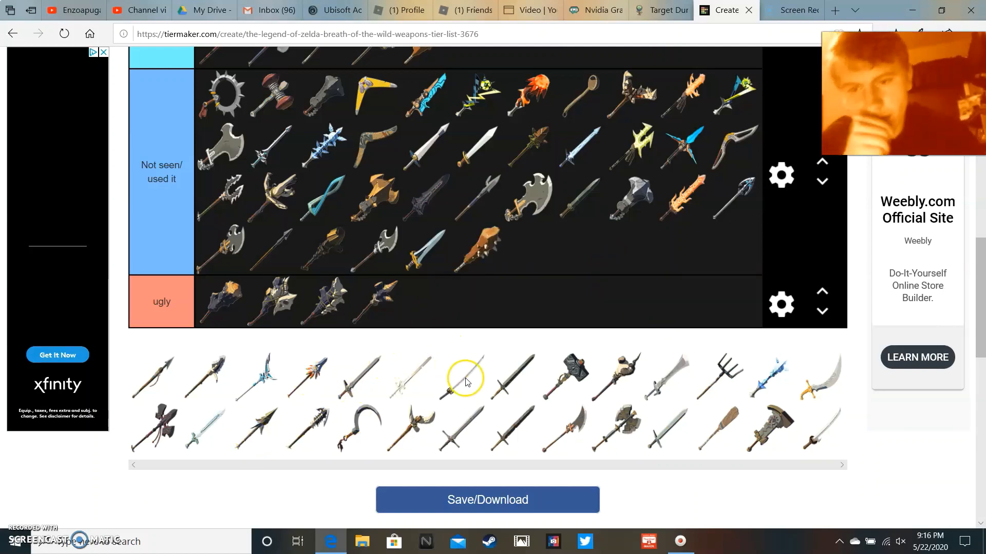
{"action": "mouse_move", "coordinate": [604, 377]}
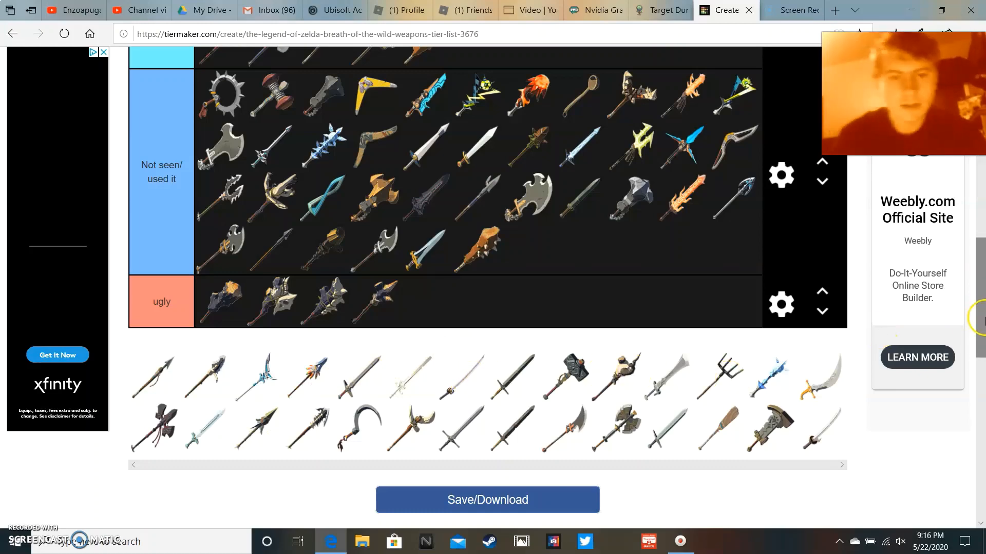
{"action": "scroll", "scroll_direction": "down", "scroll_amount": 3}
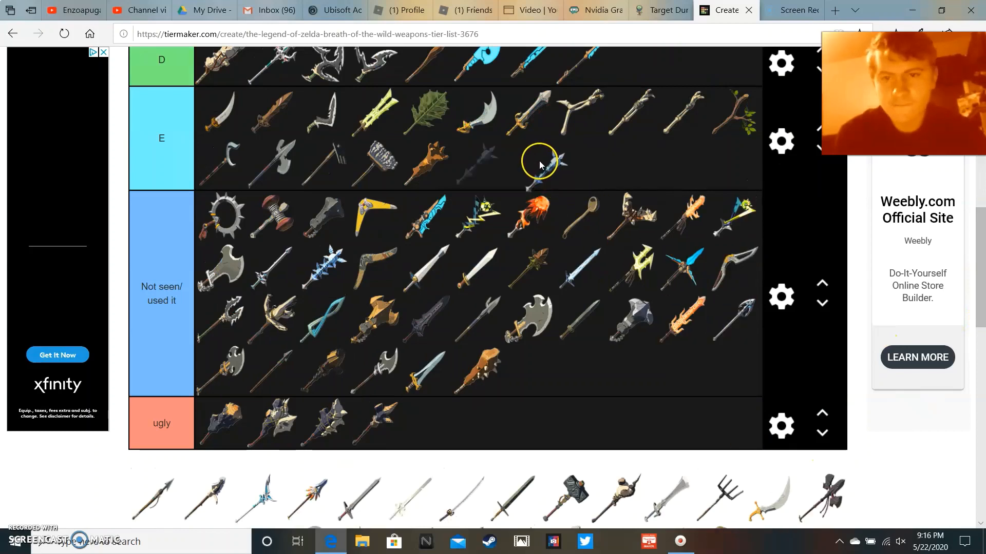
{"action": "mouse_move", "coordinate": [484, 173]}
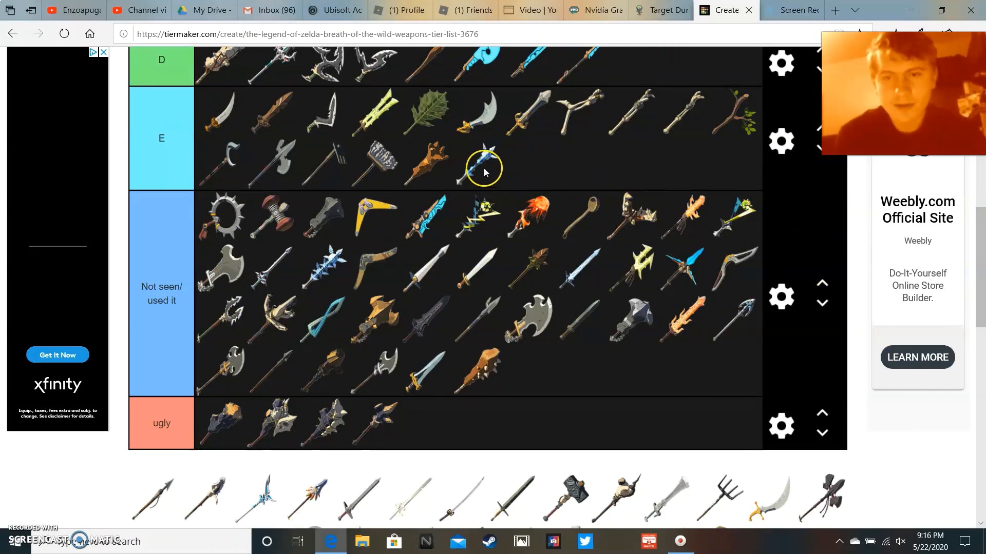
{"action": "mouse_move", "coordinate": [508, 176]}
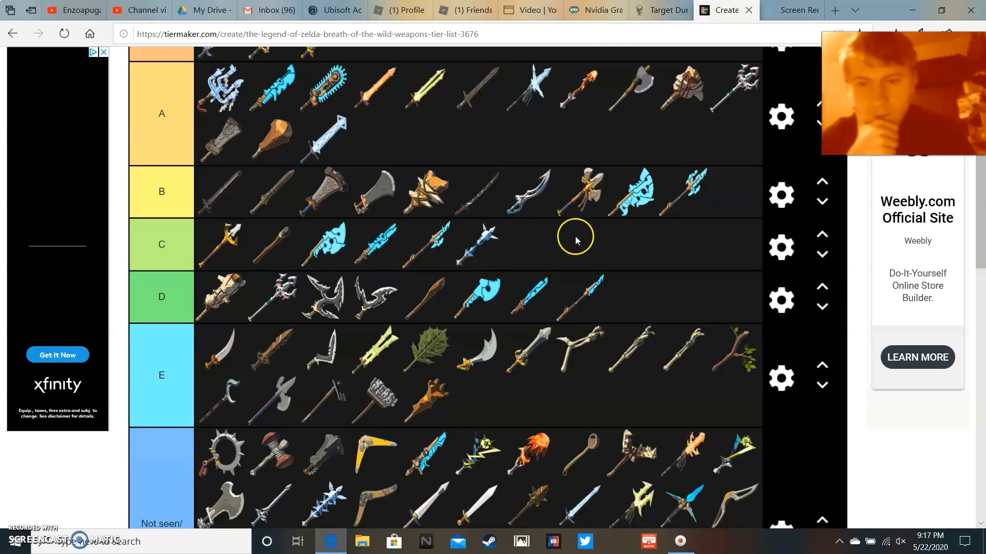
{"action": "scroll", "scroll_direction": "down", "scroll_amount": 3}
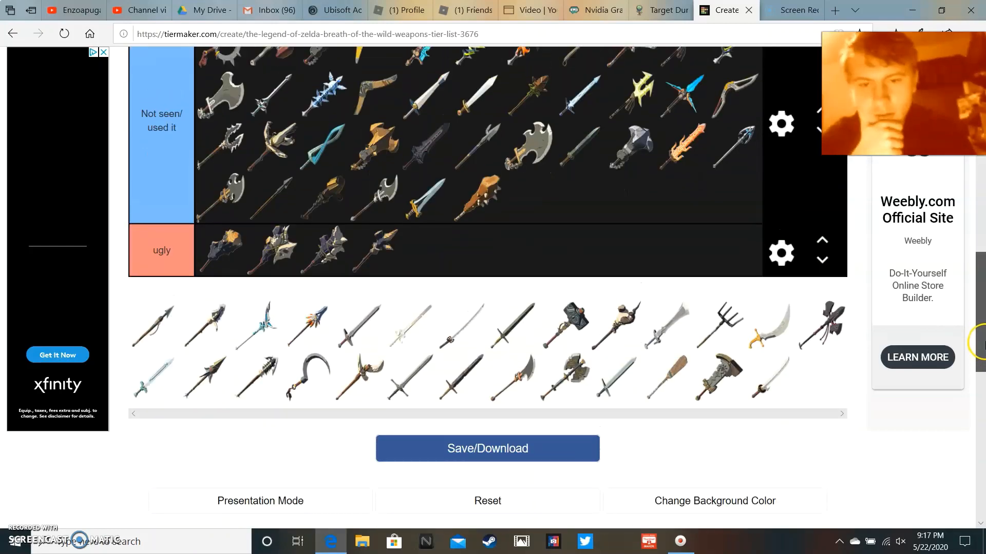
{"action": "scroll", "scroll_direction": "down", "scroll_amount": 3}
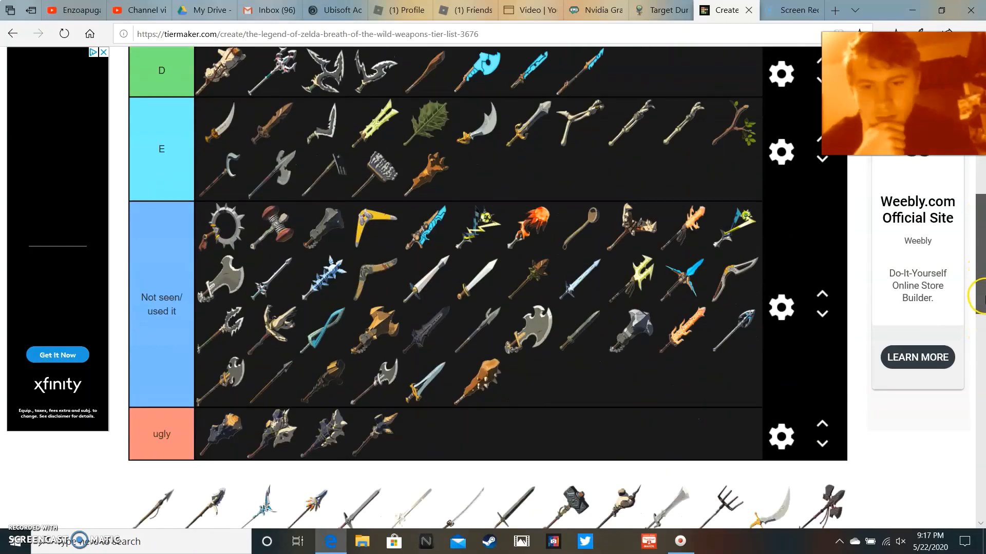
{"action": "scroll", "scroll_direction": "down", "scroll_amount": 3}
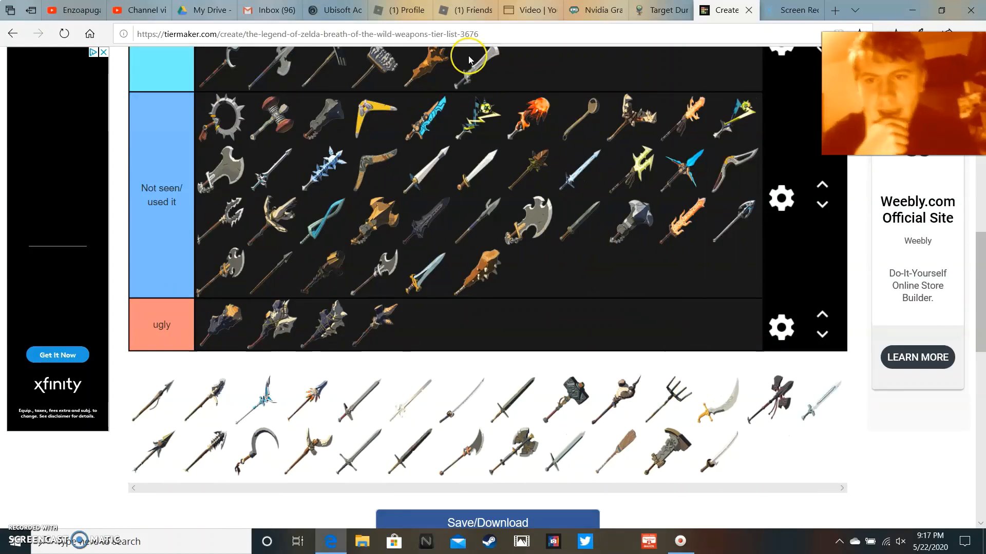
{"action": "mouse_move", "coordinate": [873, 456]}
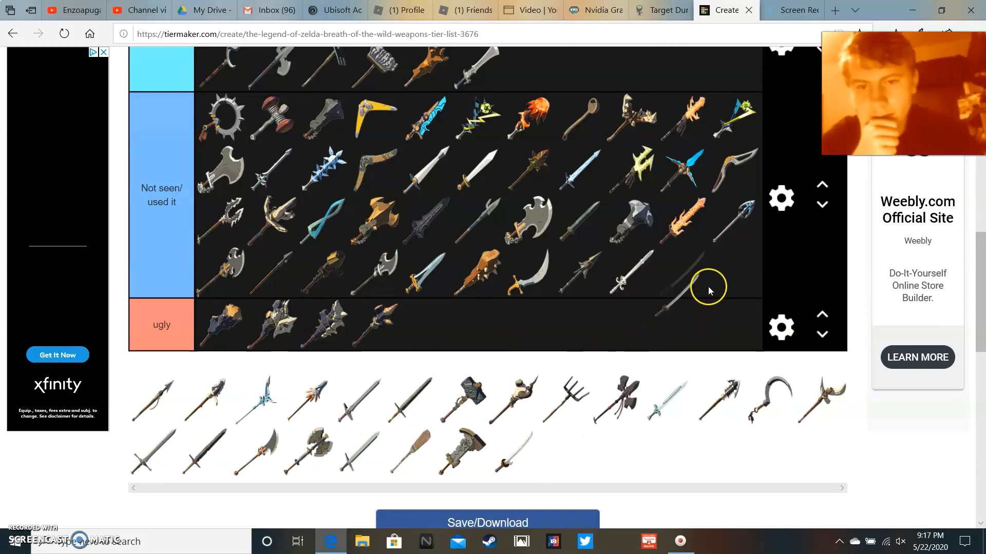
{"action": "mouse_move", "coordinate": [149, 402]}
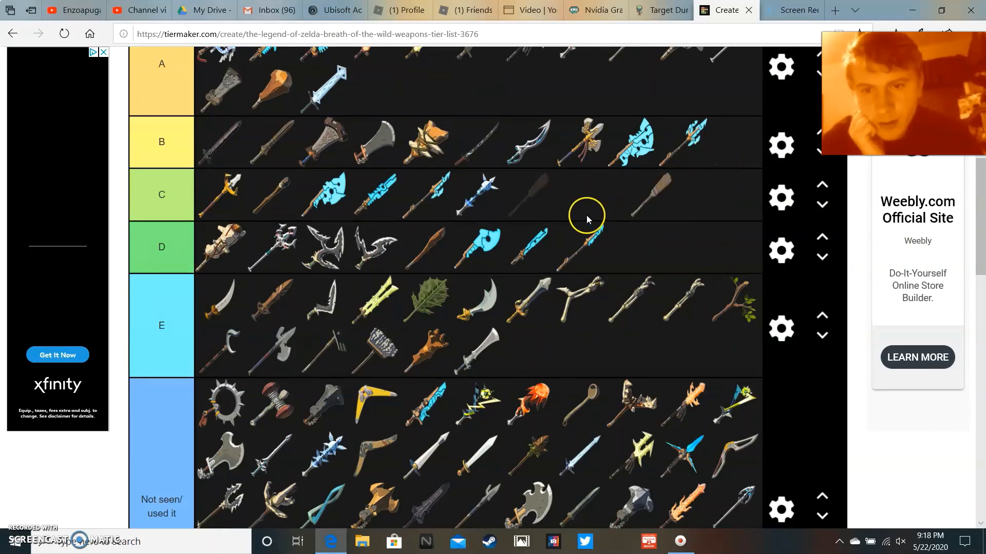
- Scroll down toward the unranked pool below the tiers
{"action": "scroll", "scroll_direction": "down", "scroll_amount": 3}
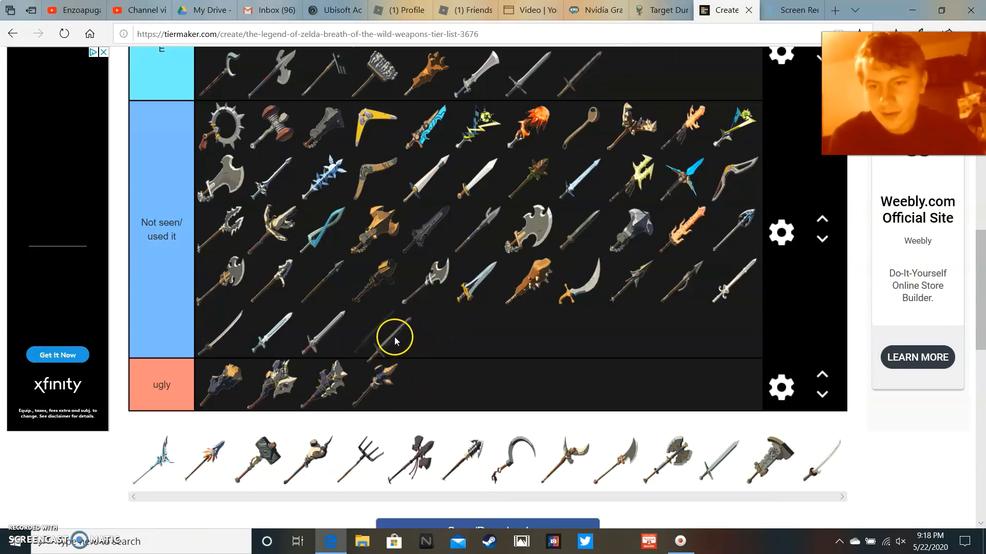
{"action": "mouse_move", "coordinate": [459, 340]}
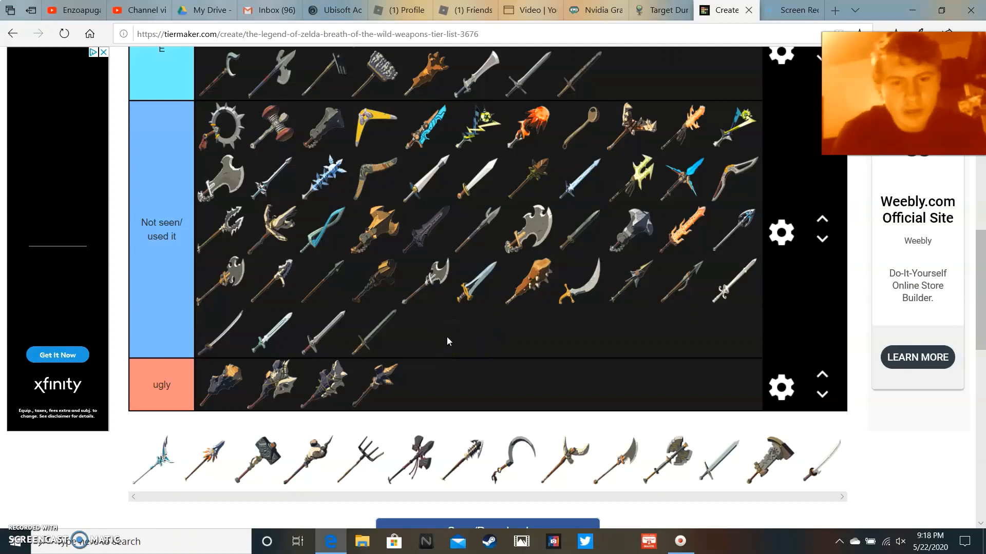
{"action": "mouse_move", "coordinate": [630, 459]}
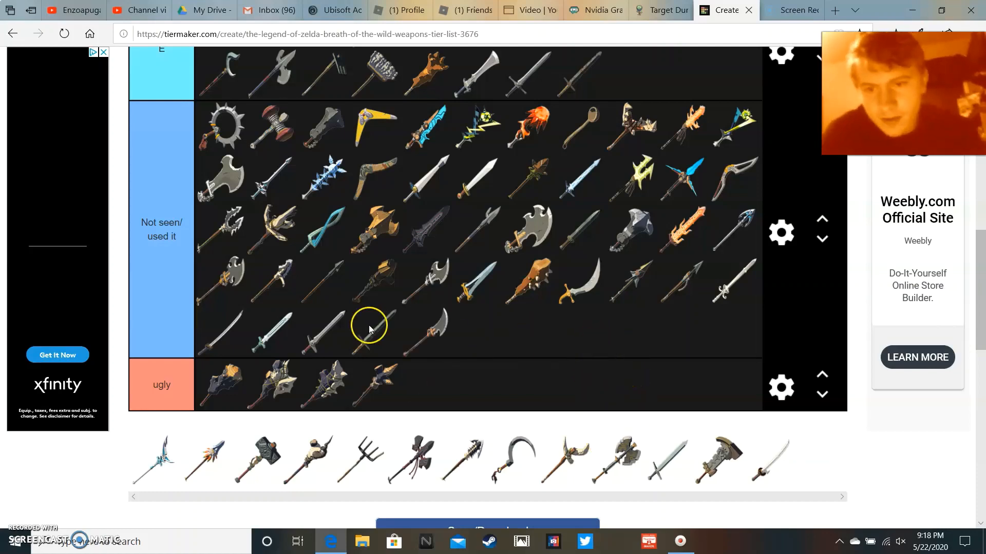
{"action": "mouse_move", "coordinate": [356, 463]}
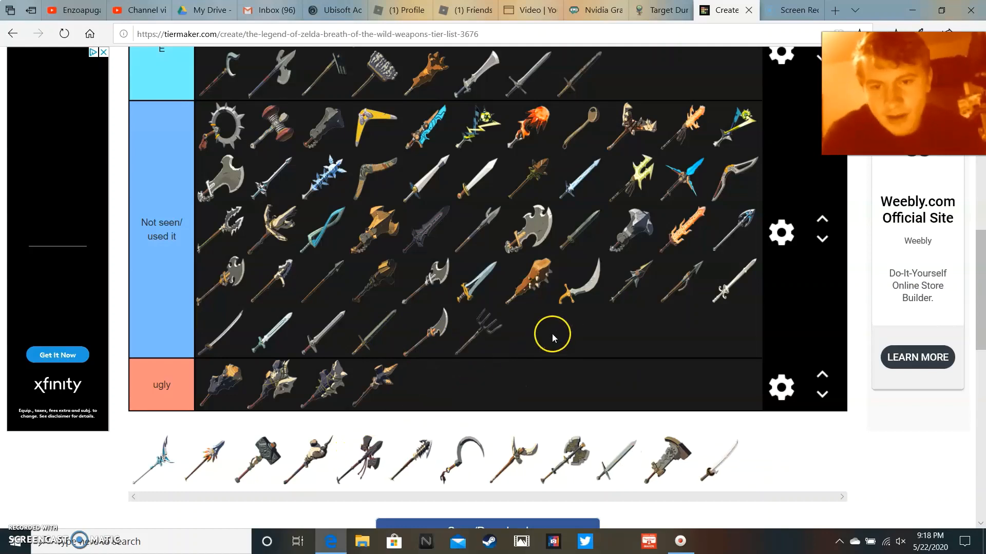
{"action": "mouse_move", "coordinate": [619, 373]}
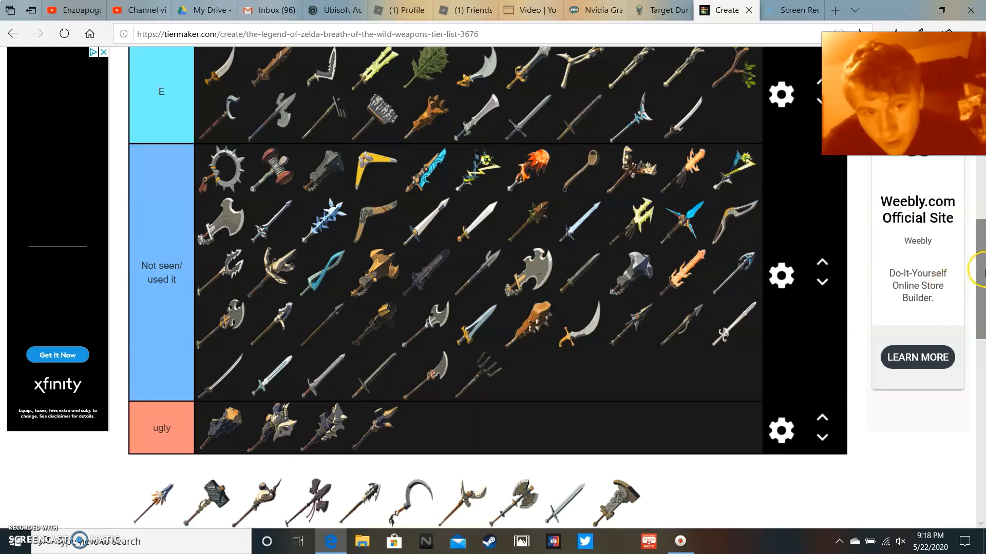
- Scroll back down through the S–E tiers to review the placements
{"action": "scroll", "scroll_direction": "down", "scroll_amount": 3}
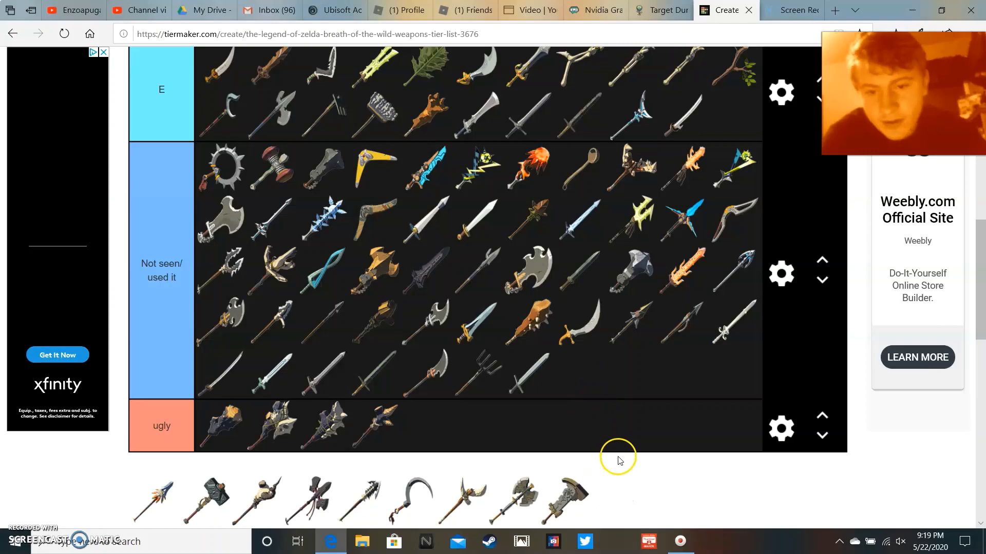
{"action": "mouse_move", "coordinate": [613, 466]}
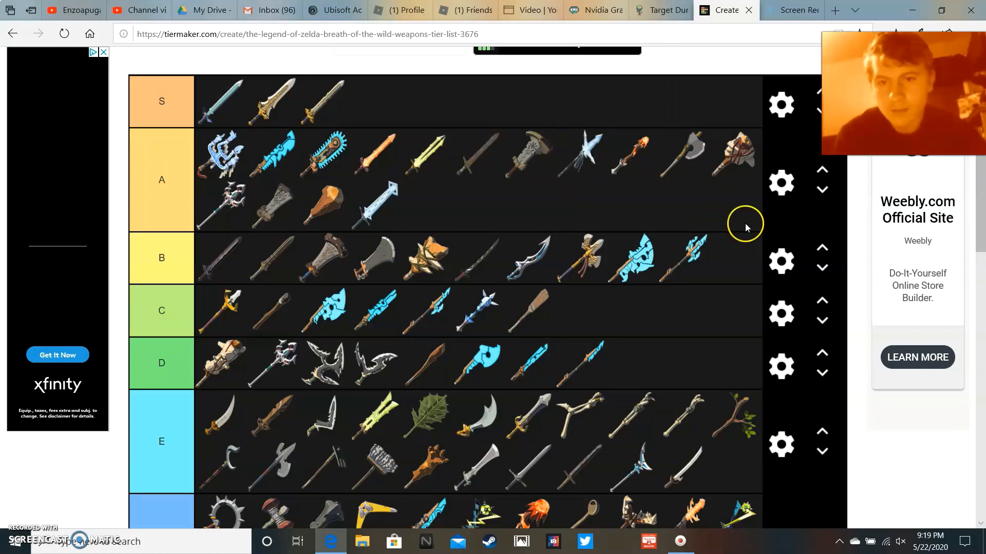
{"action": "scroll", "scroll_direction": "down", "scroll_amount": 3}
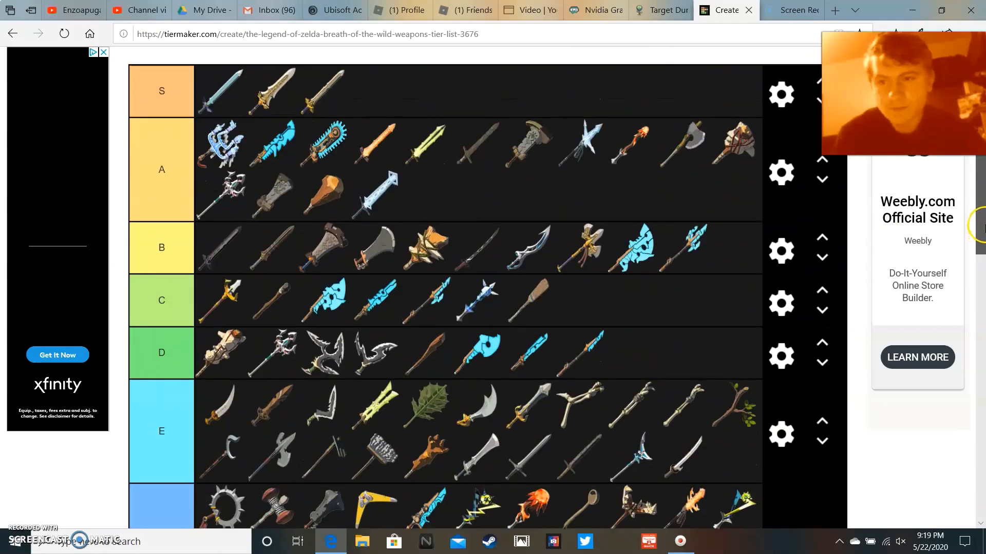
{"action": "scroll", "scroll_direction": "down", "scroll_amount": 3}
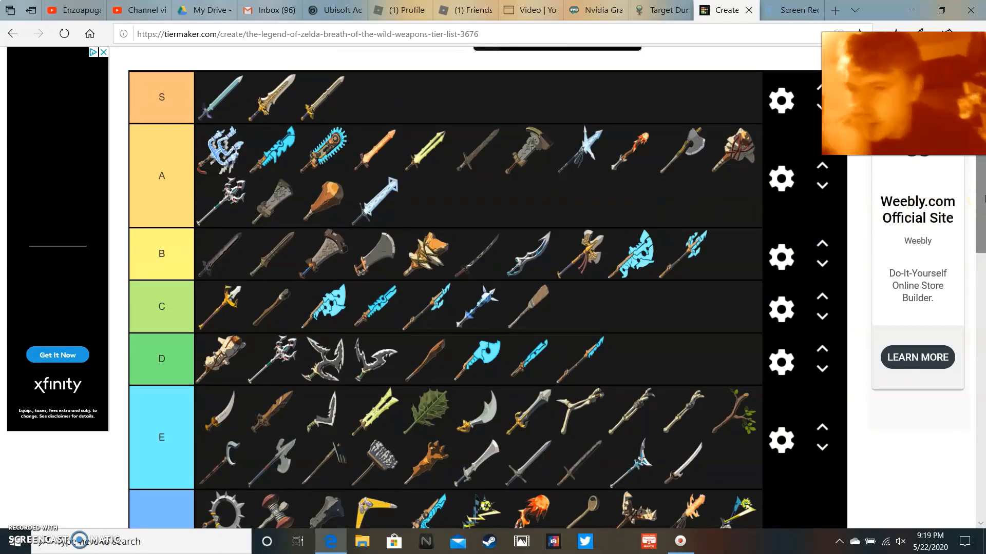
{"action": "scroll", "scroll_direction": "down", "scroll_amount": 3}
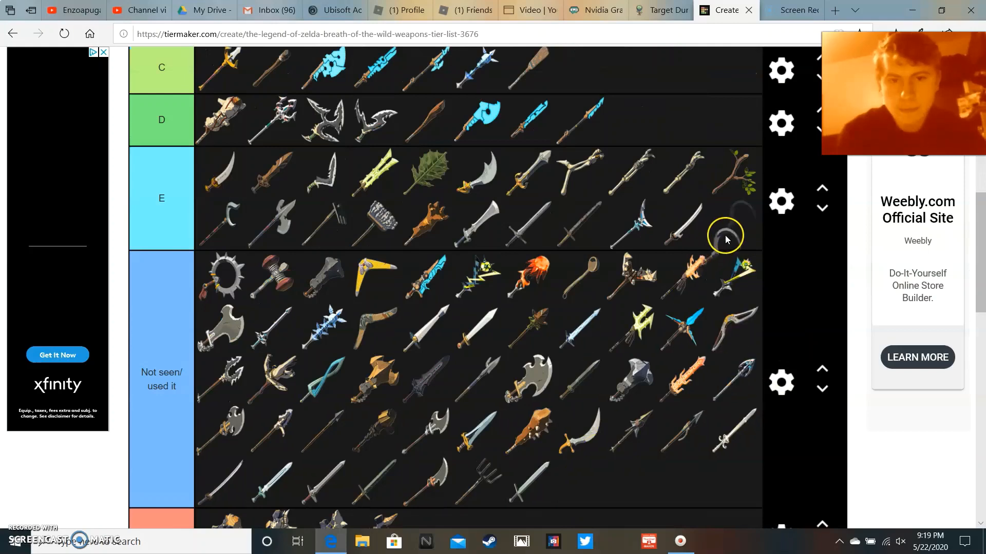
- Place the double-bladed axe into E tier, then move it up into D tier
{"action": "scroll", "scroll_direction": "down", "scroll_amount": 3}
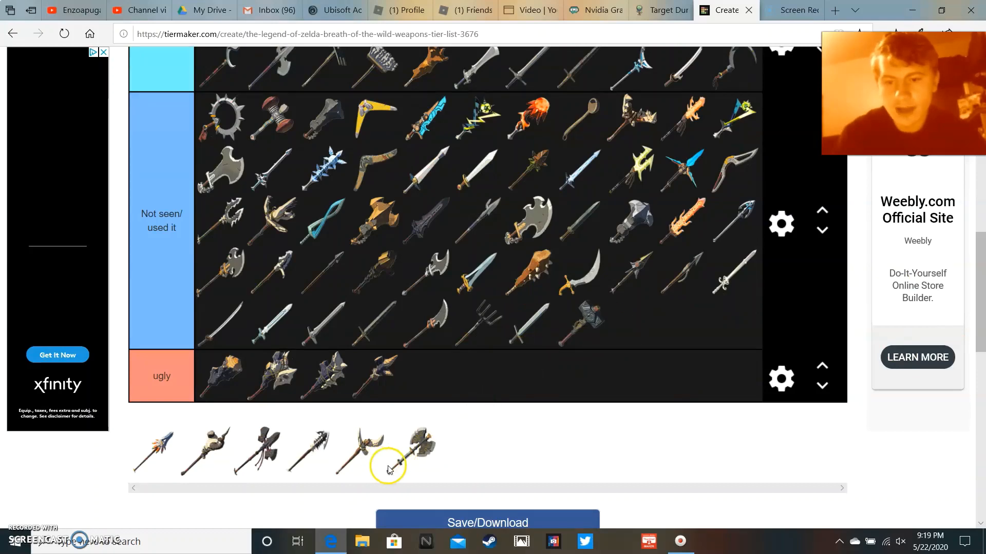
{"action": "left_click_drag", "start_coordinate": [388, 450], "coordinate": [645, 326]}
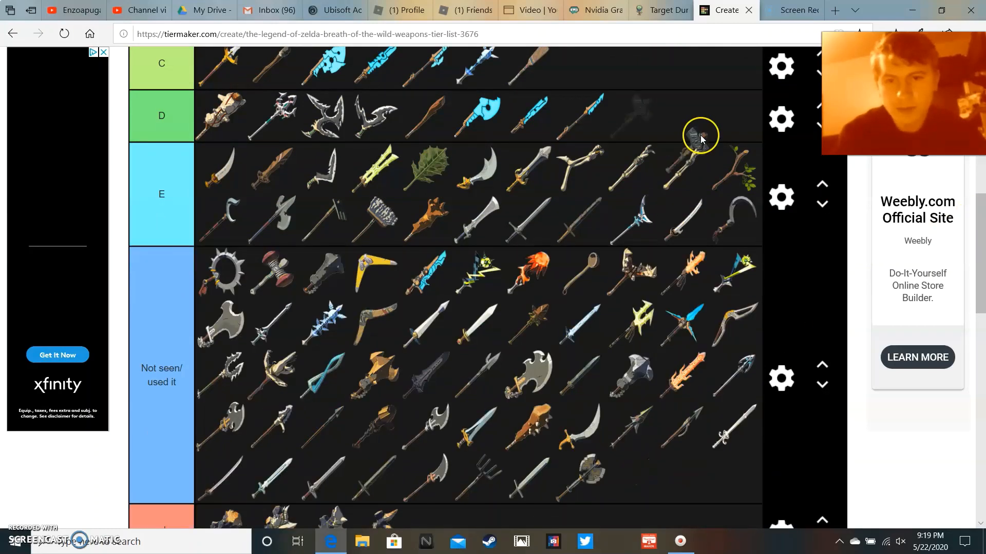
{"action": "scroll", "scroll_direction": "down", "scroll_amount": 3}
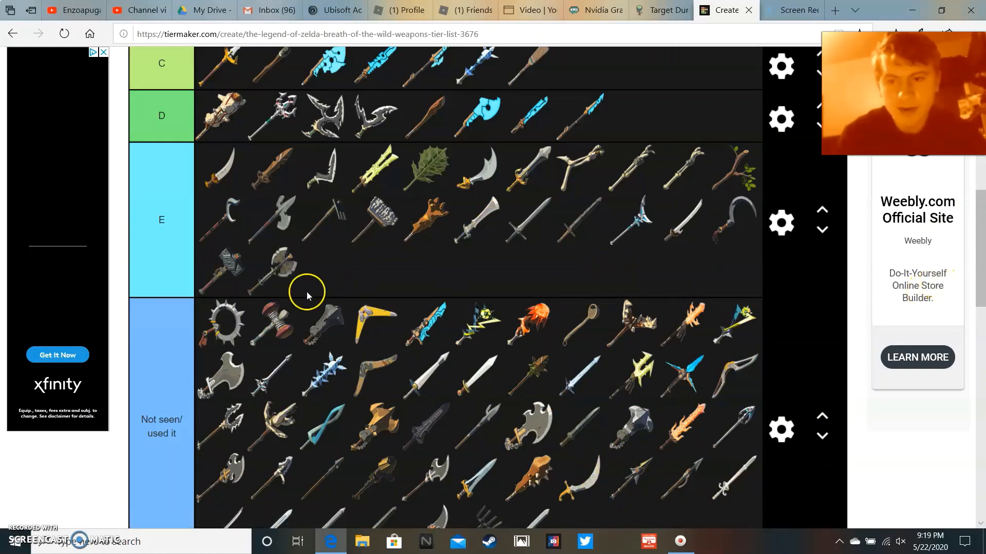
{"action": "scroll", "scroll_direction": "down", "scroll_amount": 3}
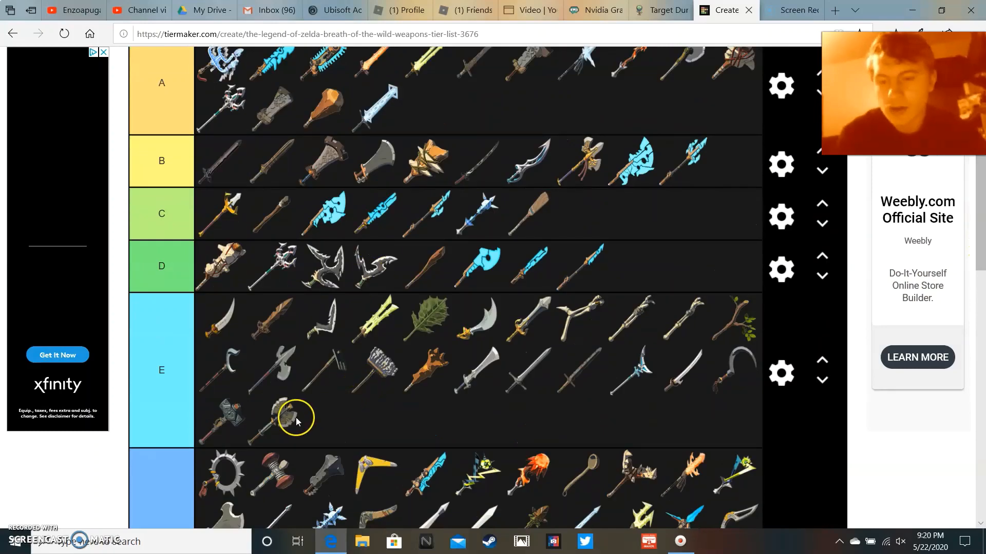
{"action": "left_click_drag", "start_coordinate": [296, 418], "coordinate": [635, 264]}
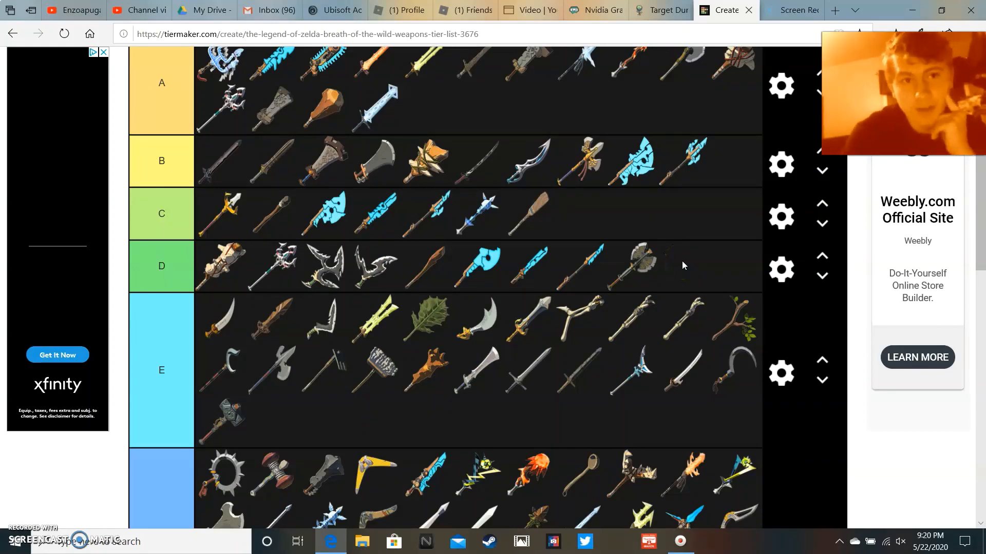
{"action": "scroll", "scroll_direction": "down", "scroll_amount": 3}
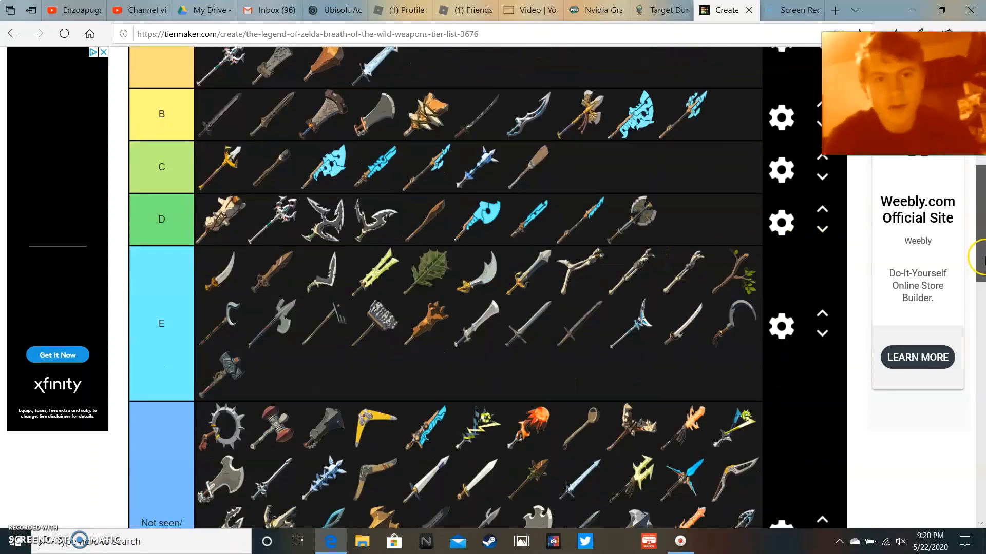
{"action": "scroll", "scroll_direction": "down", "scroll_amount": 3}
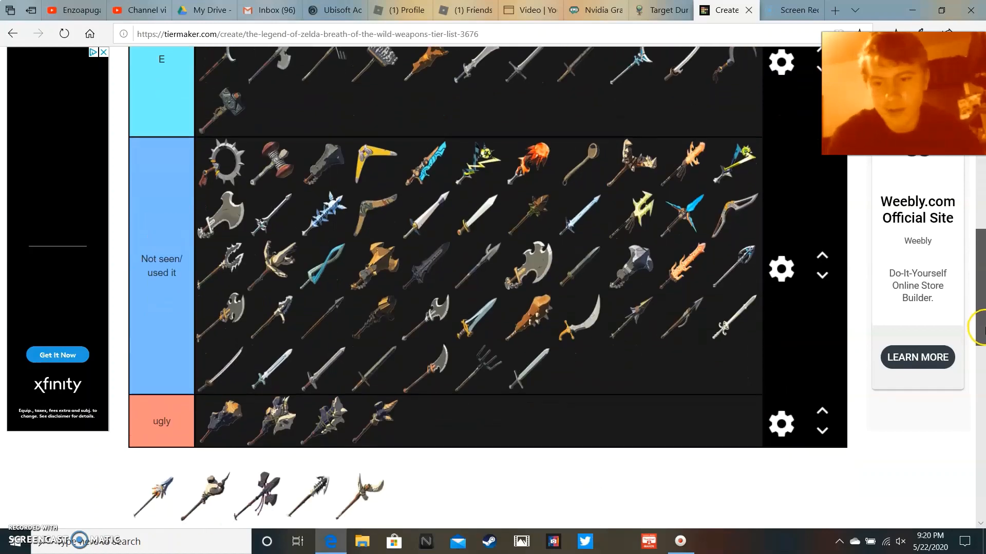
- Drag a remaining spear from the pool into the Not seen/used it row
{"action": "scroll", "scroll_direction": "down", "scroll_amount": 3}
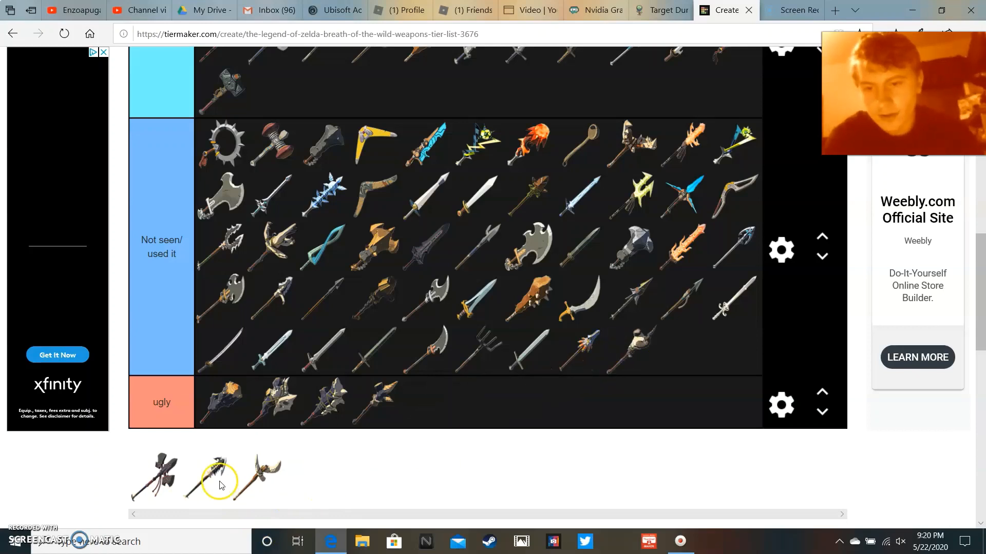
{"action": "left_click_drag", "start_coordinate": [219, 478], "coordinate": [692, 342]}
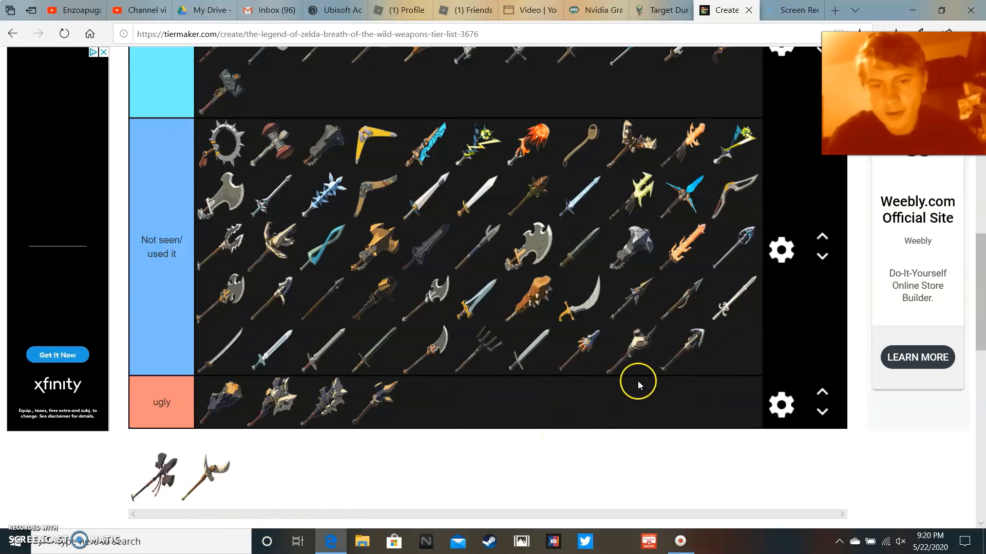
{"action": "mouse_move", "coordinate": [349, 470]}
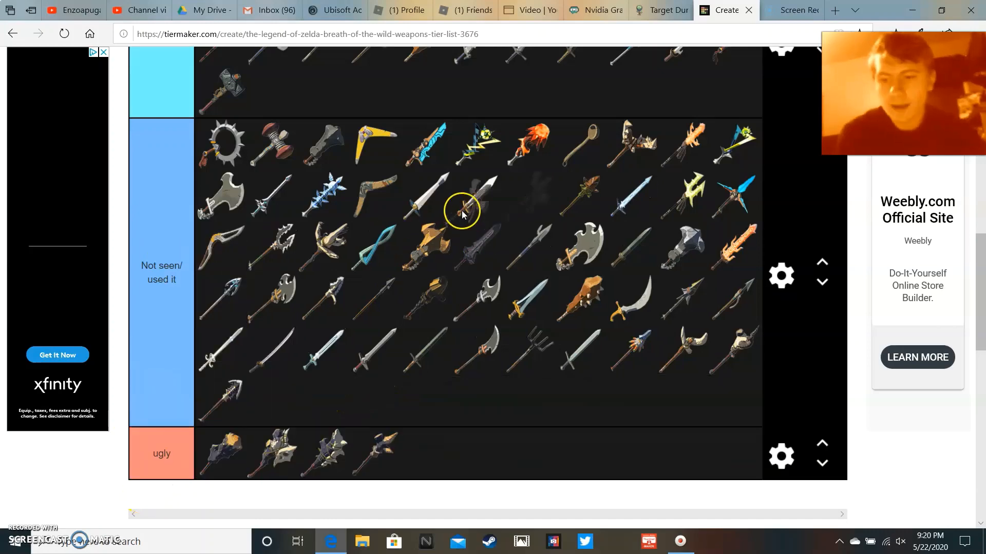
{"action": "scroll", "scroll_direction": "down", "scroll_amount": 3}
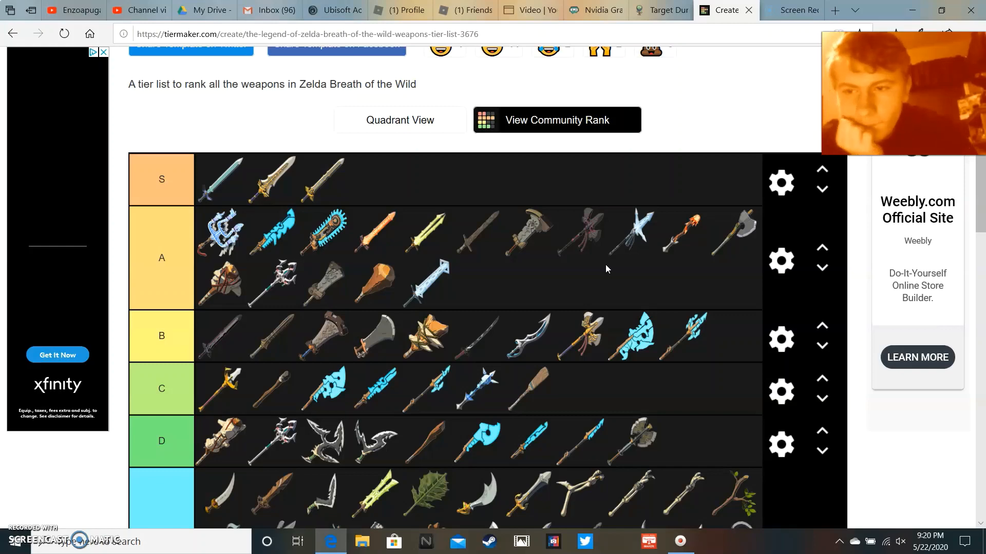
{"action": "scroll", "scroll_direction": "down", "scroll_amount": 3}
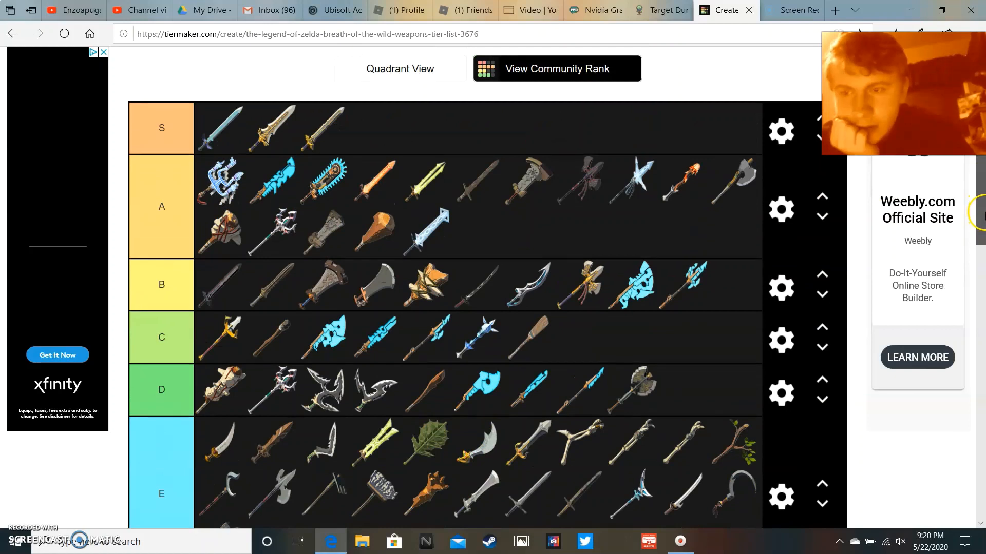
{"action": "scroll", "scroll_direction": "down", "scroll_amount": 3}
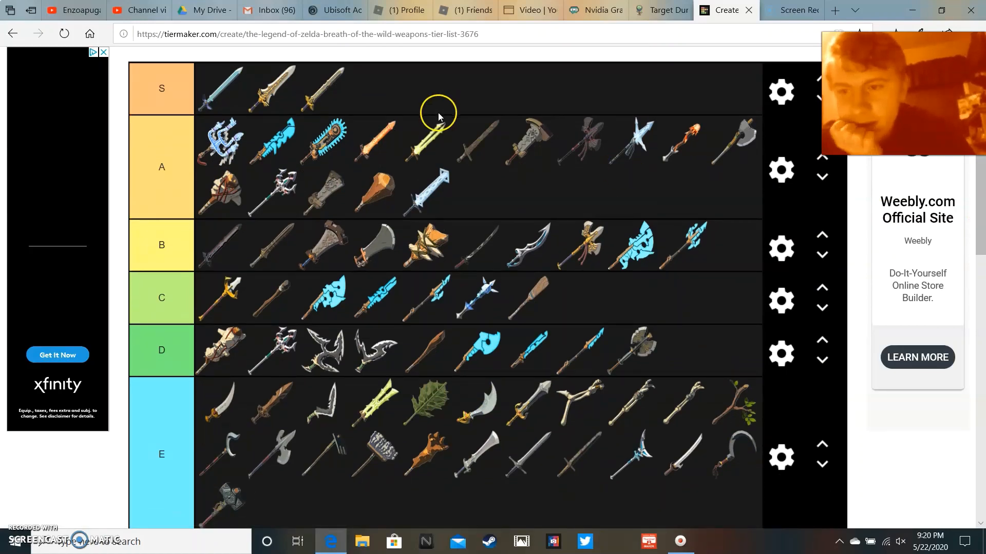
{"action": "mouse_move", "coordinate": [472, 100]}
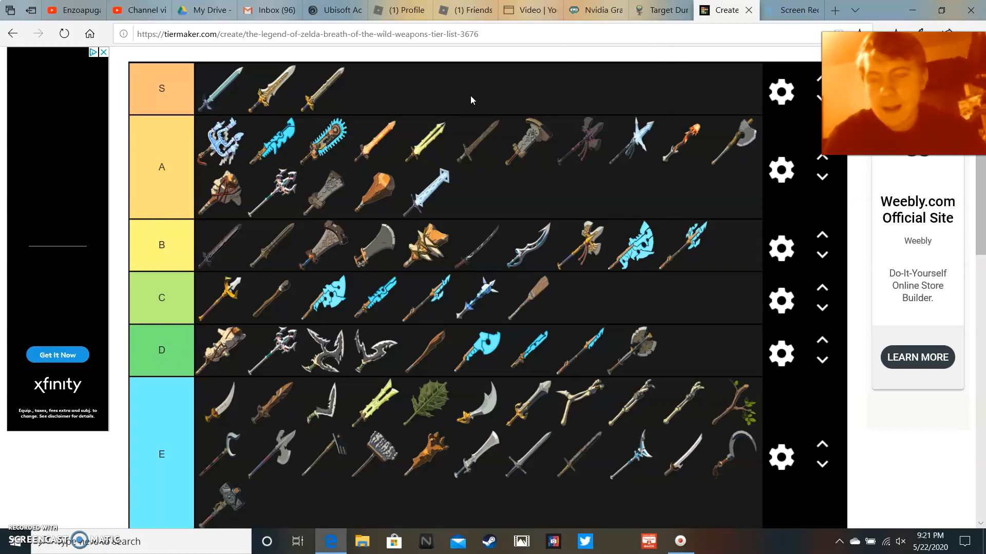
{"action": "mouse_move", "coordinate": [155, 410]}
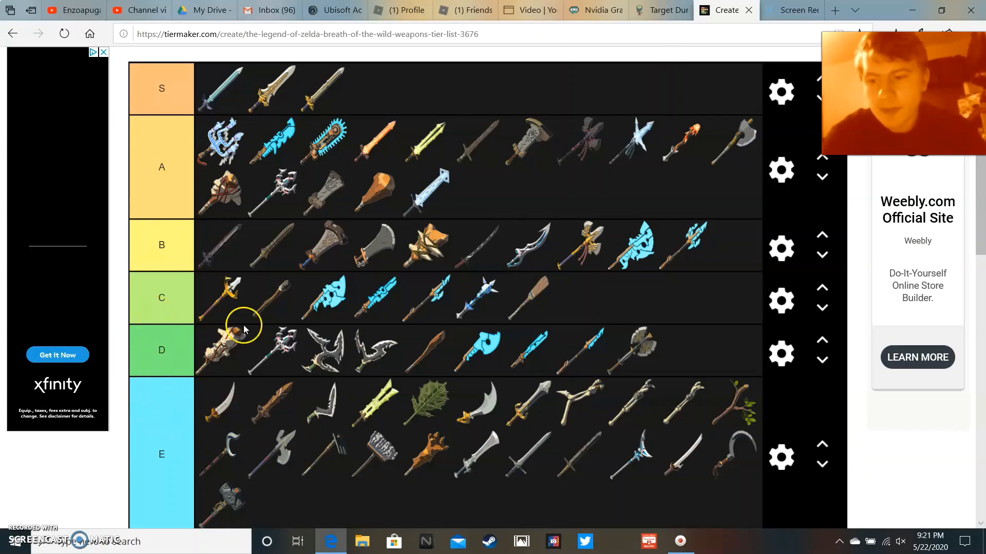
{"action": "scroll", "scroll_direction": "down", "scroll_amount": 3}
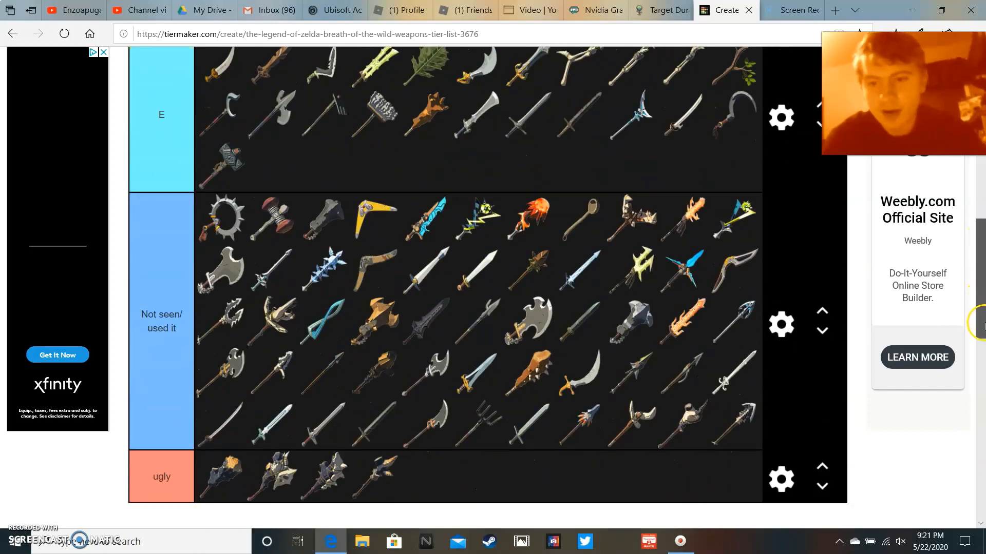
{"action": "scroll", "scroll_direction": "down", "scroll_amount": 3}
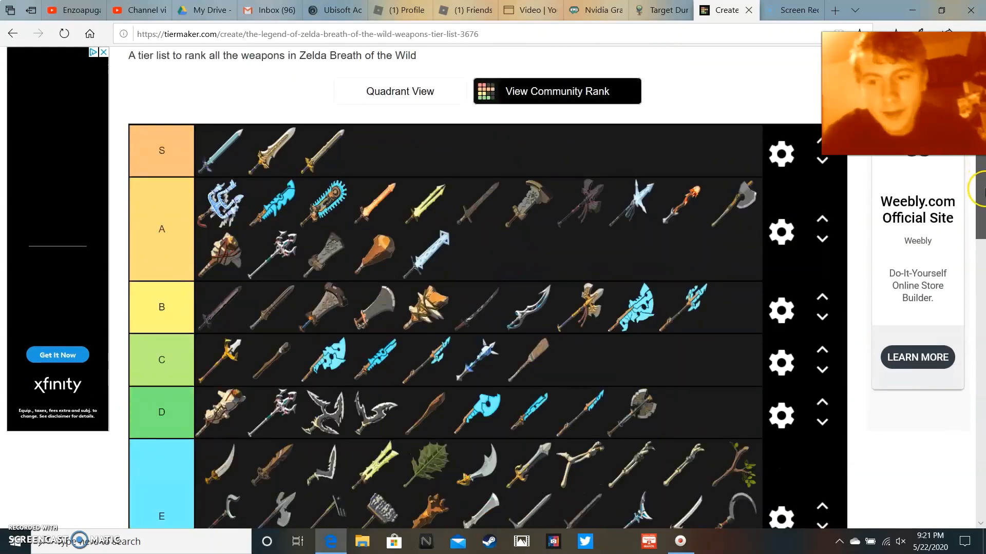
{"action": "scroll", "scroll_direction": "down", "scroll_amount": 3}
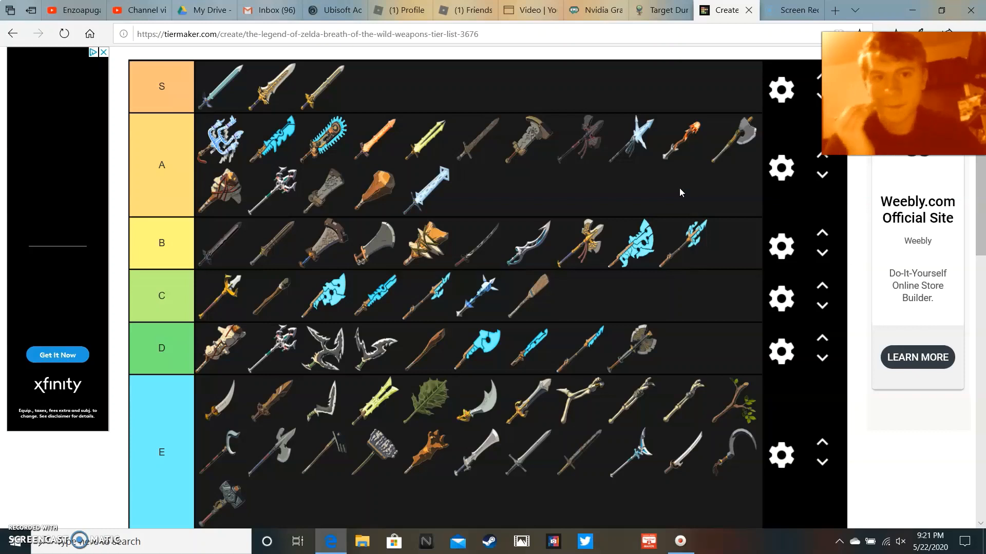
{"action": "mouse_move", "coordinate": [393, 346]}
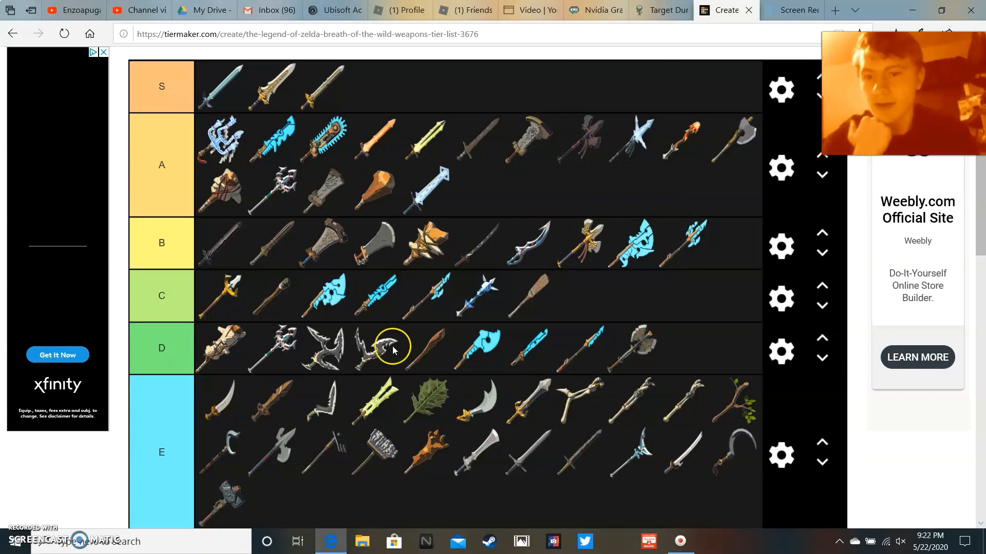